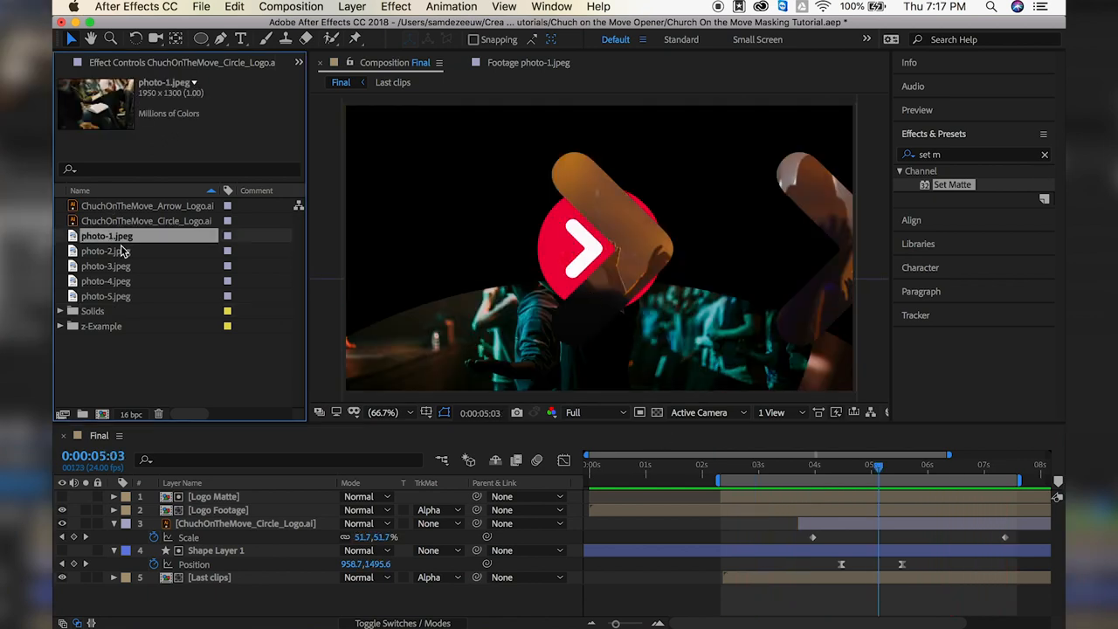
# Inspect the concert photos and preview an earlier moment of the Final composition
pyautogui.click(802, 464)
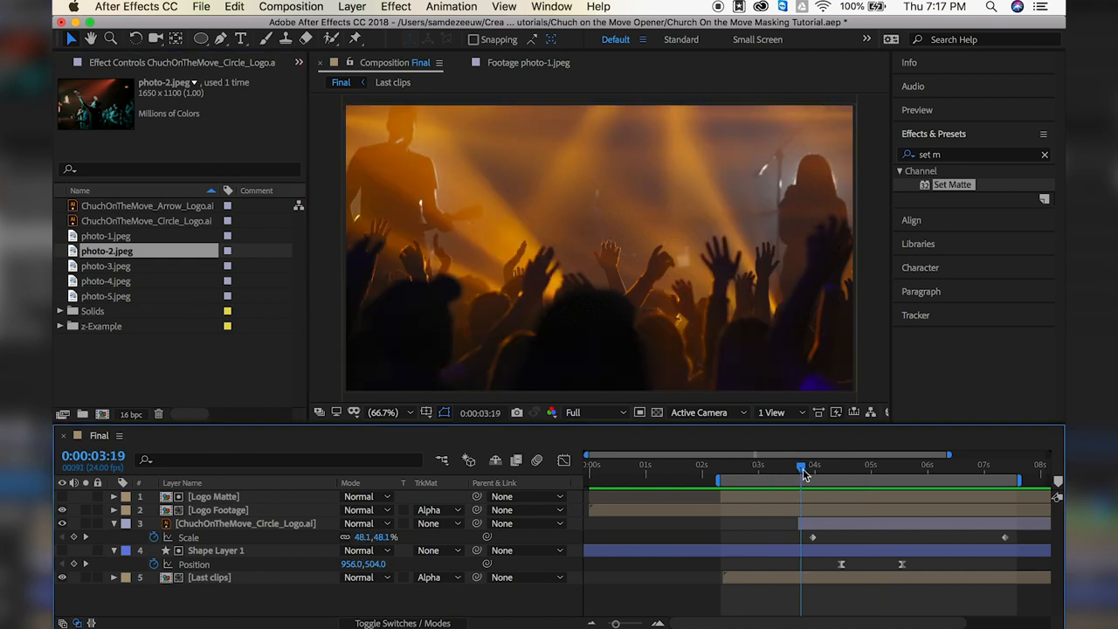
pyautogui.moveTo(800, 467); pyautogui.dragTo(854, 466)
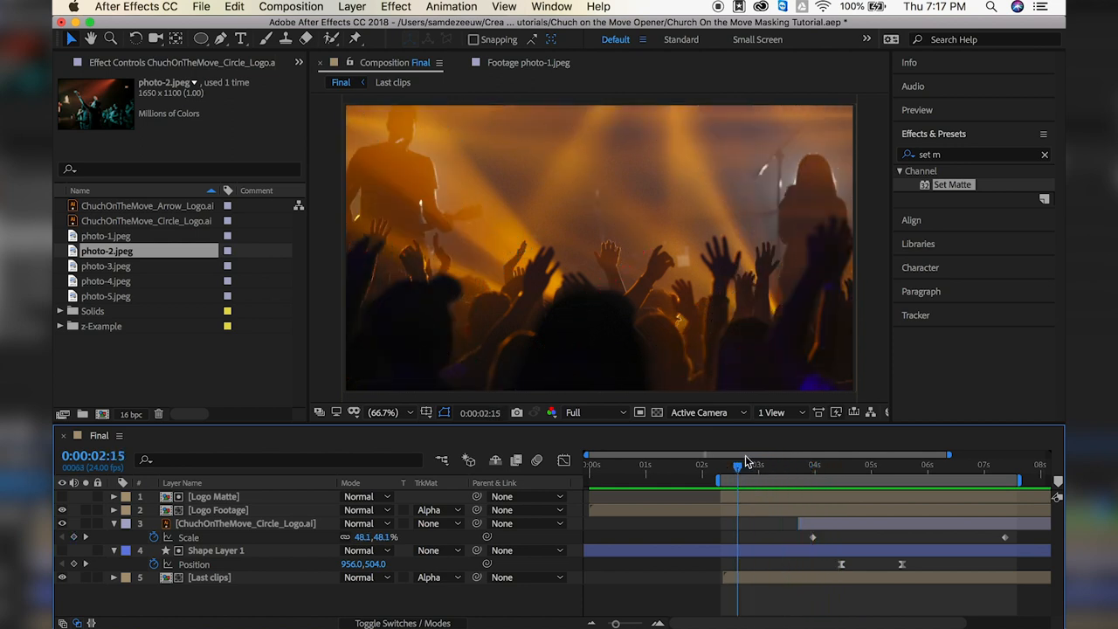
pyautogui.click(105, 266)
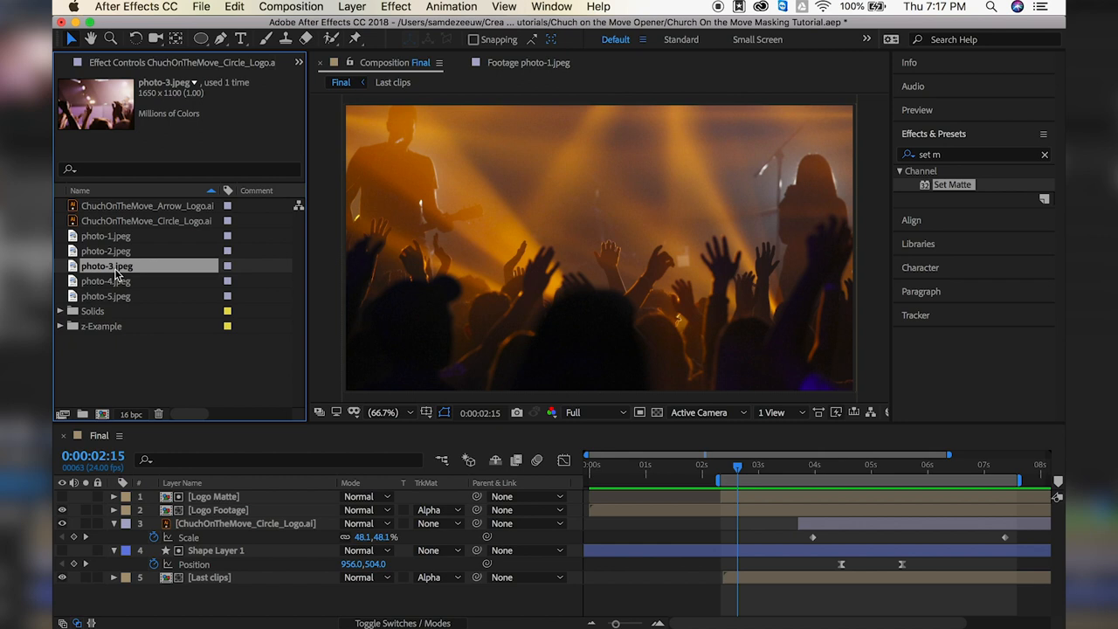
pyautogui.moveTo(126, 286)
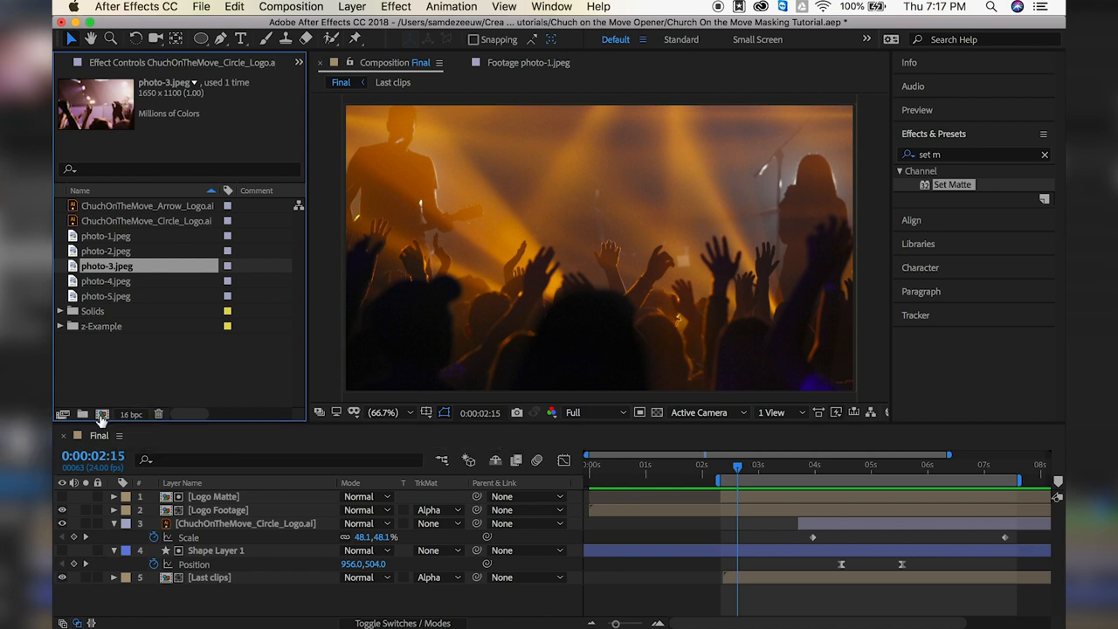
# Create a new HDTV 1080 24 composition named Logo Matte
pyautogui.click(101, 414)
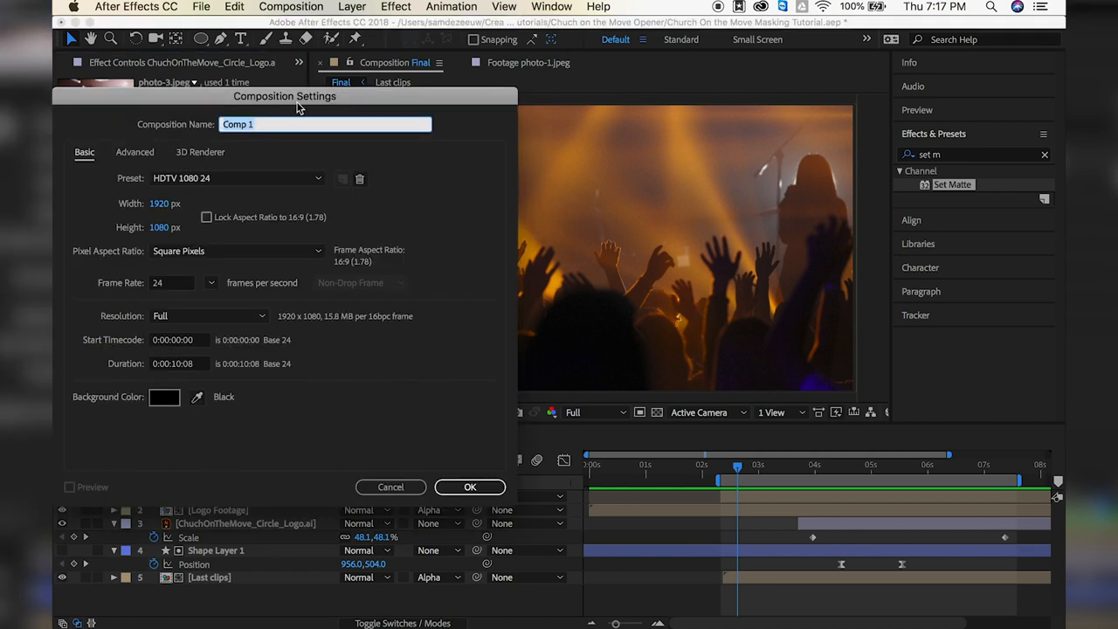
pyautogui.write('Logo')
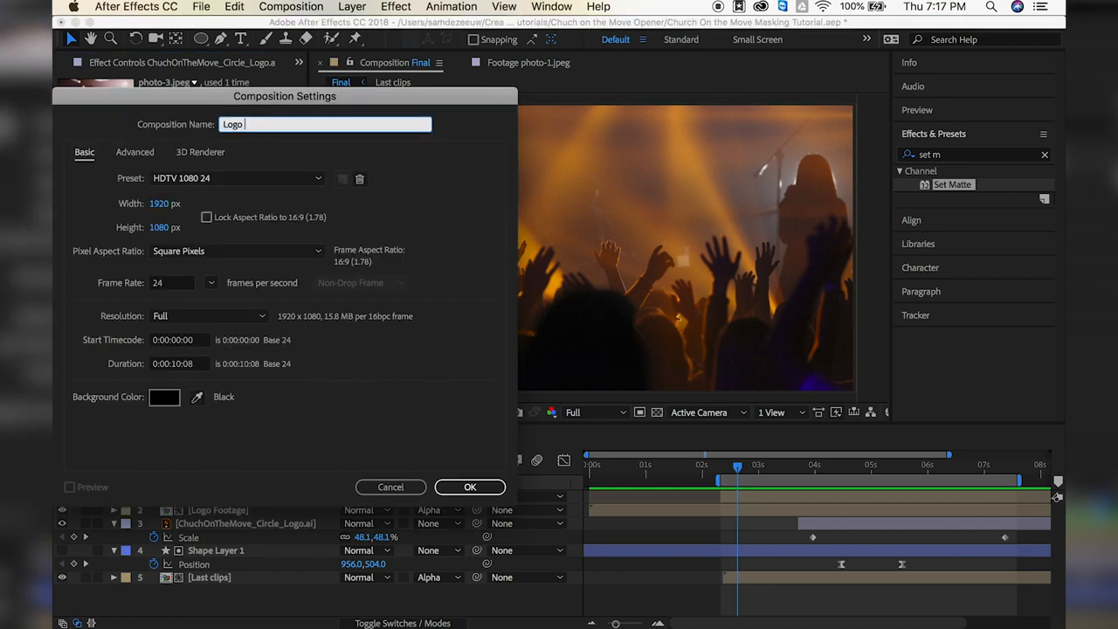
pyautogui.write('Matte')
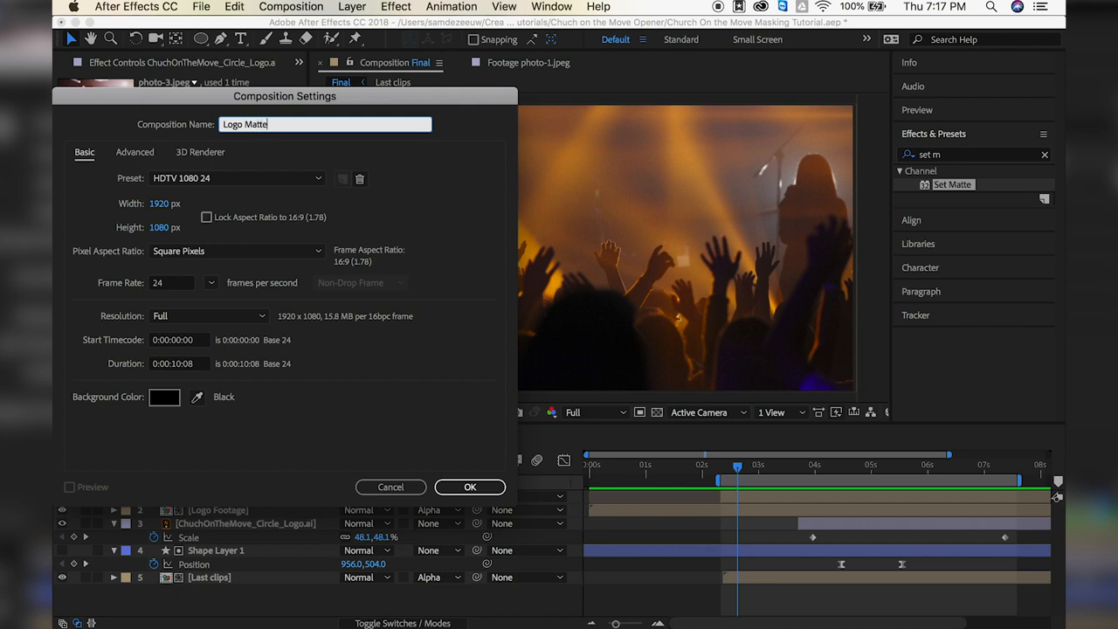
pyautogui.moveTo(168, 248)
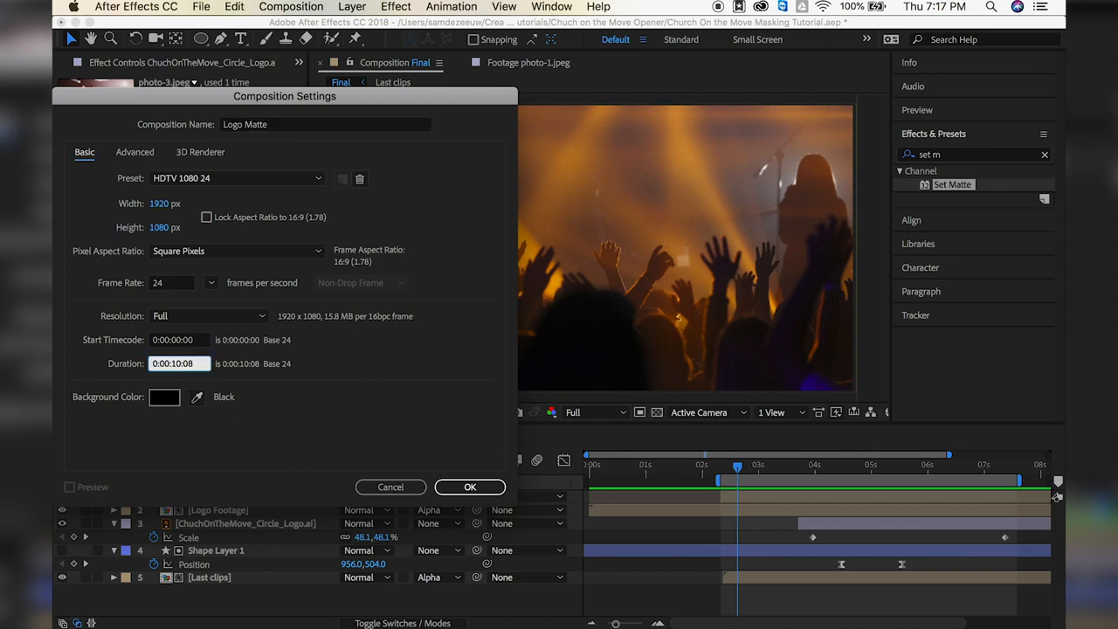
pyautogui.click(470, 485)
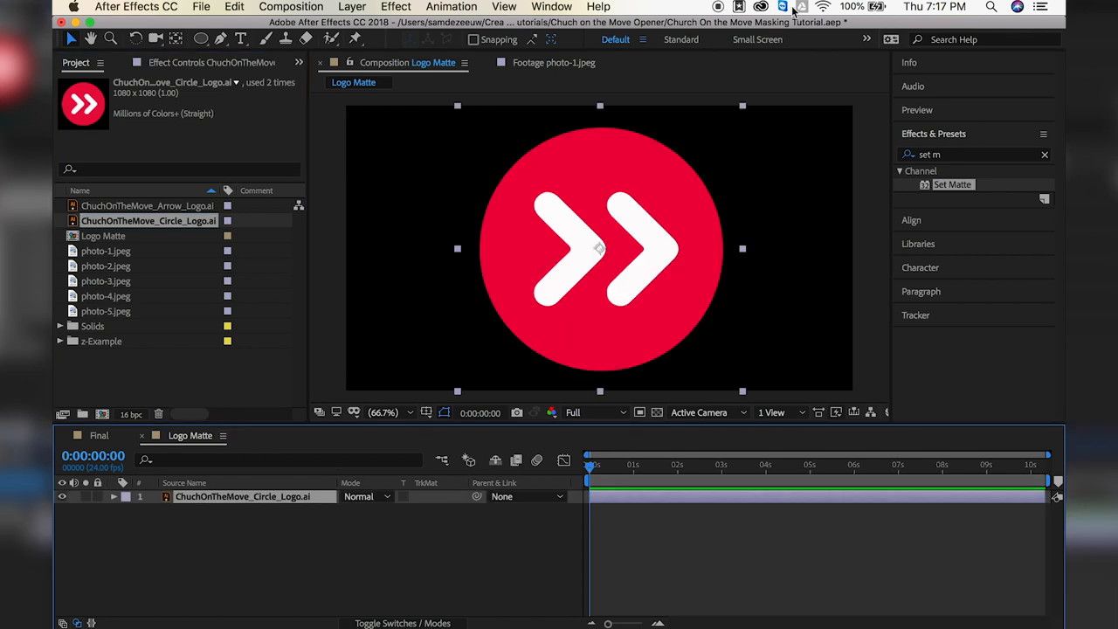
pyautogui.moveTo(451, 229)
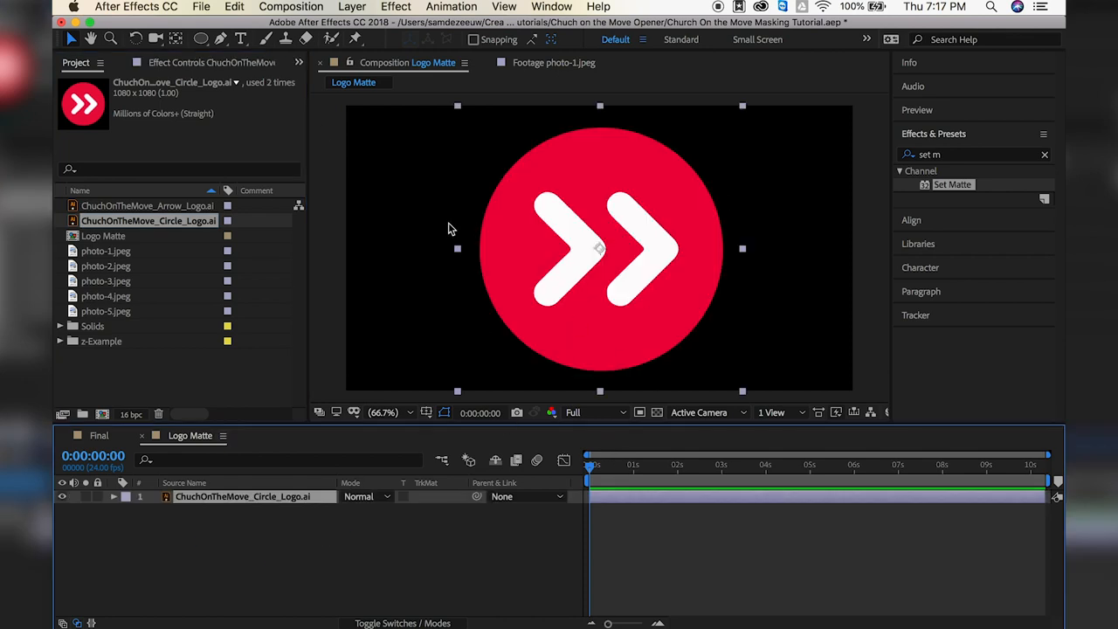
# Swap the circle logo layer for the red arrow logo and scale it to 110%
pyautogui.click(147, 206)
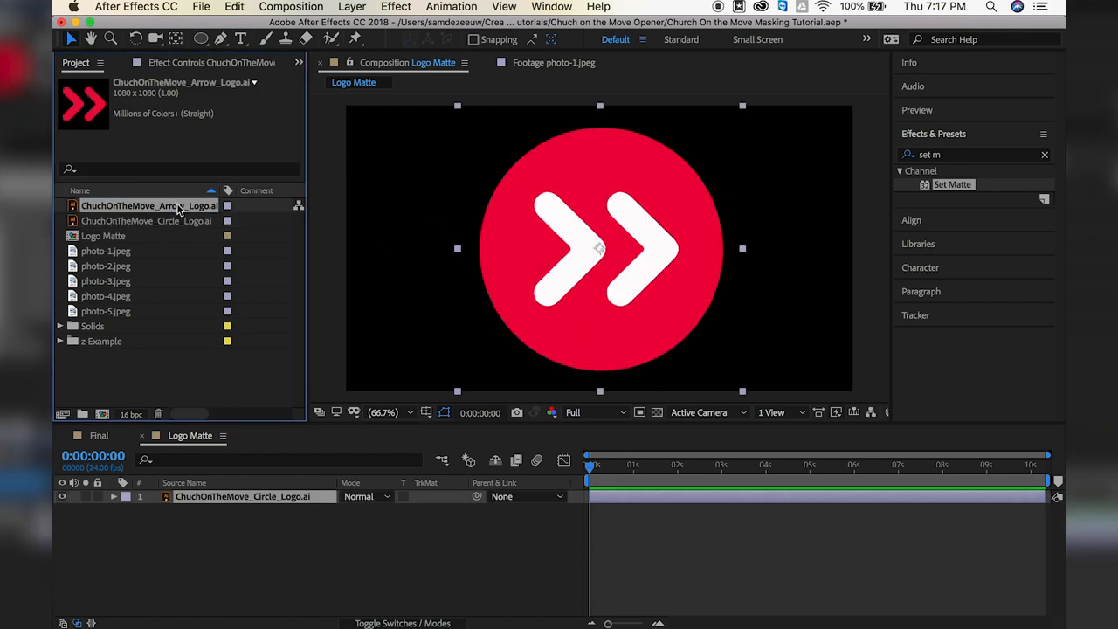
pyautogui.moveTo(149, 206); pyautogui.dragTo(594, 248)
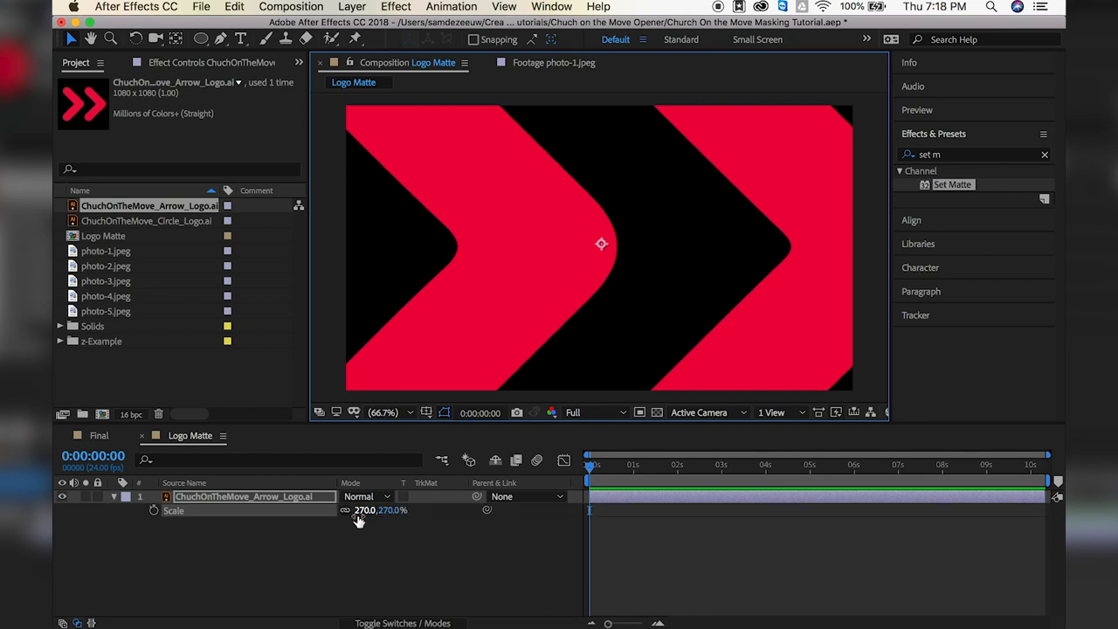
pyautogui.moveTo(367, 510); pyautogui.dragTo(305, 515)
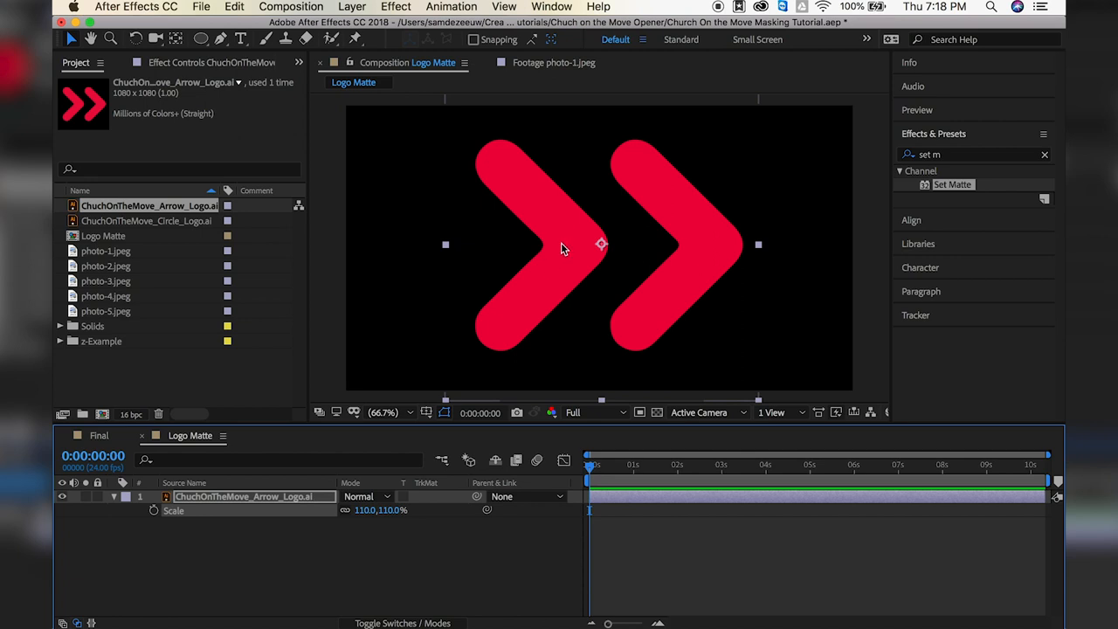
pyautogui.moveTo(625, 252)
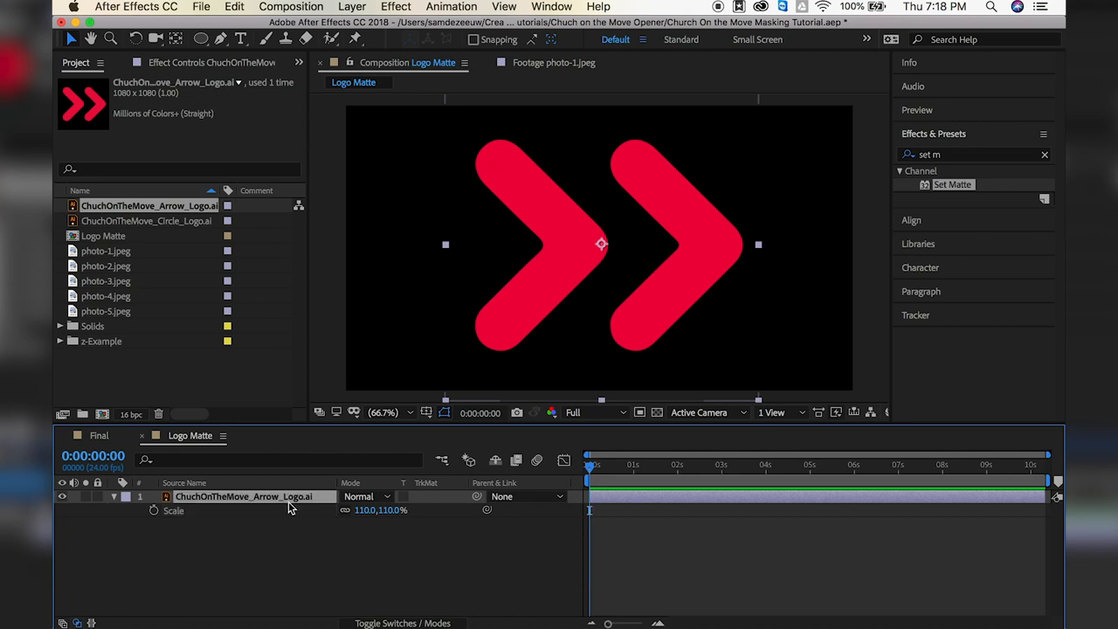
# Convert the arrow logo layer into shape outlines via Create Shapes from Vector Layer
pyautogui.rightClick(245, 496)
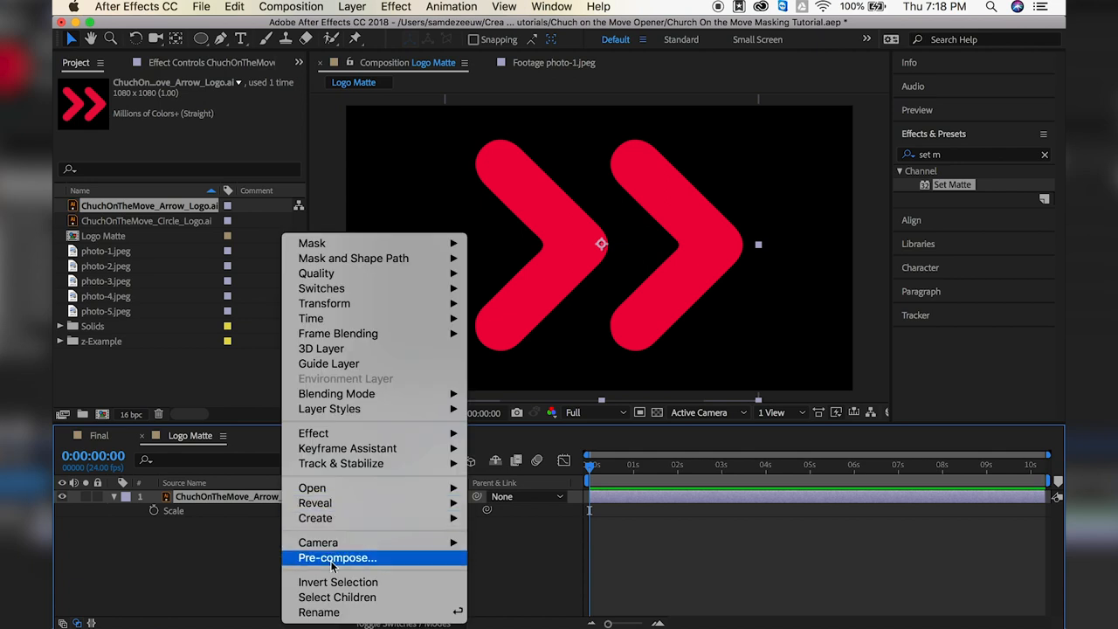
pyautogui.moveTo(315, 517)
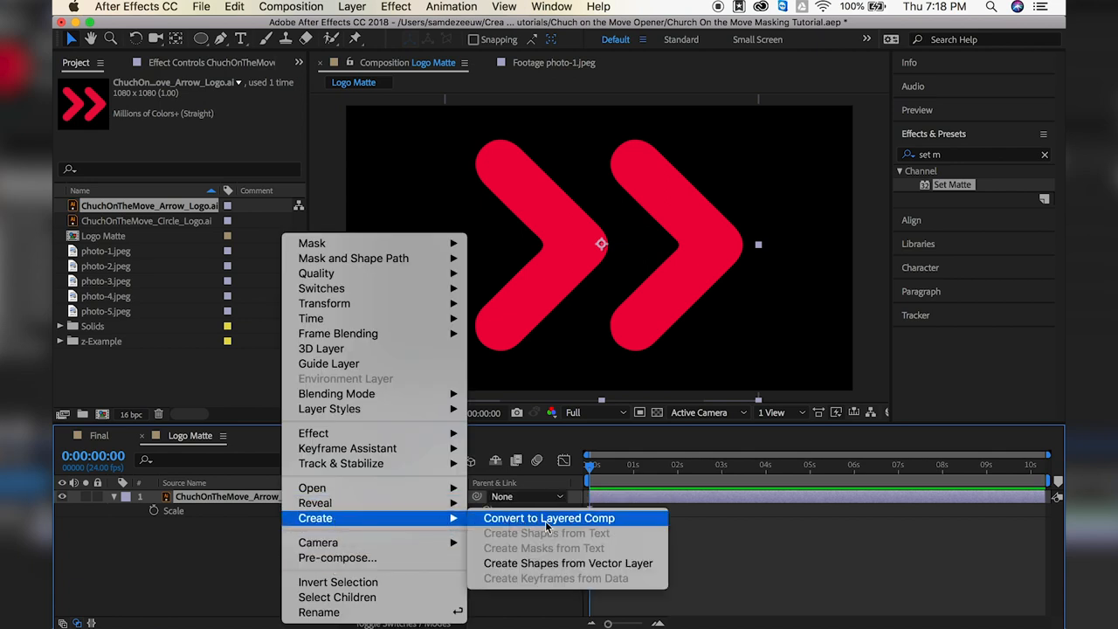
pyautogui.moveTo(567, 563)
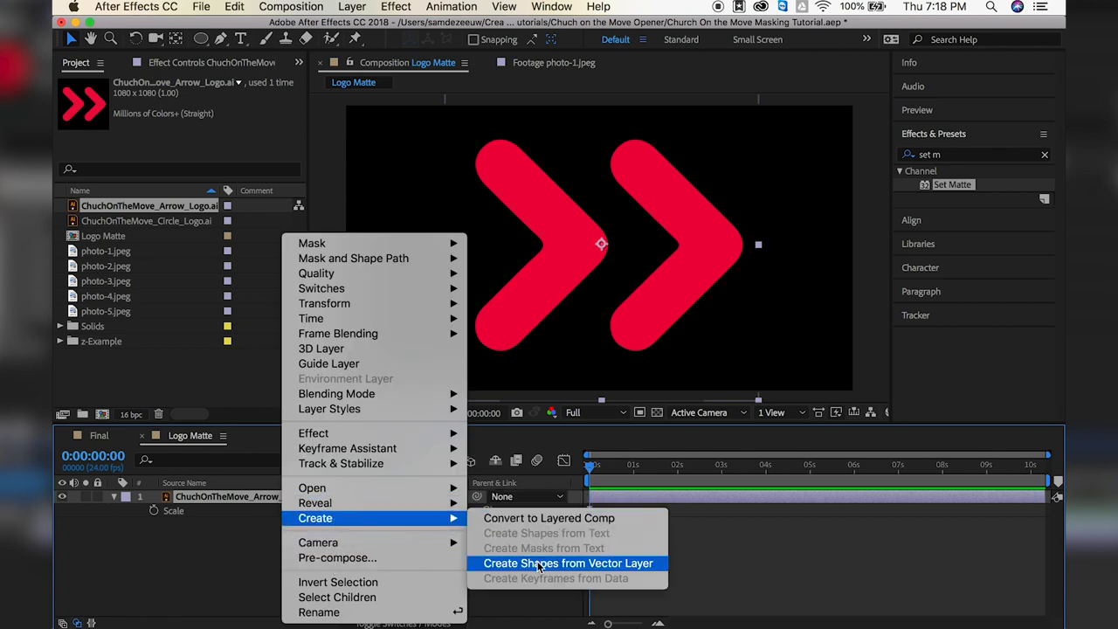
pyautogui.click(567, 562)
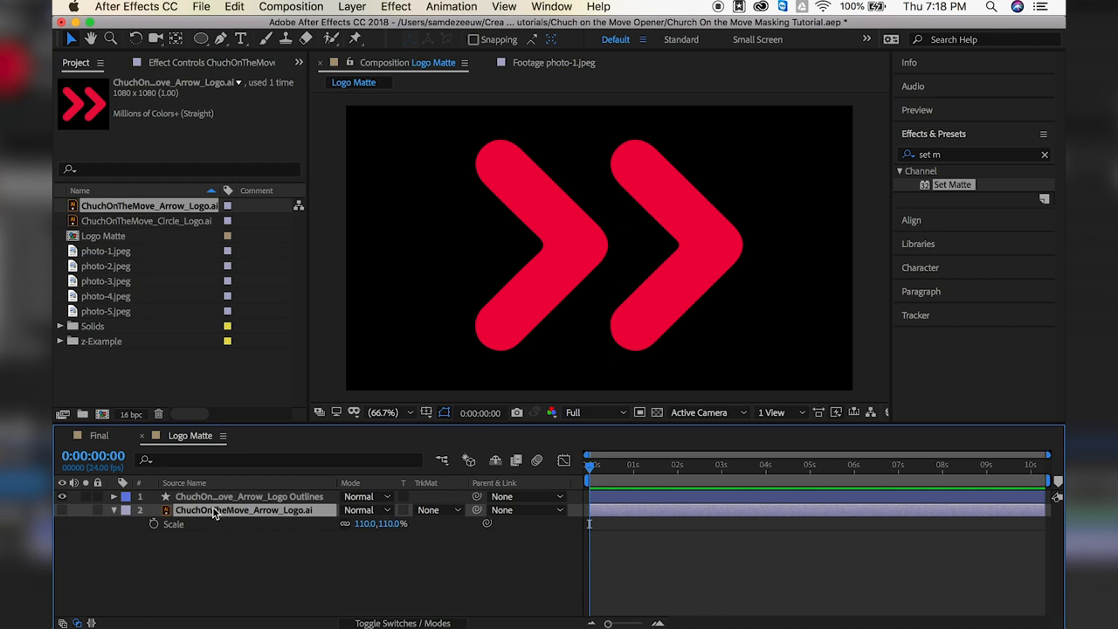
pyautogui.moveTo(63, 517)
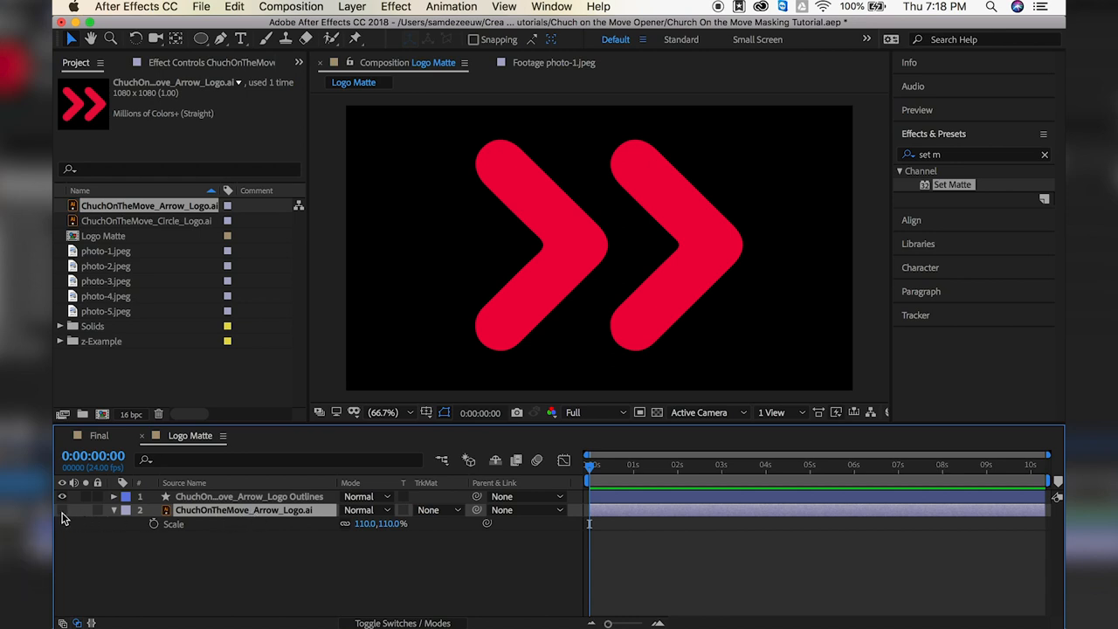
# Fill the arrow outlines shape layer with white
pyautogui.click(249, 496)
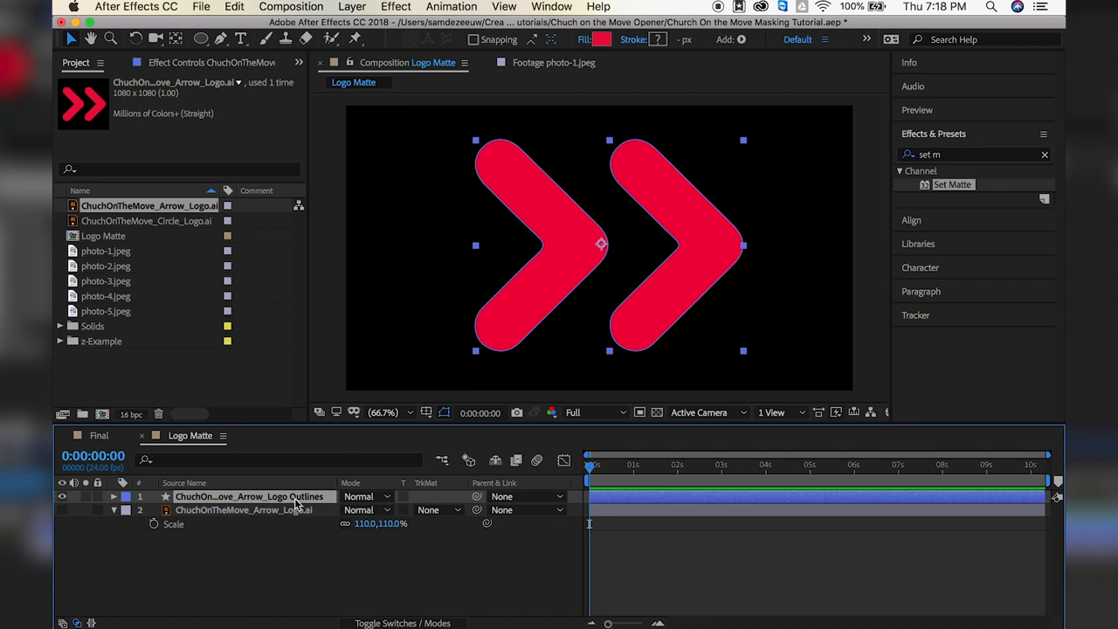
pyautogui.click(601, 38)
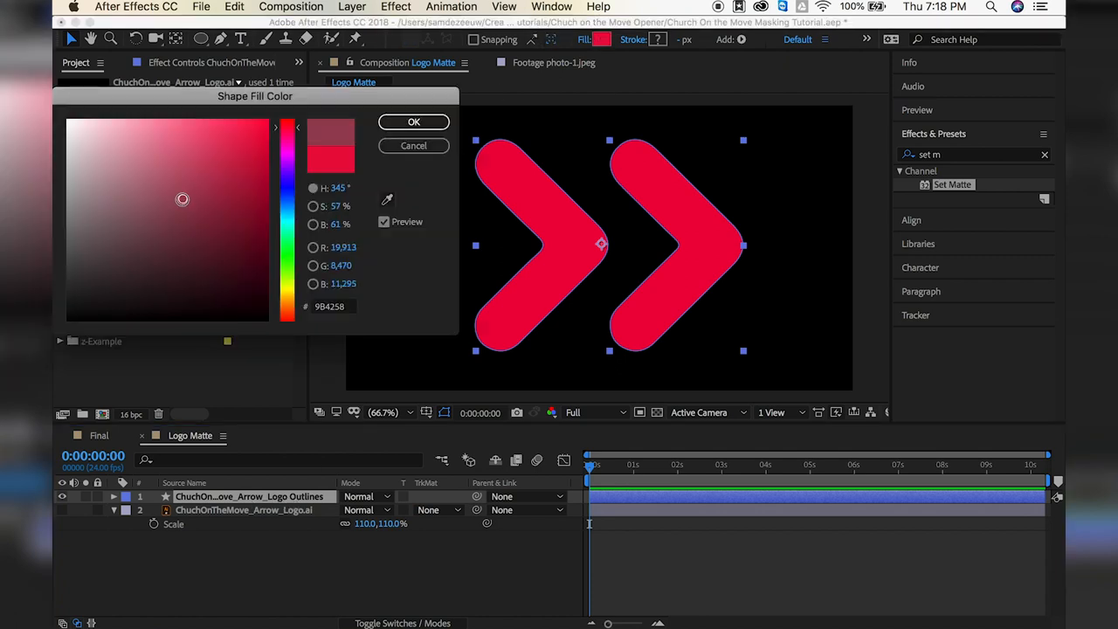
pyautogui.click(70, 122)
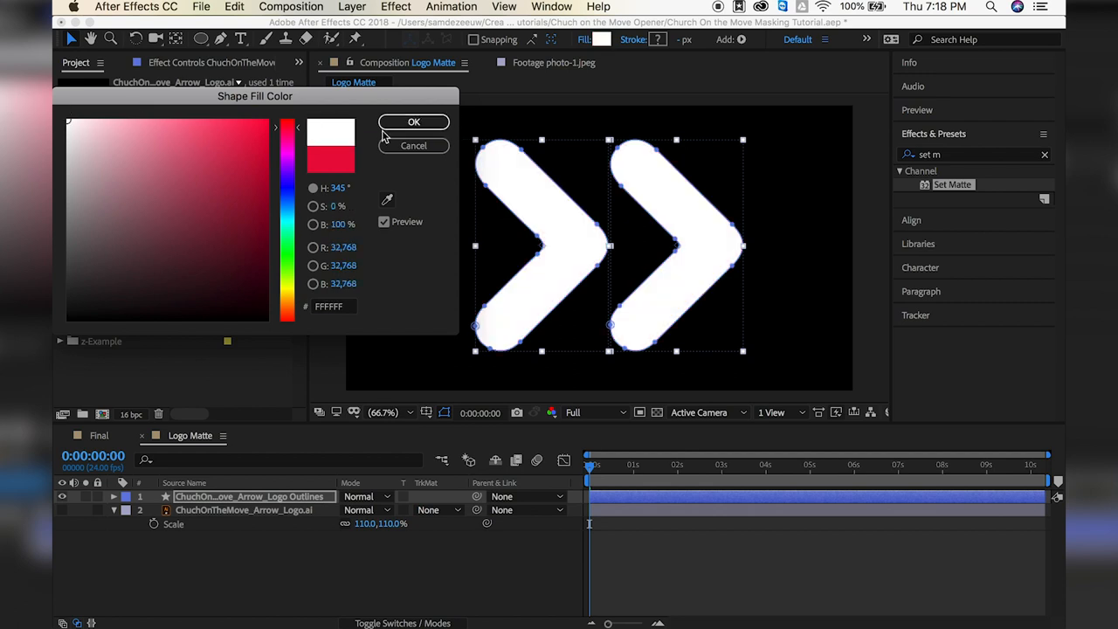
pyautogui.click(413, 123)
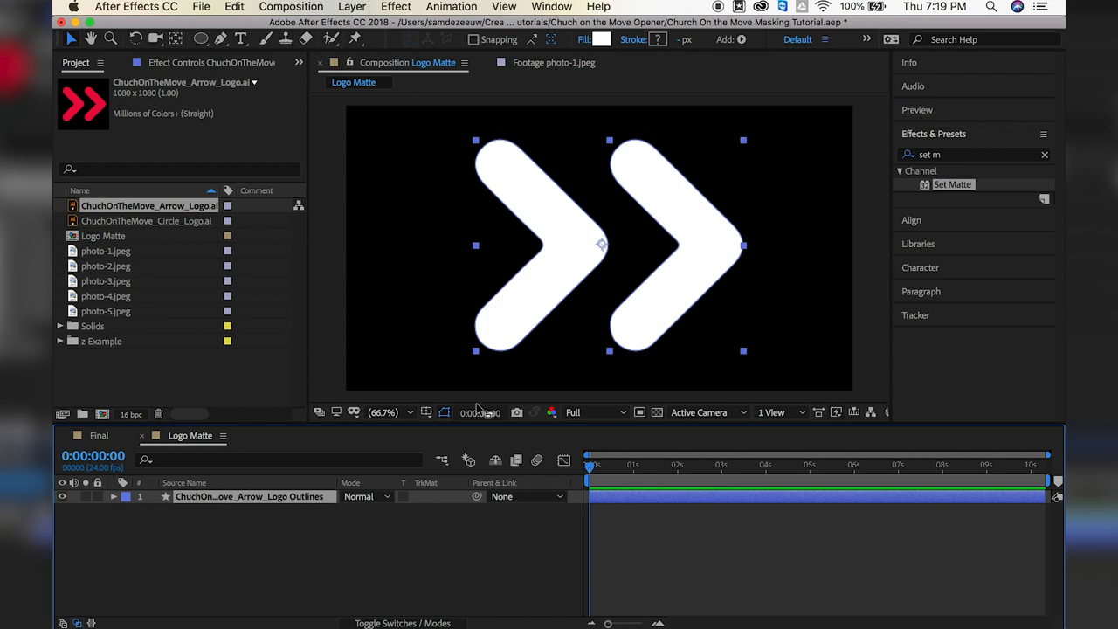
pyautogui.moveTo(511, 189)
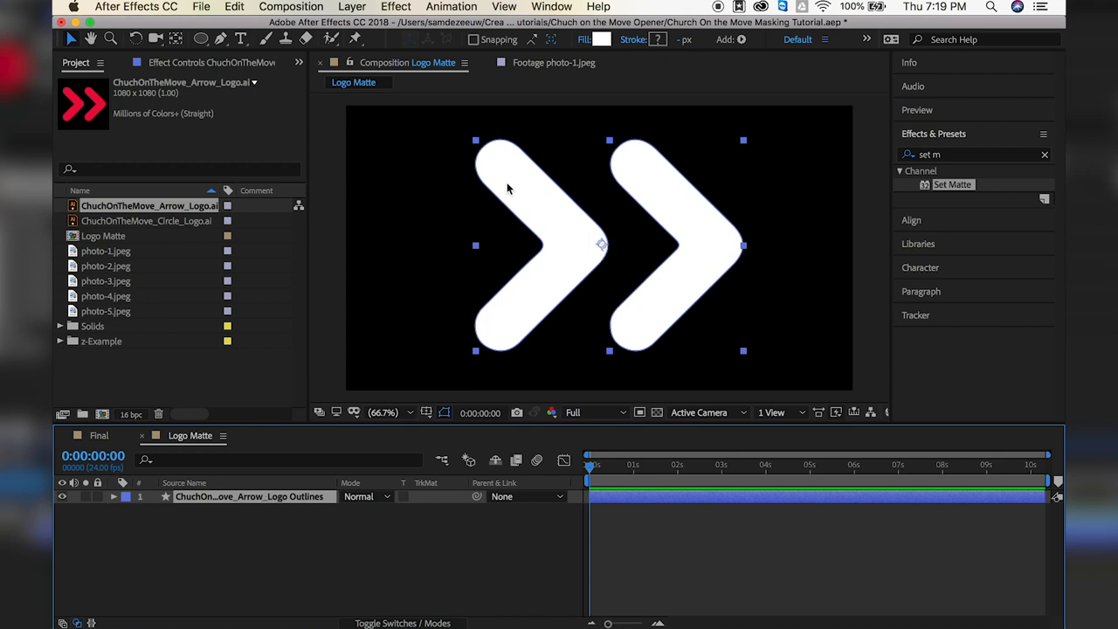
pyautogui.moveTo(632, 248)
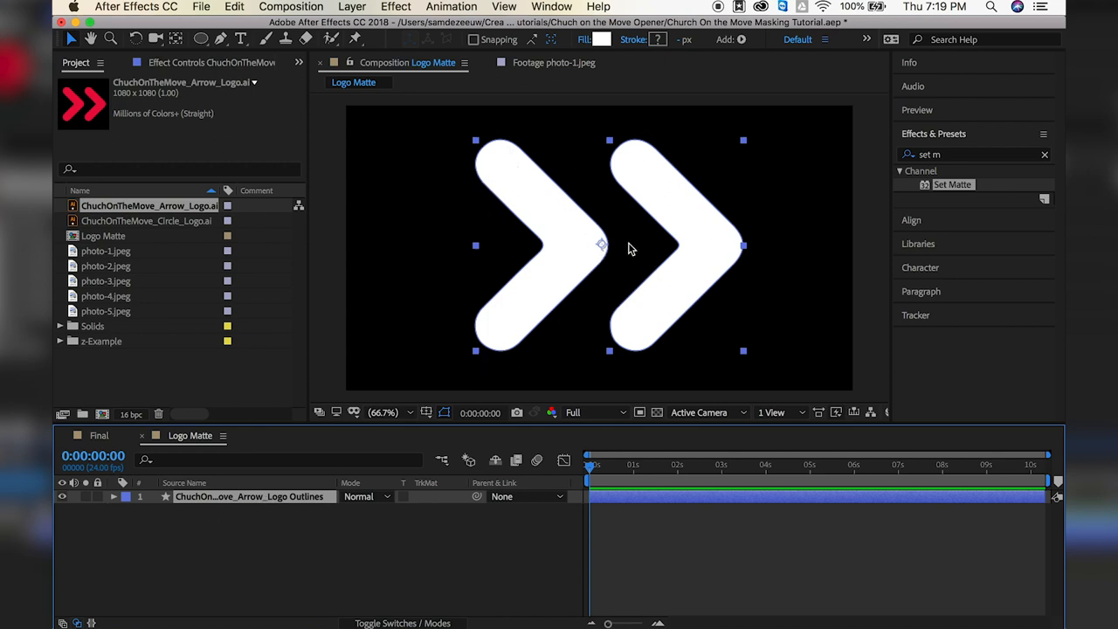
pyautogui.moveTo(610, 287)
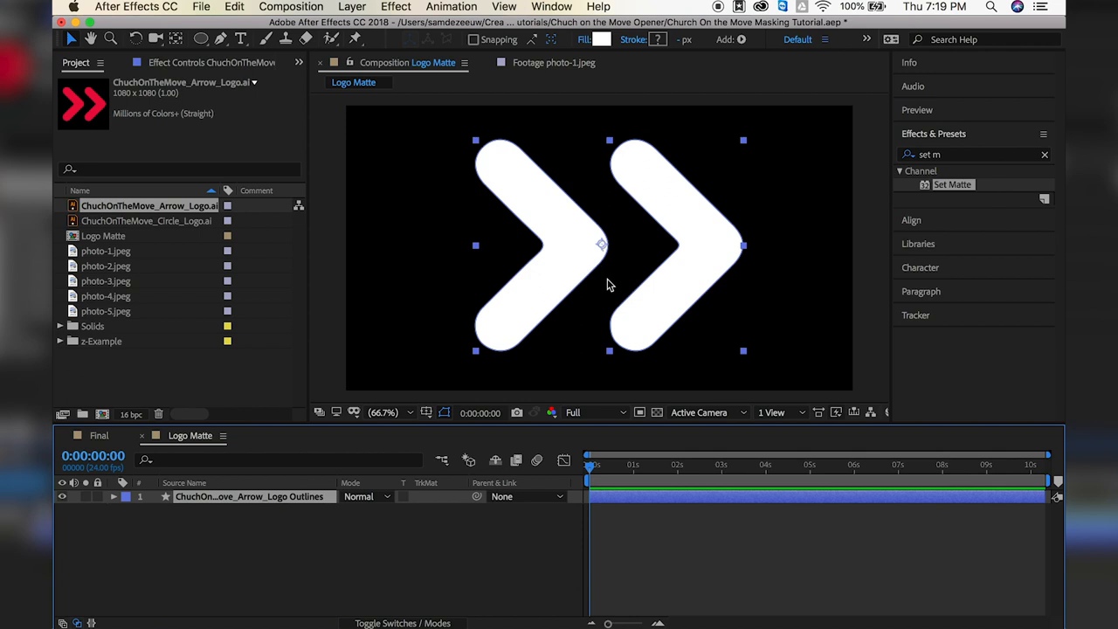
pyautogui.moveTo(251, 496)
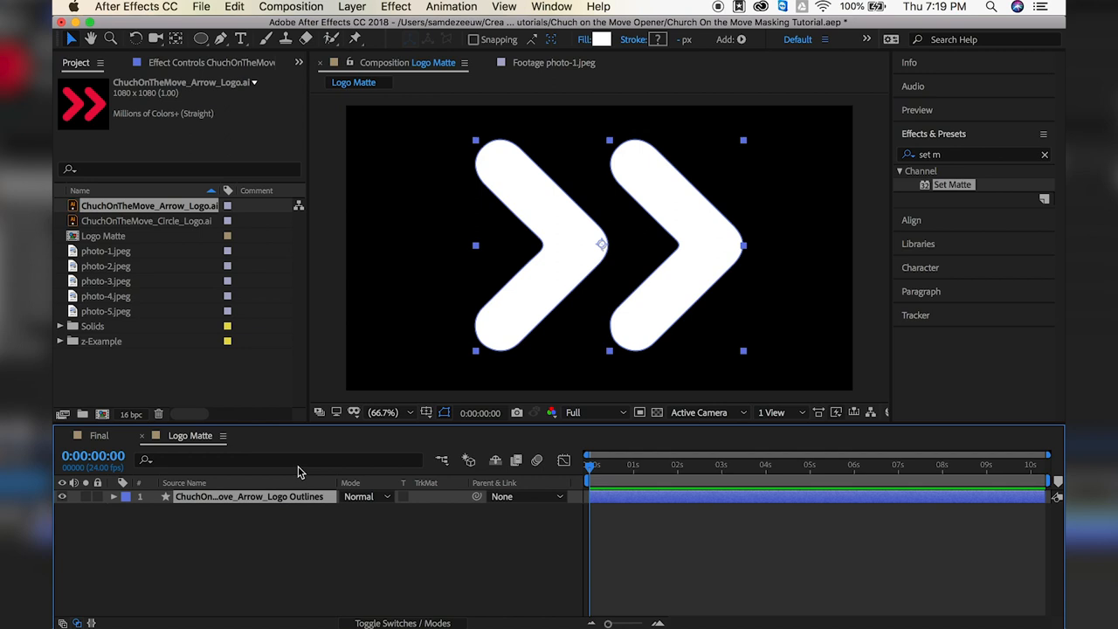
pyautogui.moveTo(343, 358)
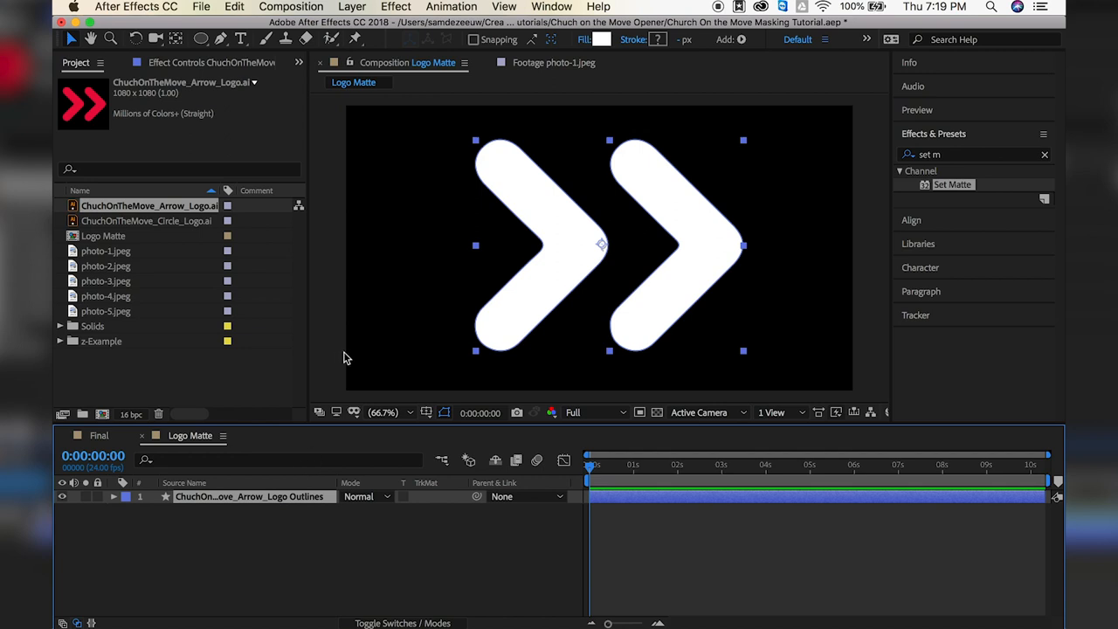
pyautogui.moveTo(374, 112)
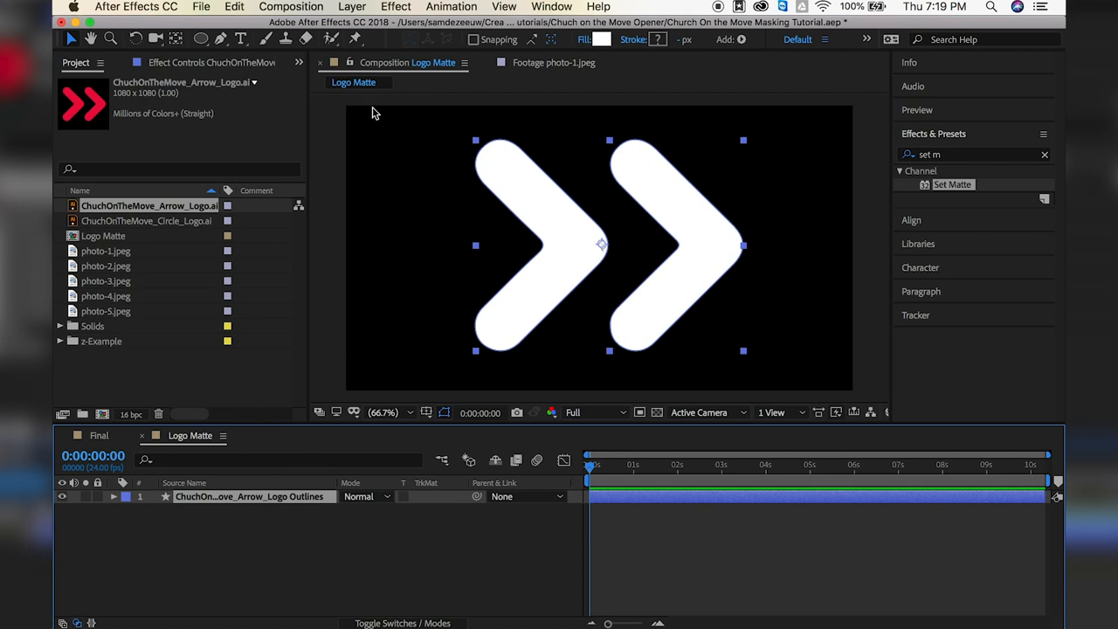
pyautogui.moveTo(491, 227)
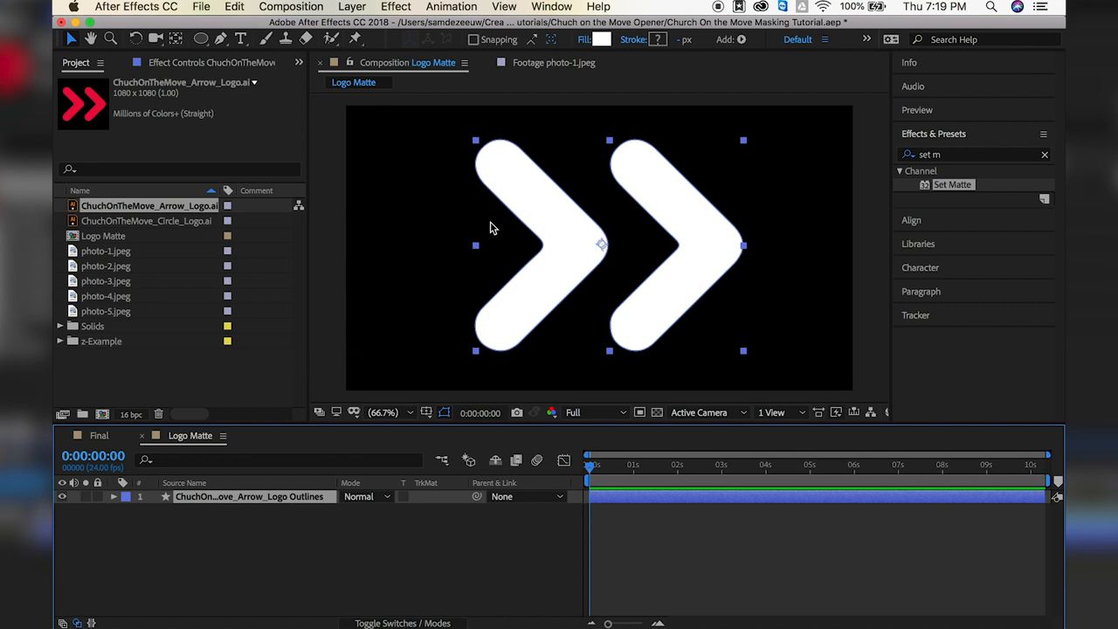
pyautogui.moveTo(482, 223)
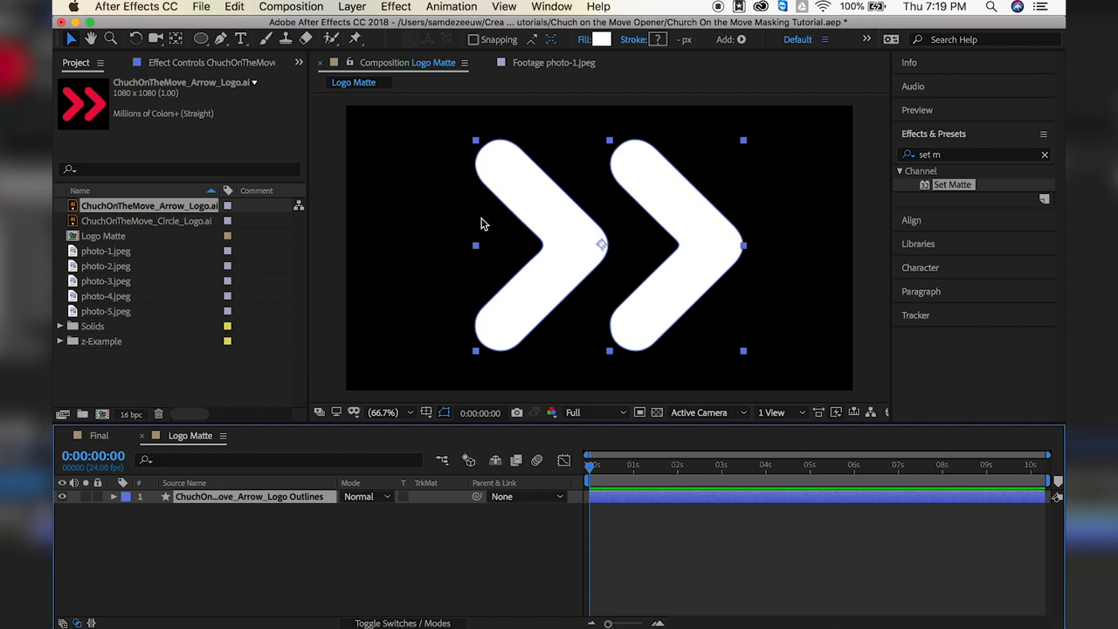
pyautogui.moveTo(358, 7)
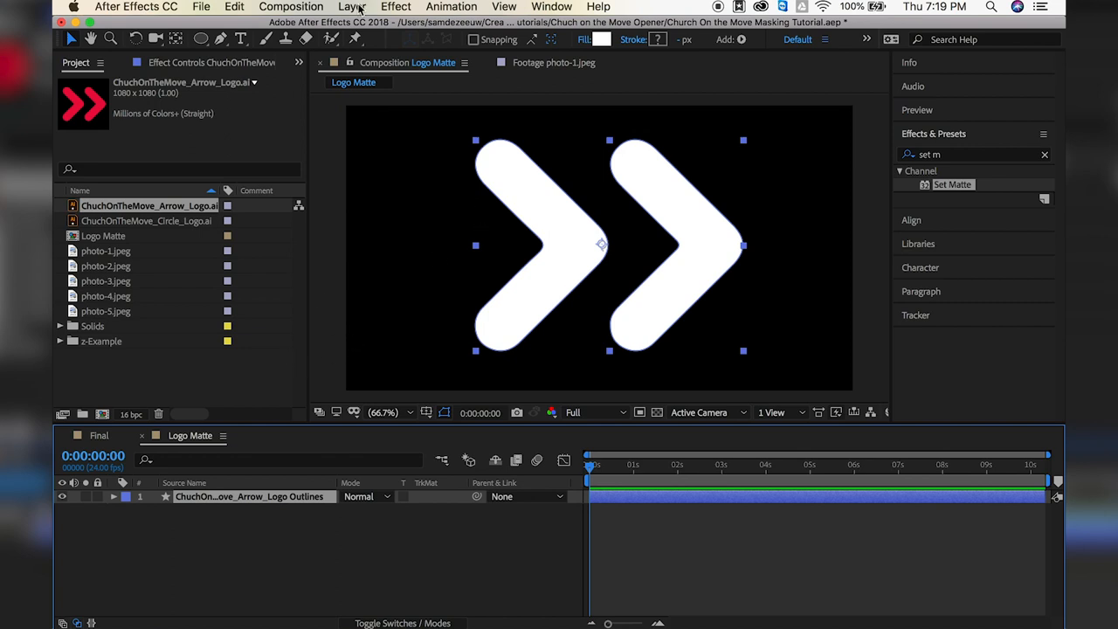
# Add a comp-sized lime green solid layer via Layer > New > Solid
pyautogui.click(351, 7)
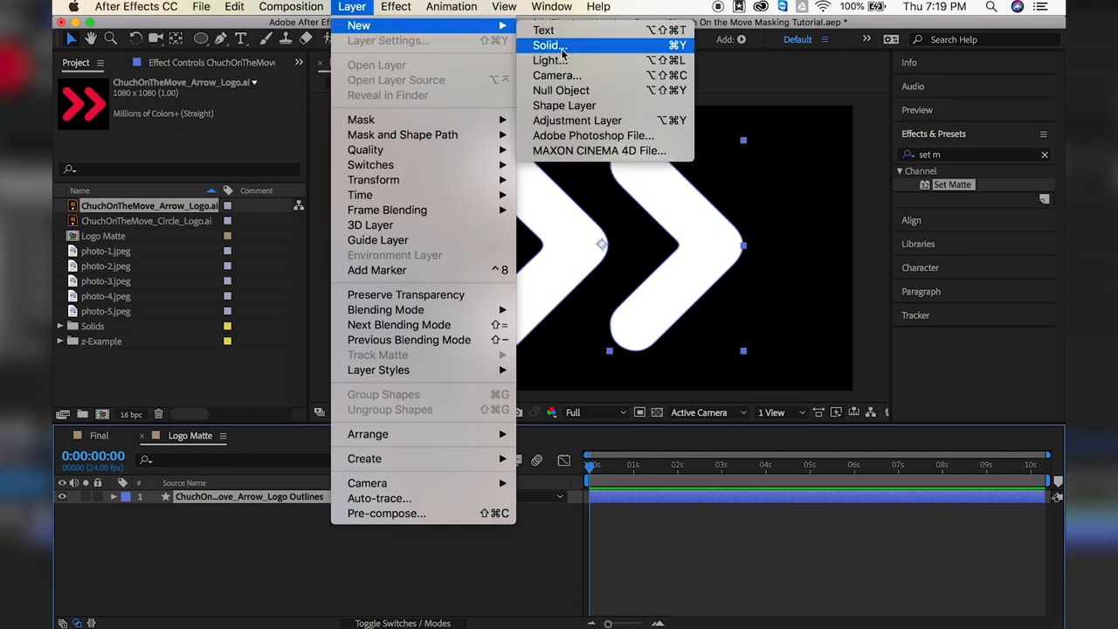
pyautogui.click(549, 45)
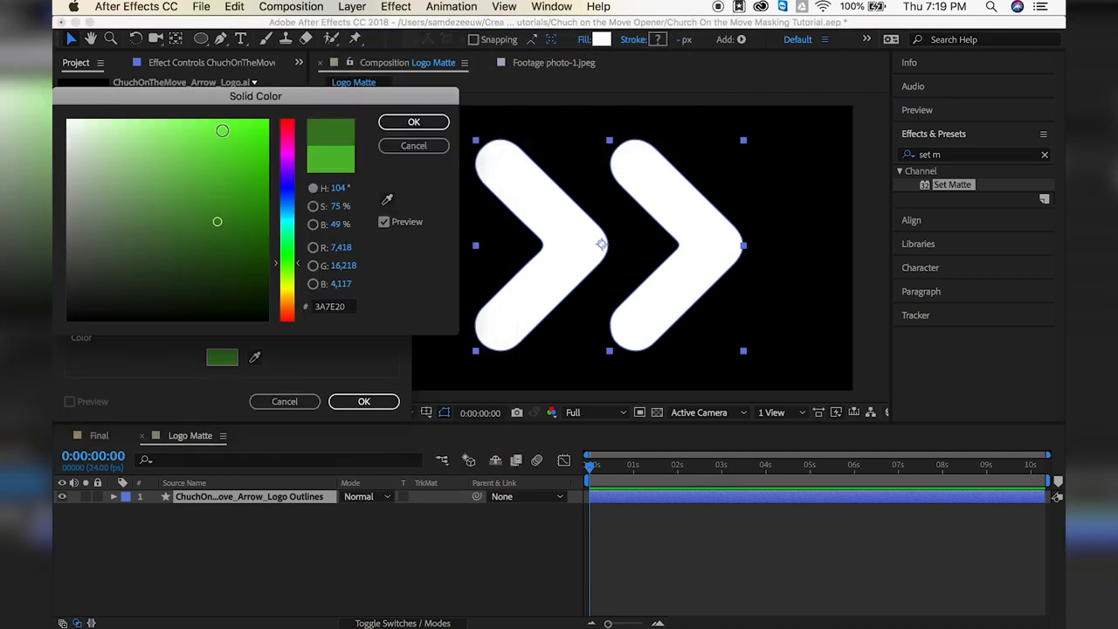
pyautogui.click(413, 123)
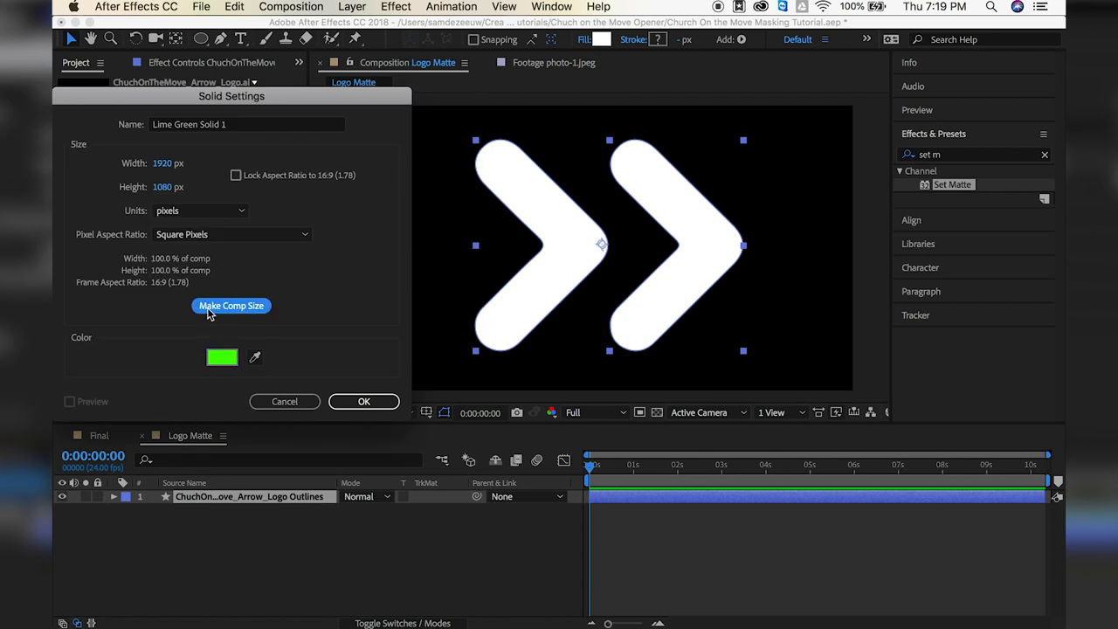
pyautogui.moveTo(363, 400)
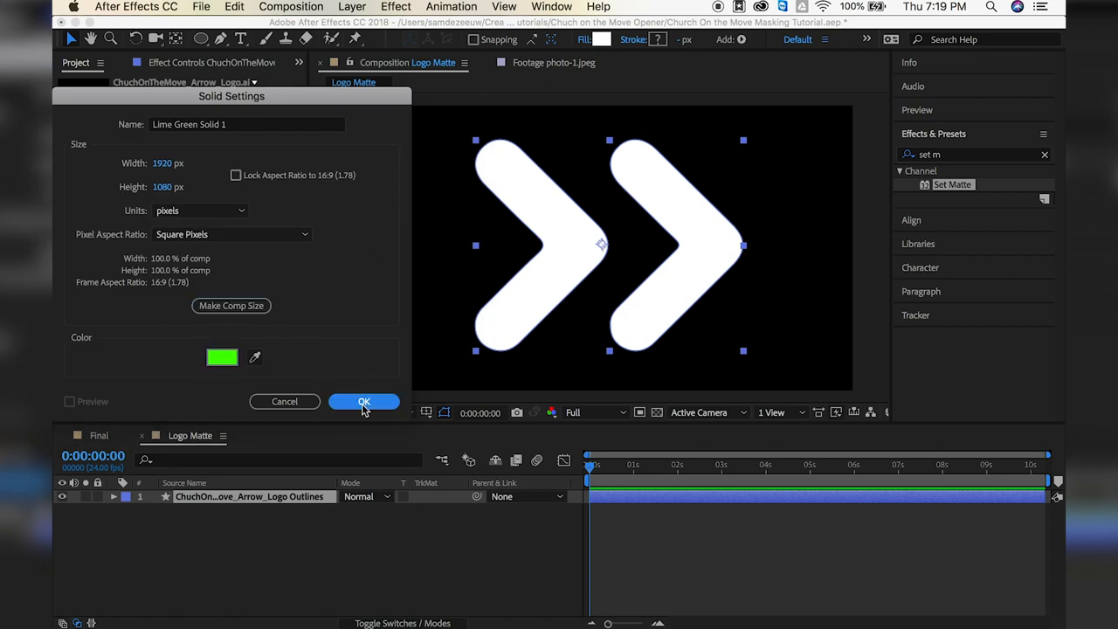
pyautogui.click(364, 401)
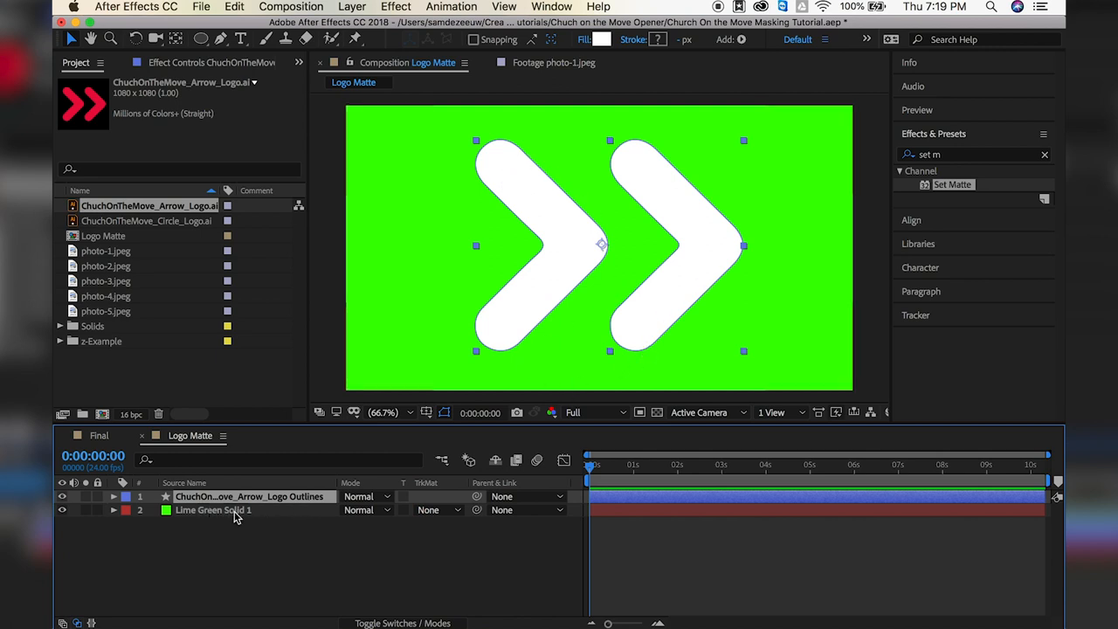
pyautogui.moveTo(276, 522)
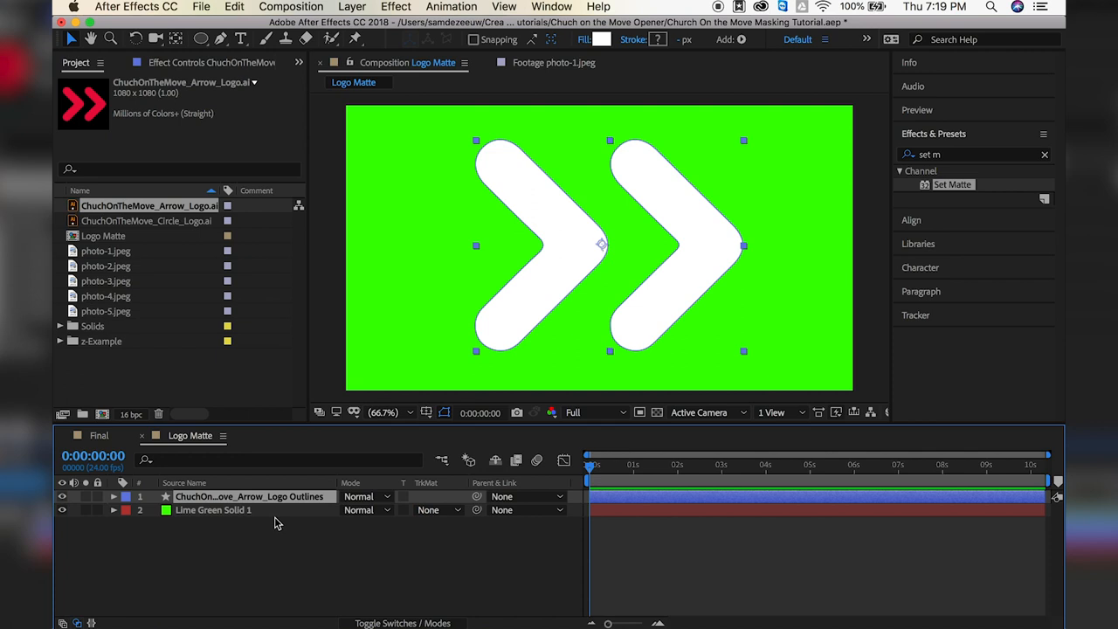
# Give the lime green solid an elliptical mask trimming it to a circle
pyautogui.click(214, 510)
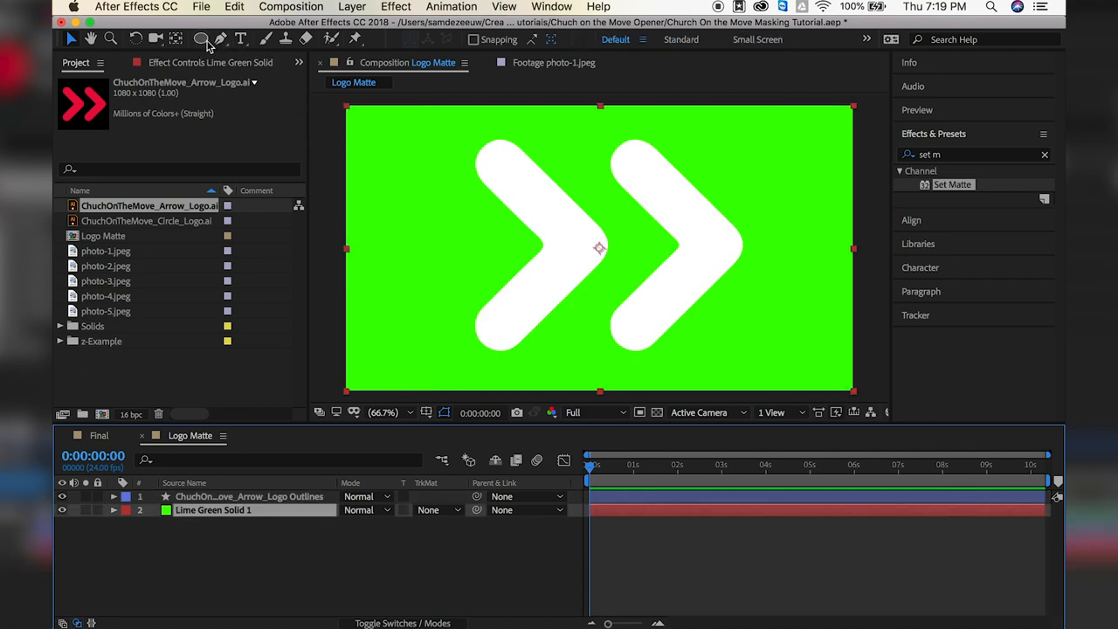
pyautogui.click(201, 38)
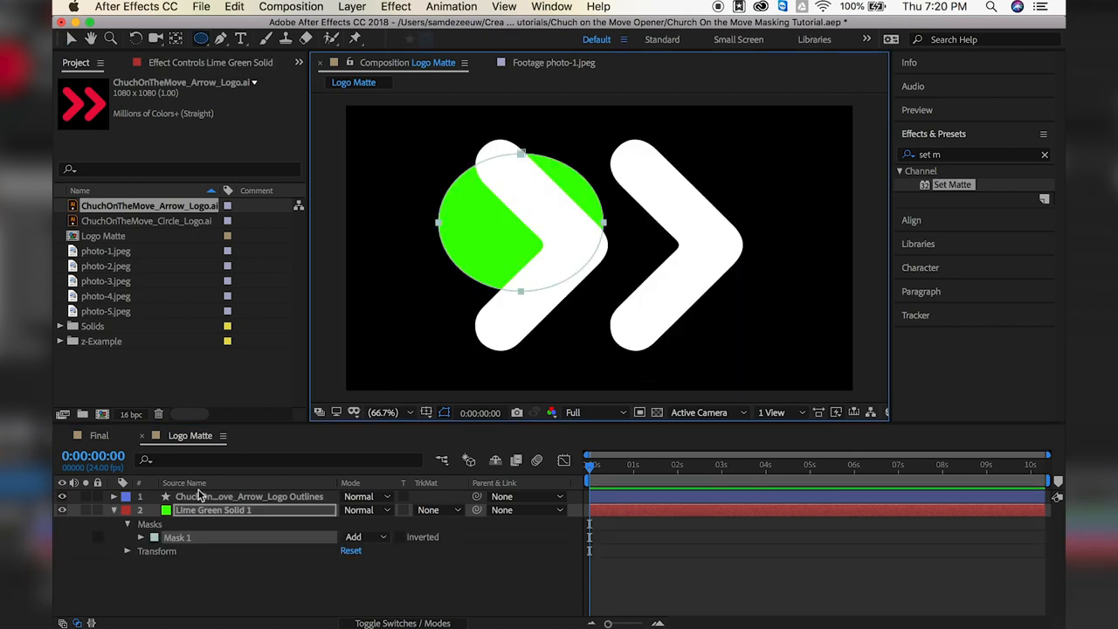
pyautogui.click(250, 496)
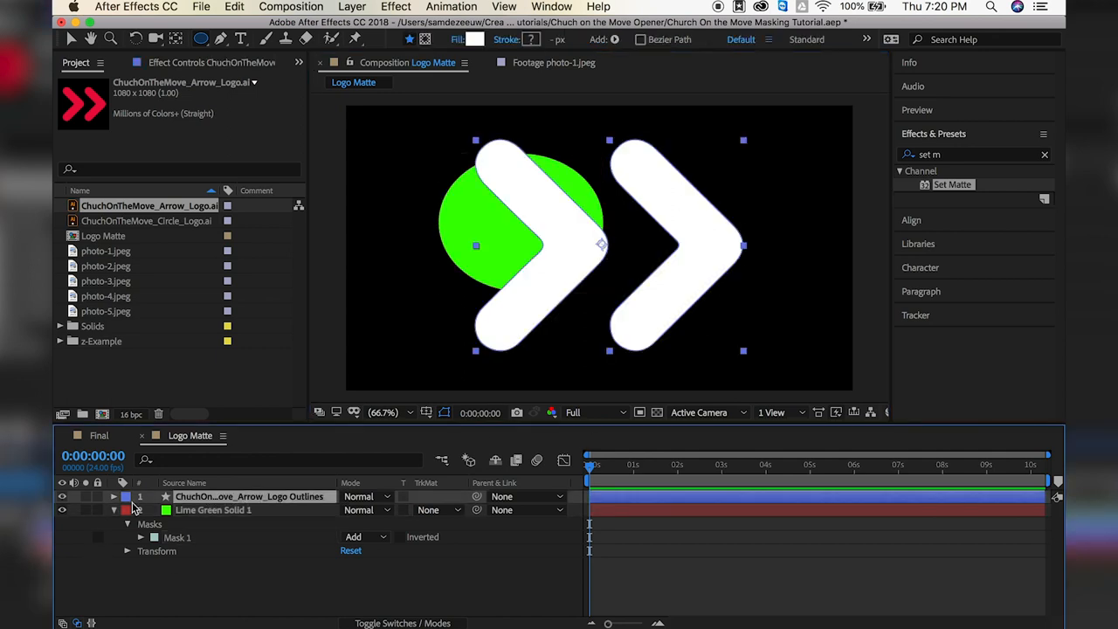
# Twirl open the logo outlines down to Contents > Group 1 > Path 1 and select its path
pyautogui.click(113, 496)
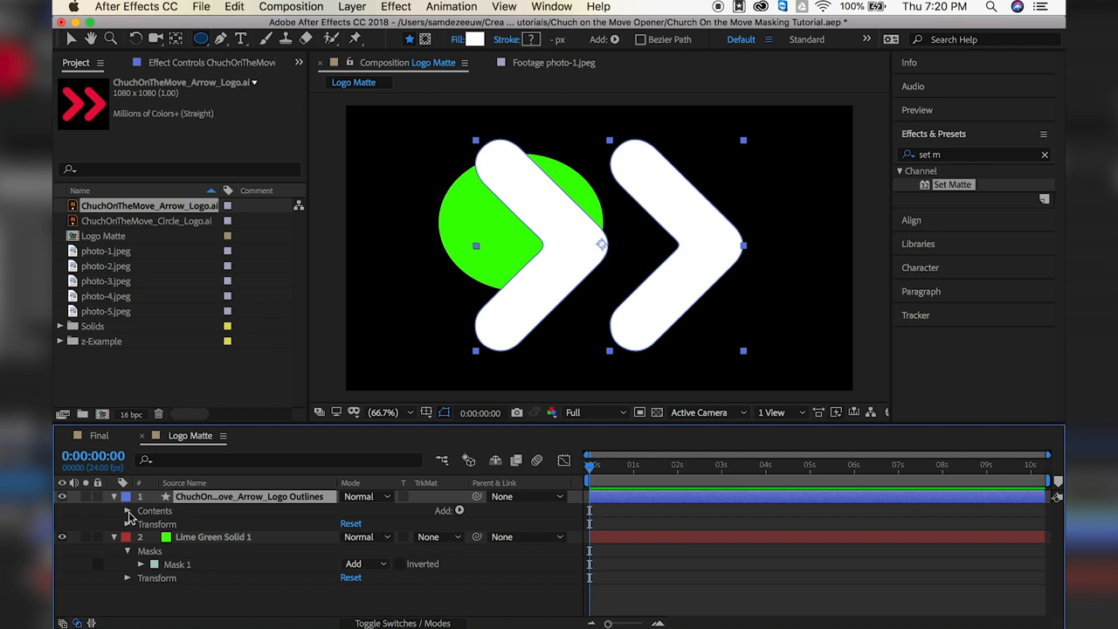
pyautogui.click(128, 510)
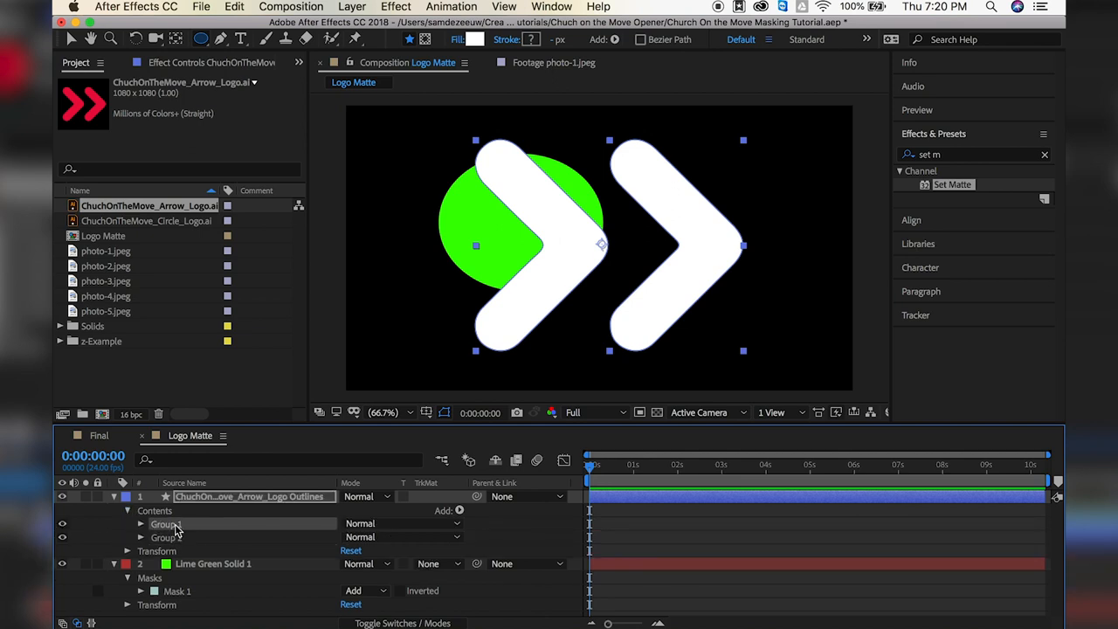
pyautogui.click(139, 525)
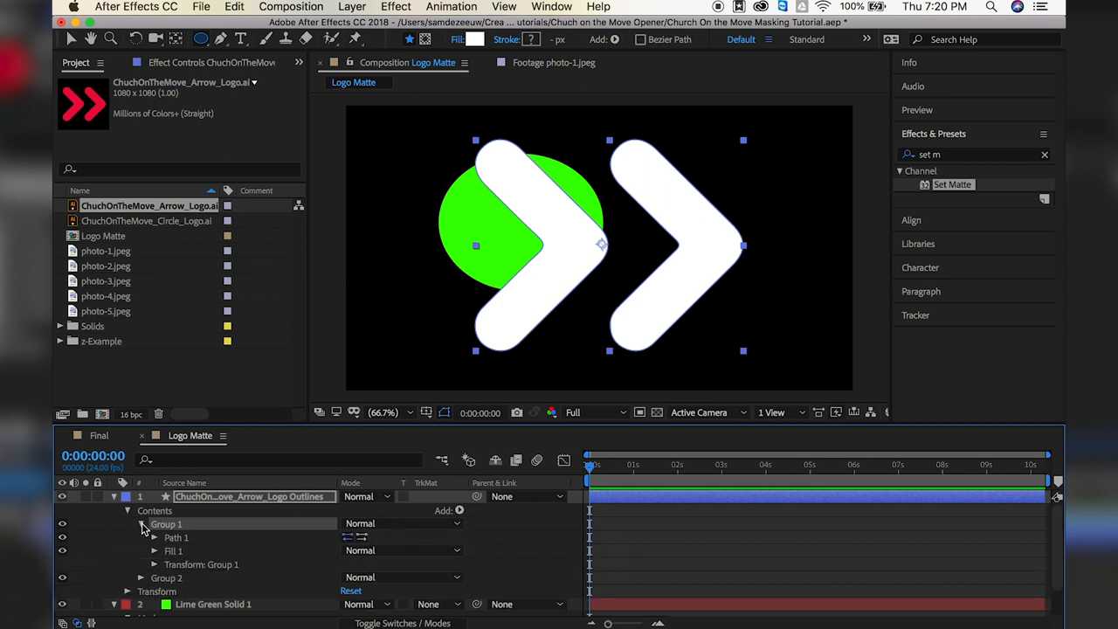
pyautogui.click(154, 538)
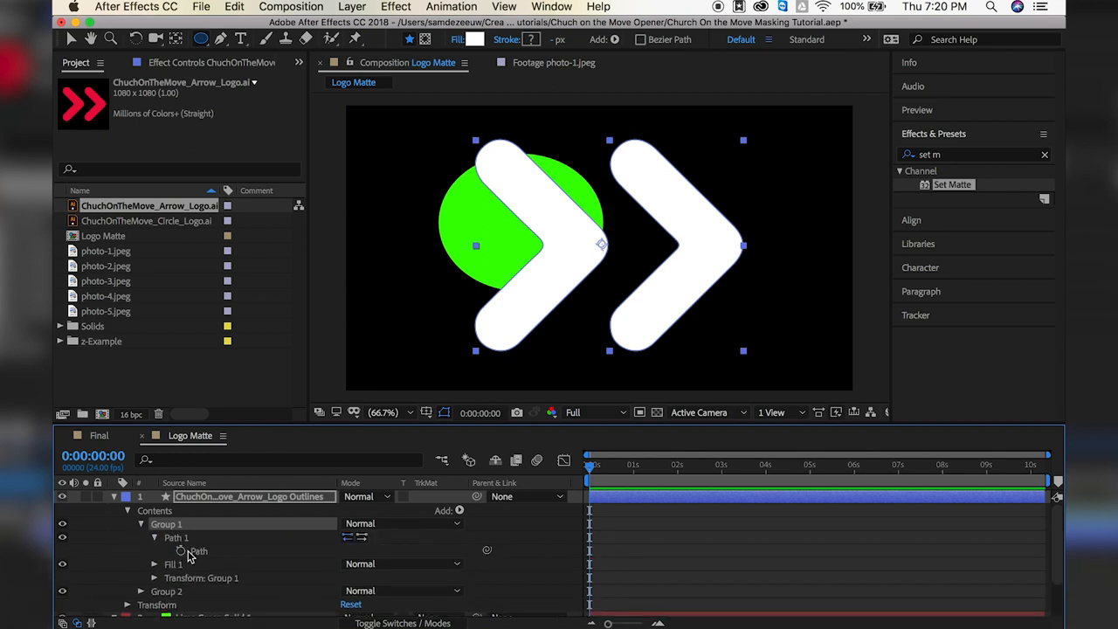
pyautogui.click(199, 550)
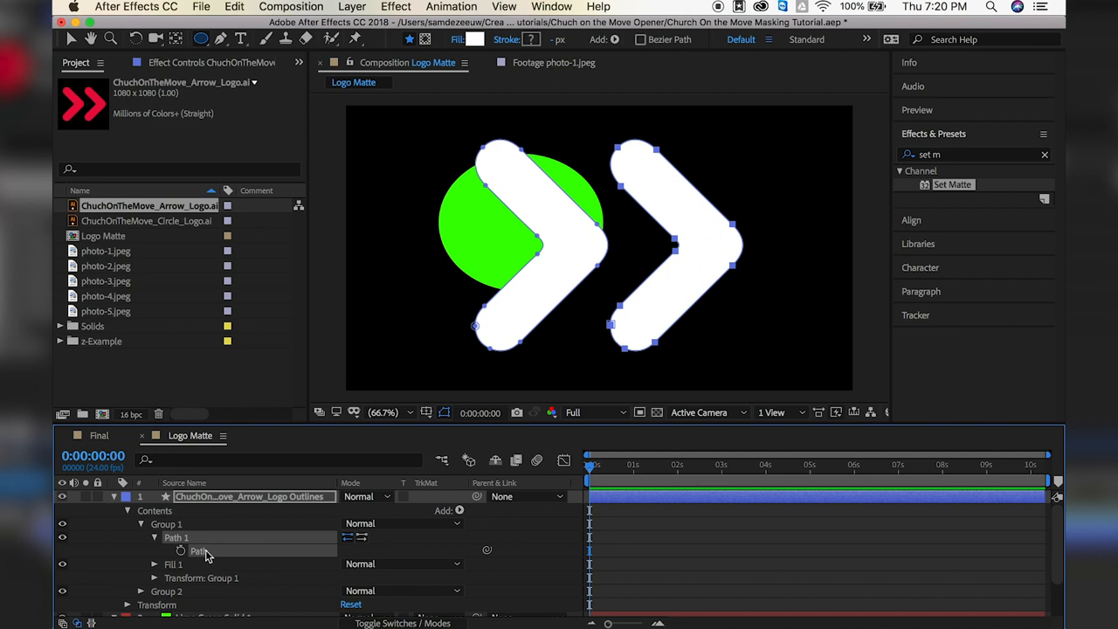
pyautogui.scroll(-3)
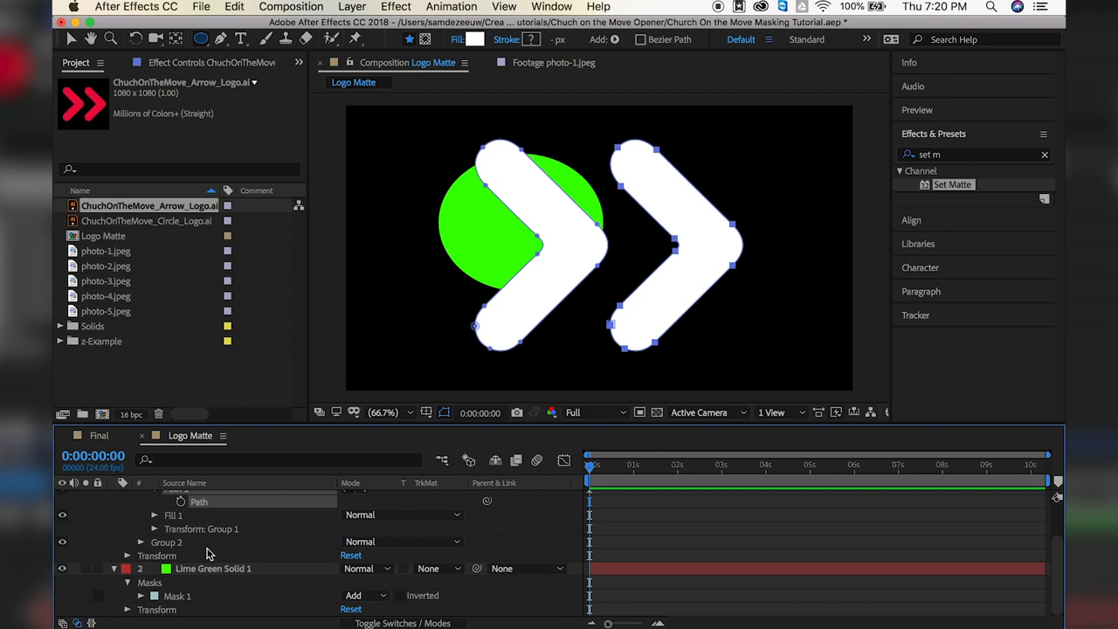
# Select the lime green solid so its mask path can take the copied arrow path
pyautogui.click(213, 570)
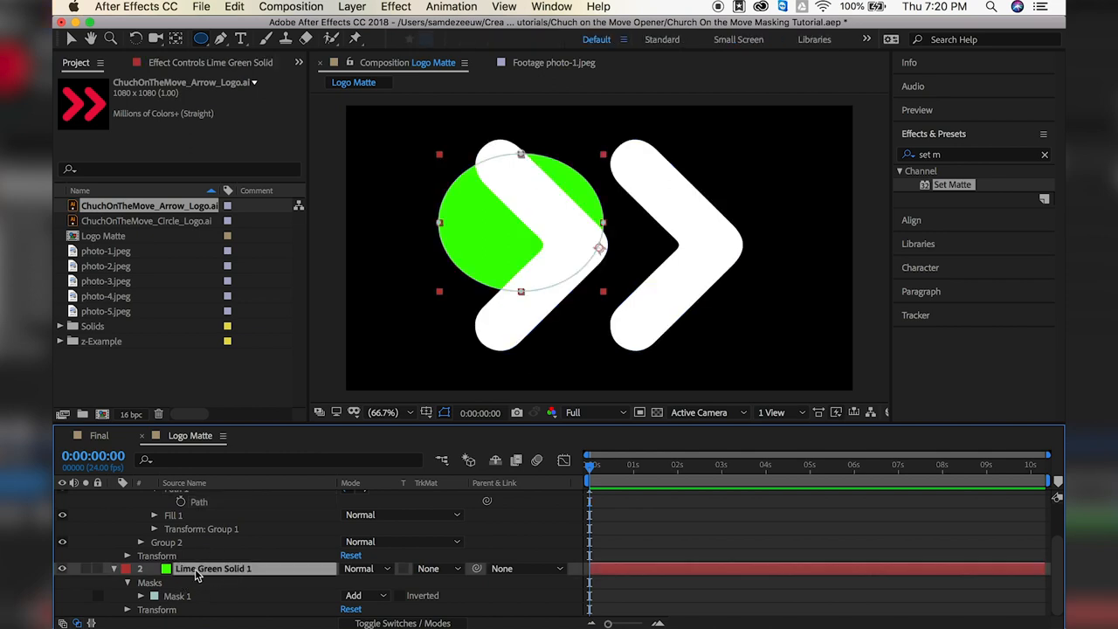
pyautogui.moveTo(253, 575)
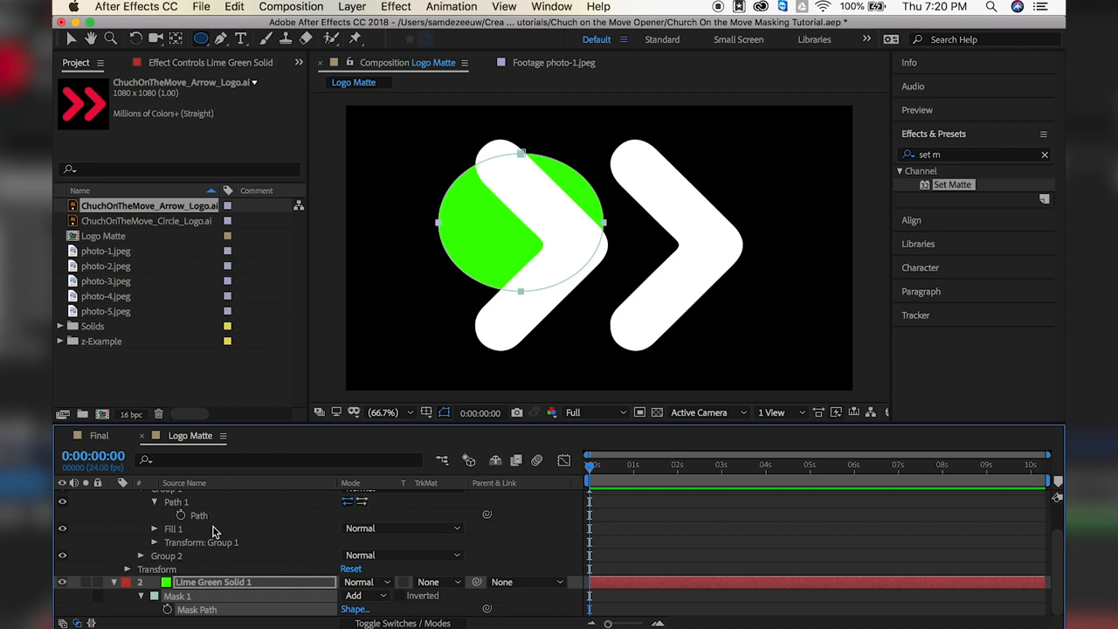
pyautogui.moveTo(217, 610)
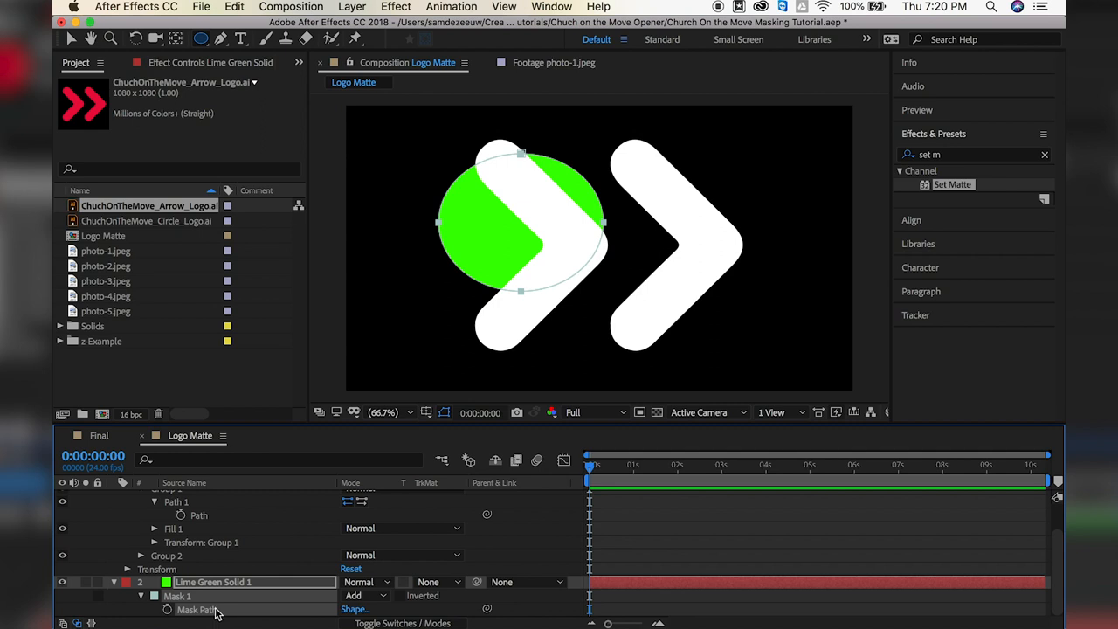
pyautogui.moveTo(210, 611)
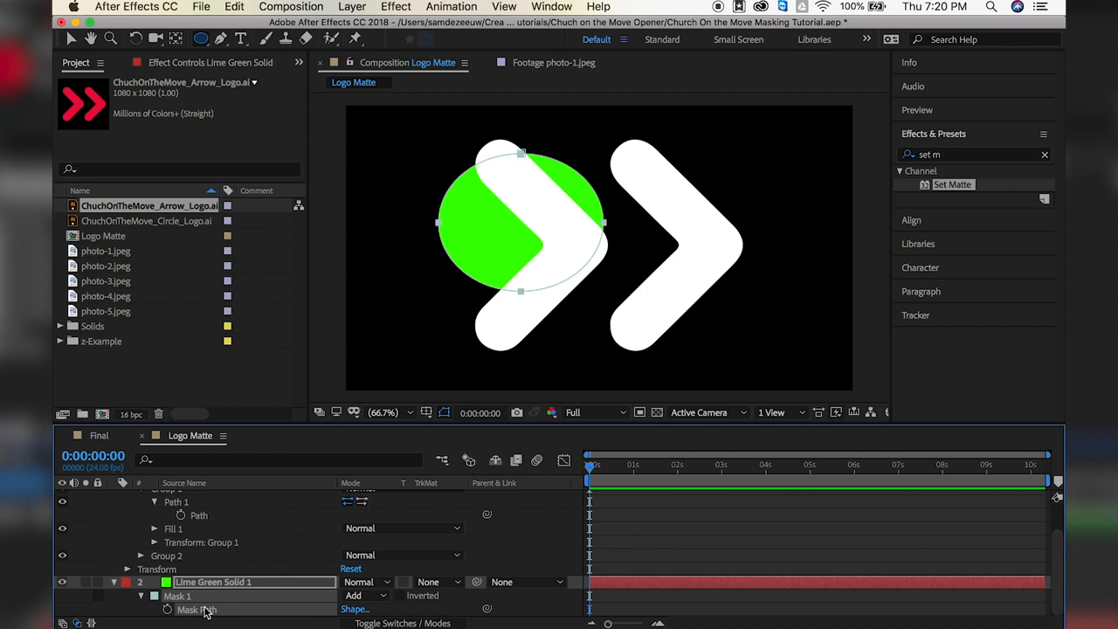
pyautogui.moveTo(206, 610)
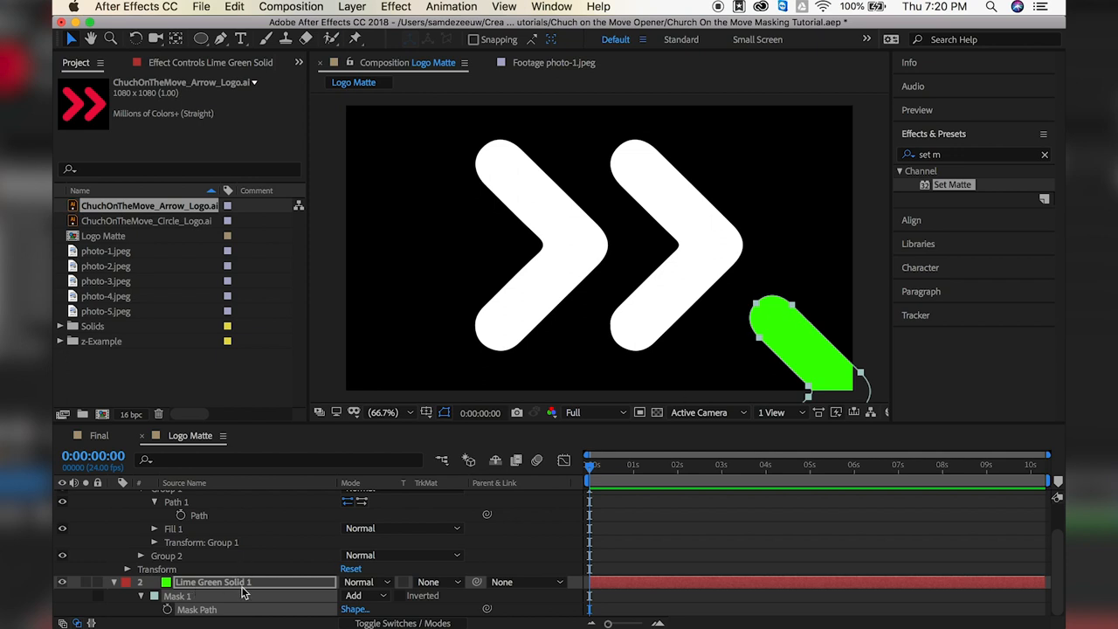
pyautogui.moveTo(795, 311)
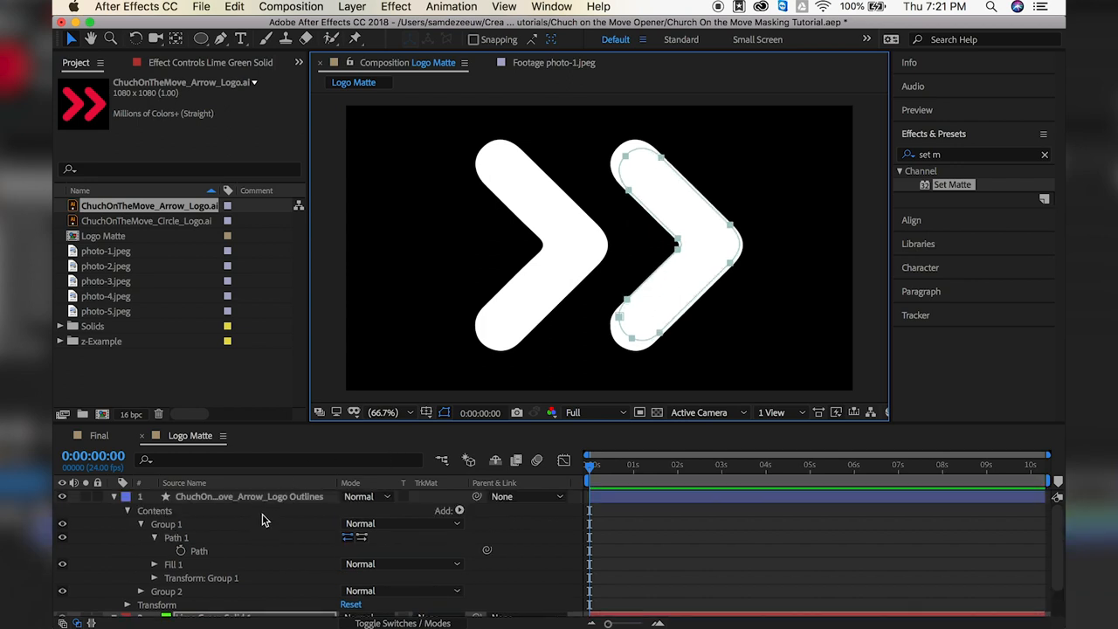
pyautogui.moveTo(273, 511)
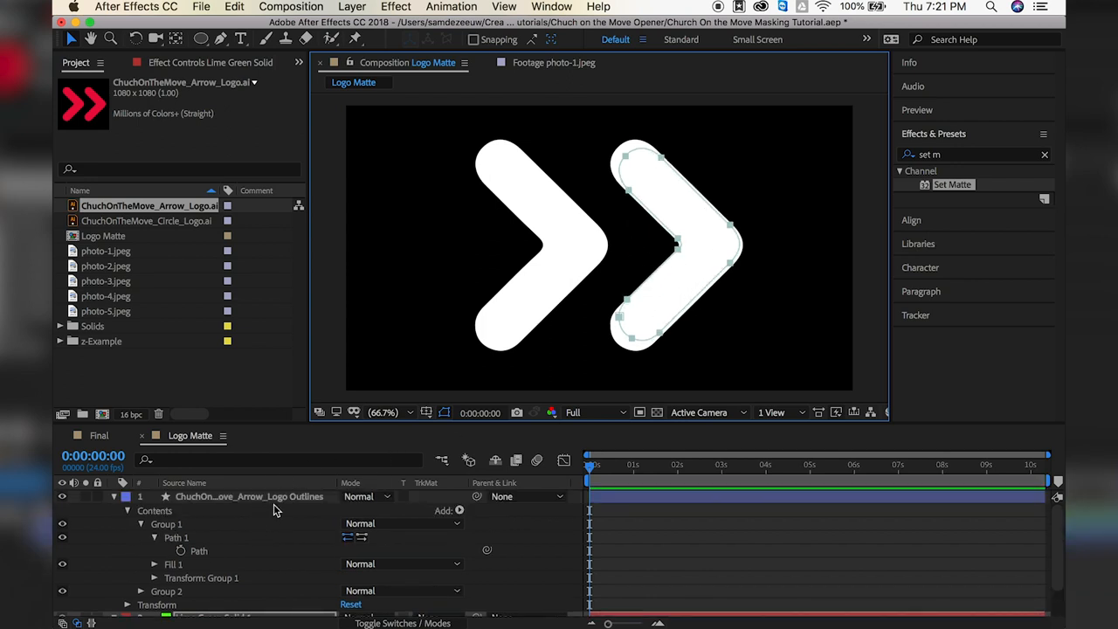
# Set the logo outlines layer's Scale to 100% so its arrows match the pasted mask
pyautogui.click(248, 497)
pyautogui.write('100')
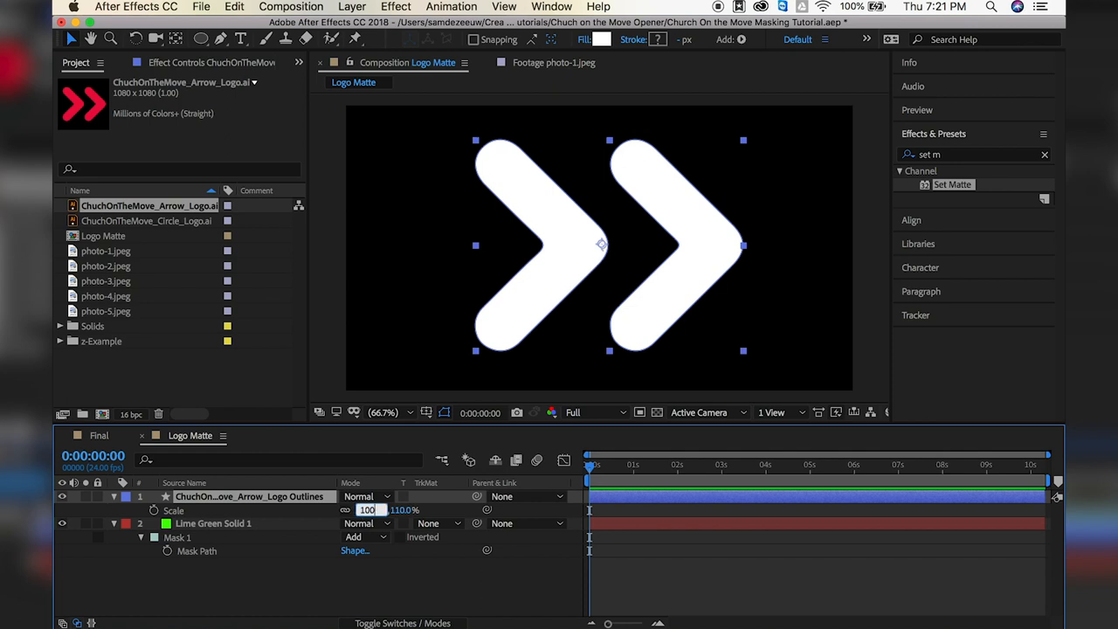
pyautogui.click(214, 522)
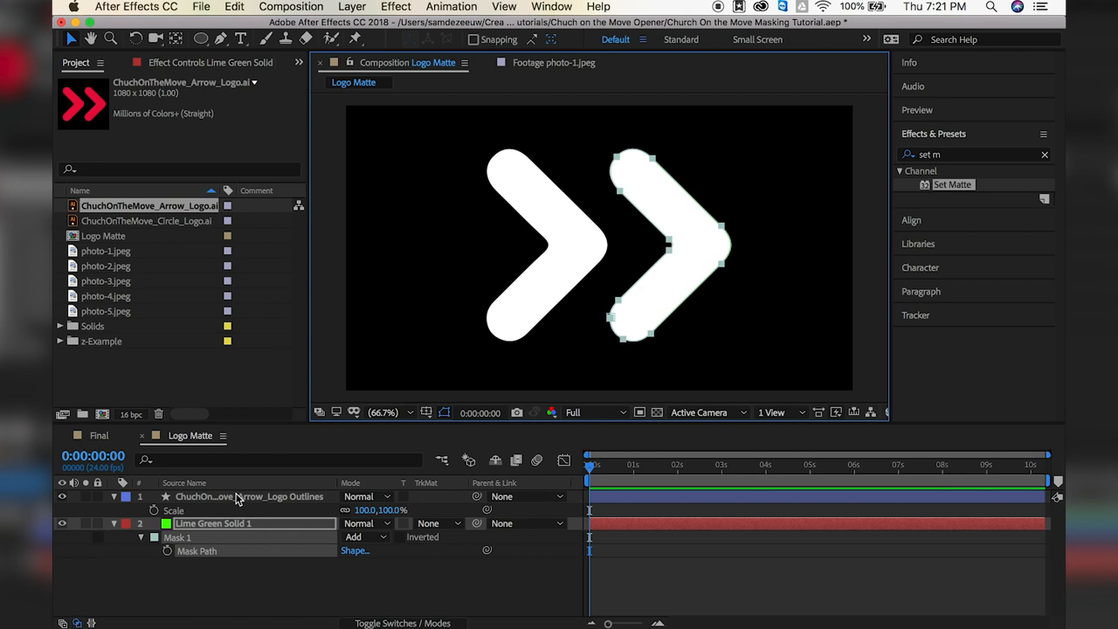
# Duplicate the green solid, mask it with the other arrow's path, and remove the white outlines
pyautogui.click(248, 496)
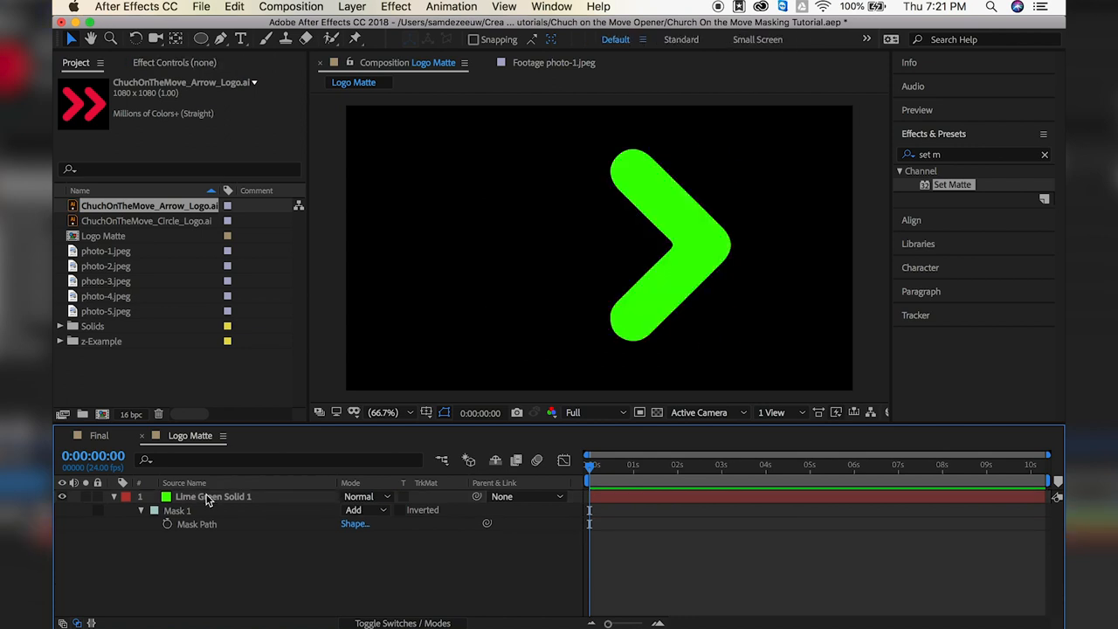
pyautogui.click(213, 497)
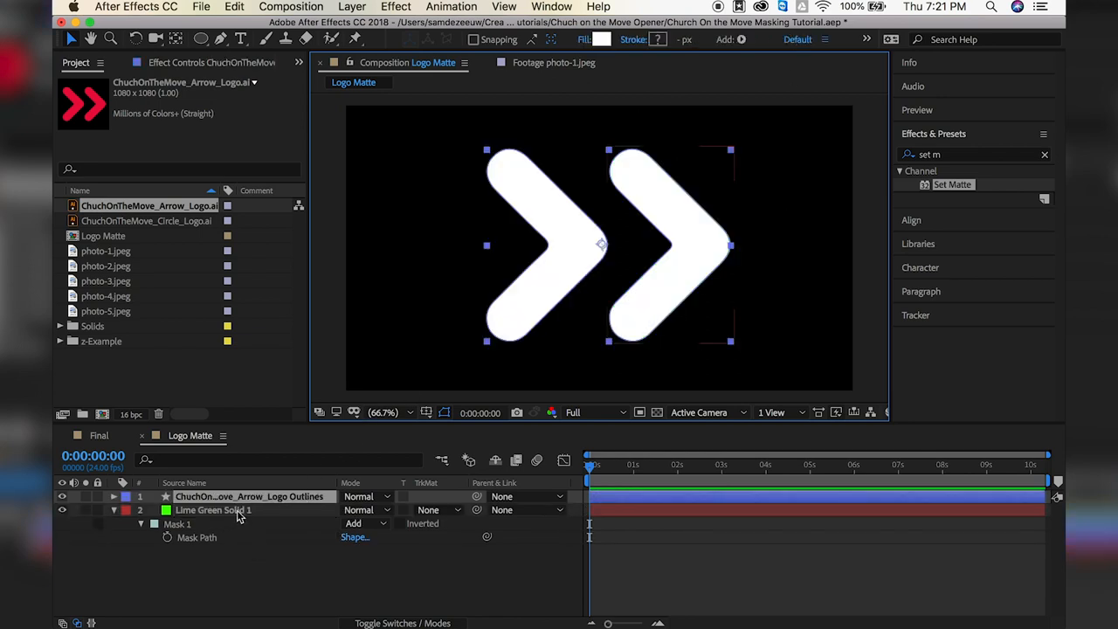
pyautogui.click(213, 510)
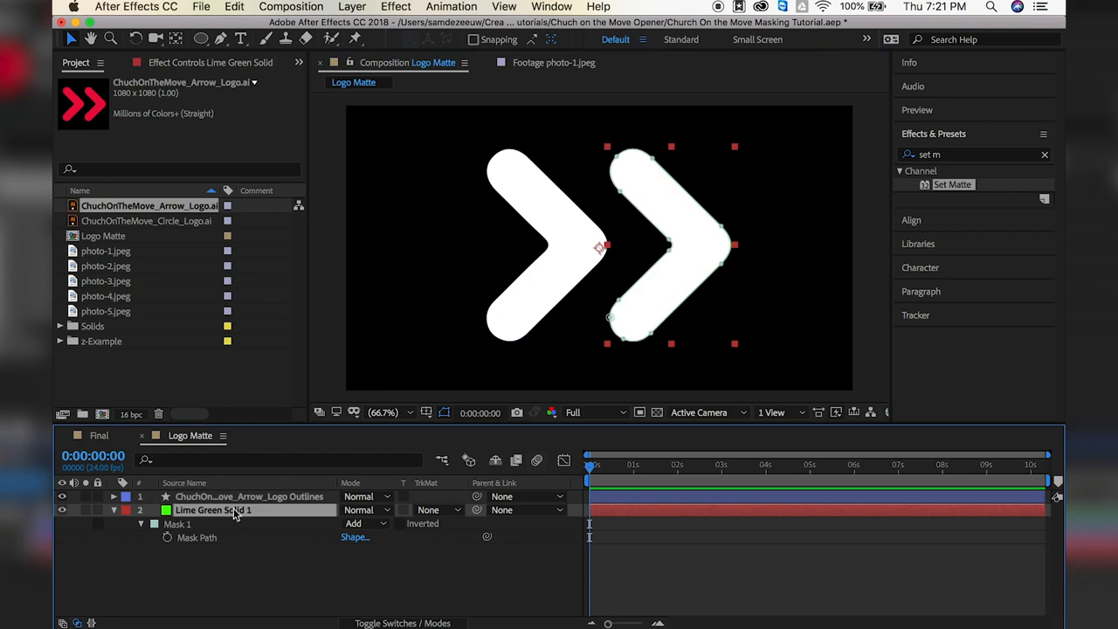
pyautogui.moveTo(247, 7)
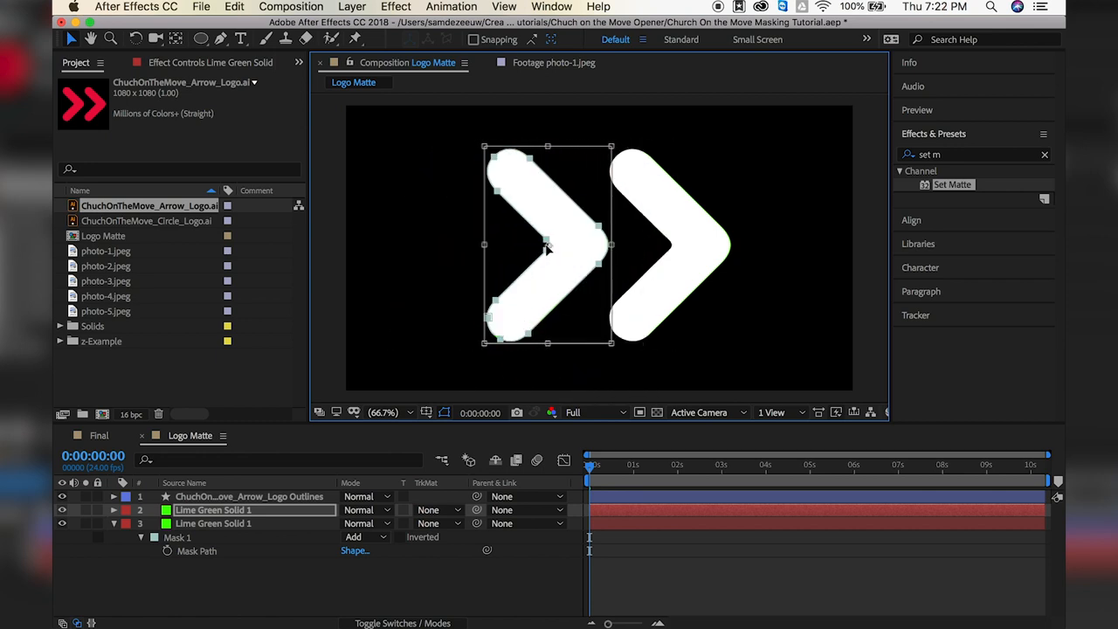
pyautogui.click(213, 524)
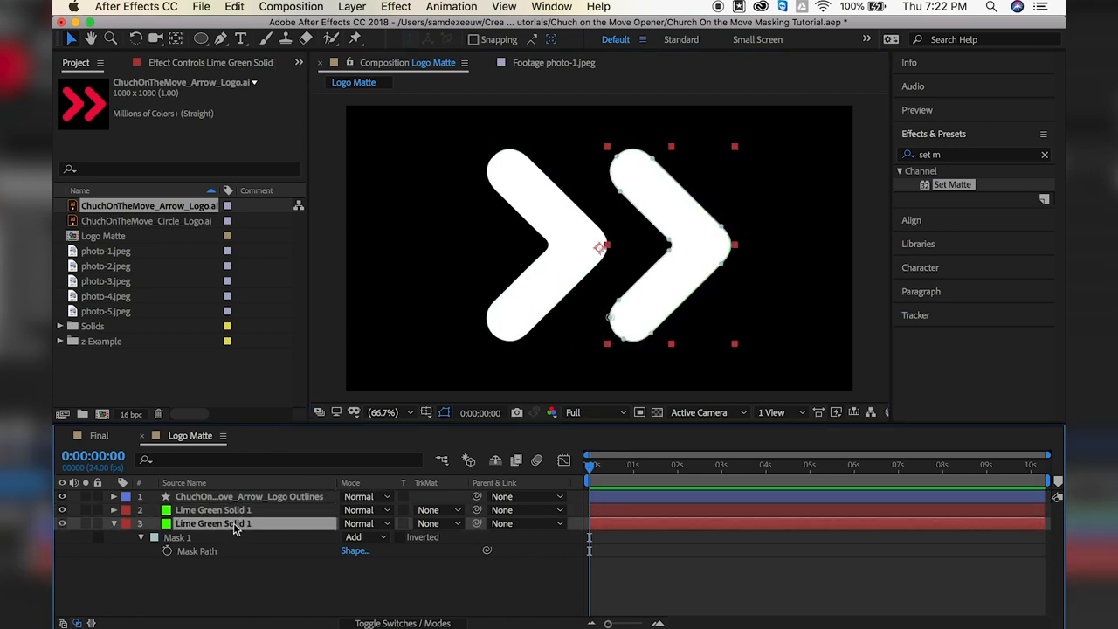
pyautogui.click(248, 496)
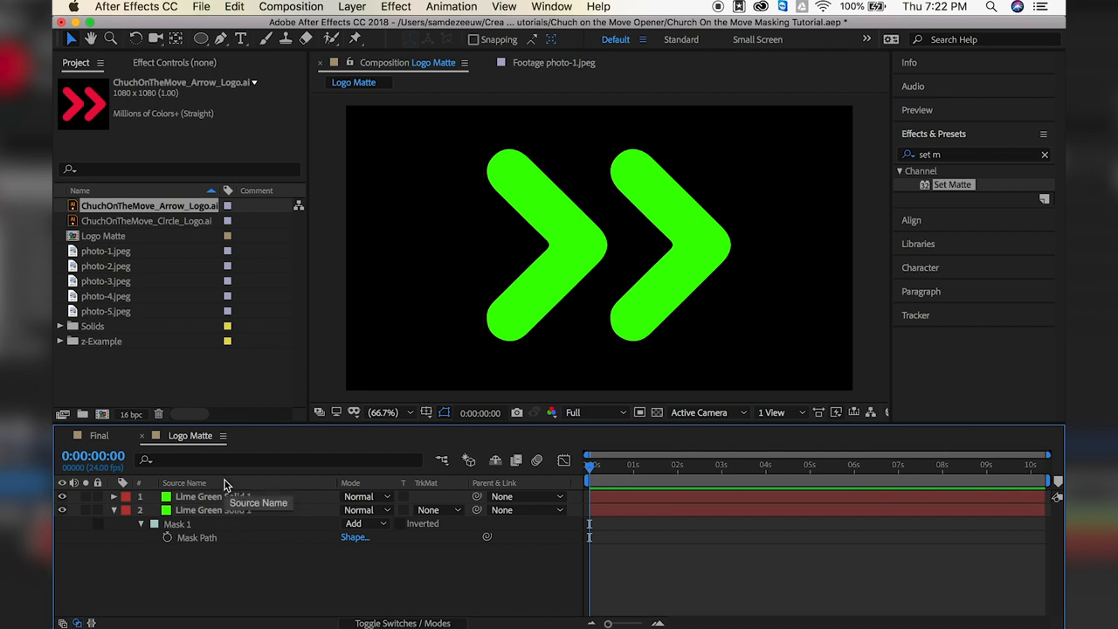
# Keyframe the arrow mask's expansion at about 2:09 with roughly 706 px filling the frame green
pyautogui.click(140, 524)
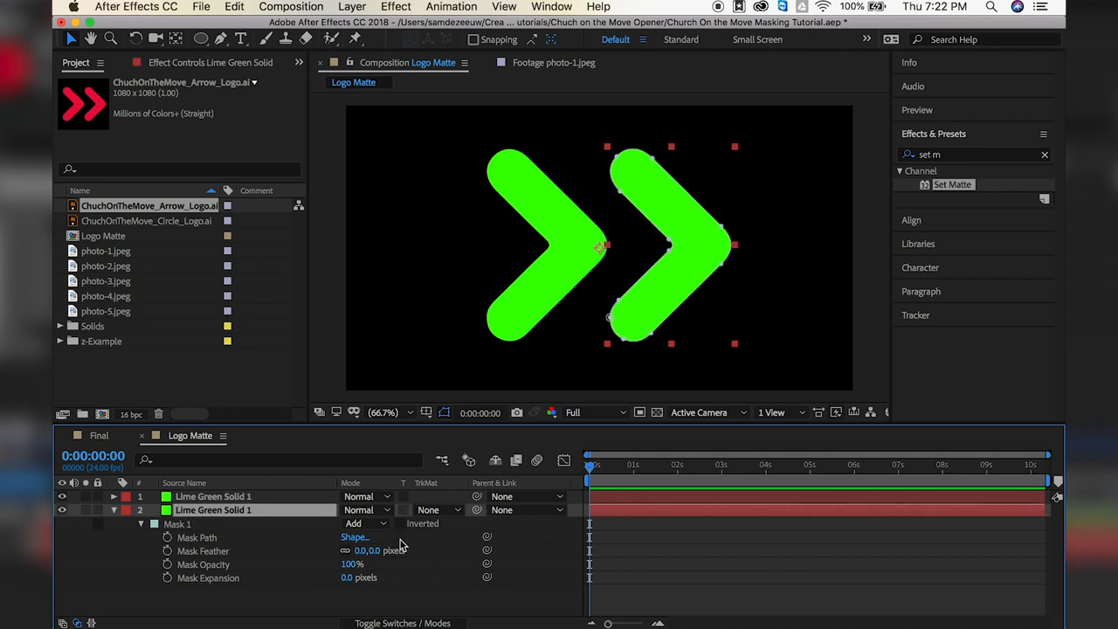
pyautogui.moveTo(339, 537)
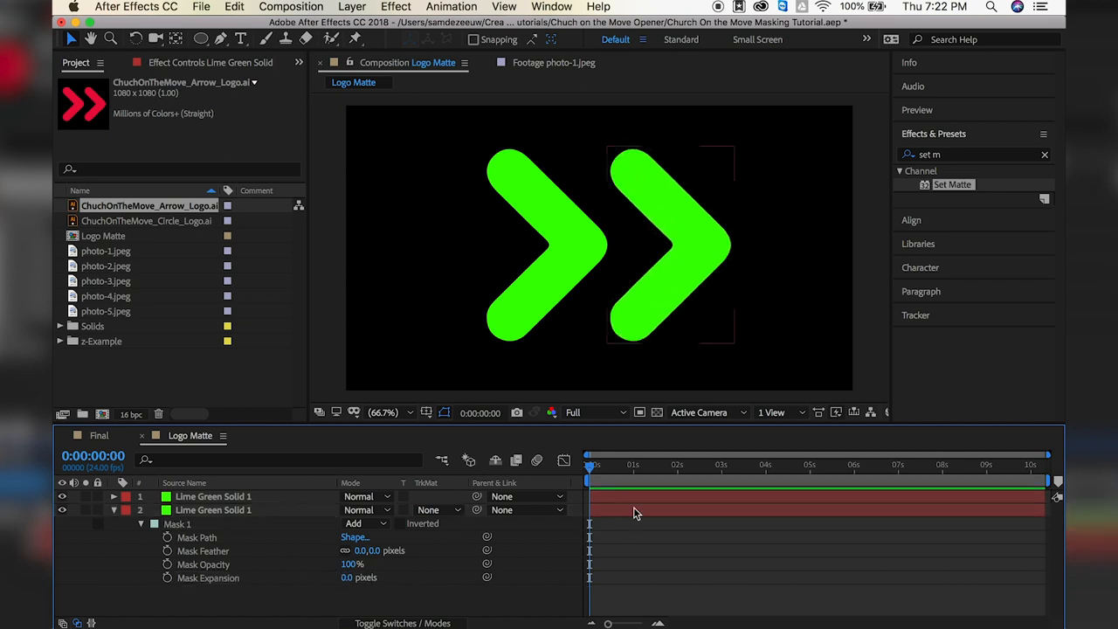
pyautogui.moveTo(590, 464); pyautogui.dragTo(768, 465)
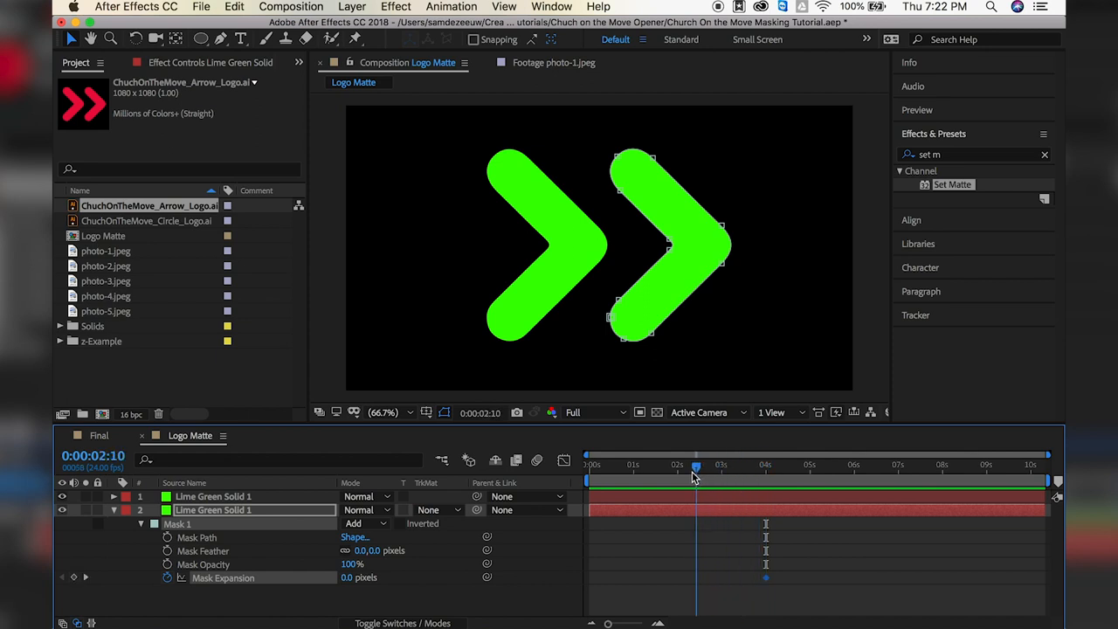
pyautogui.click(693, 465)
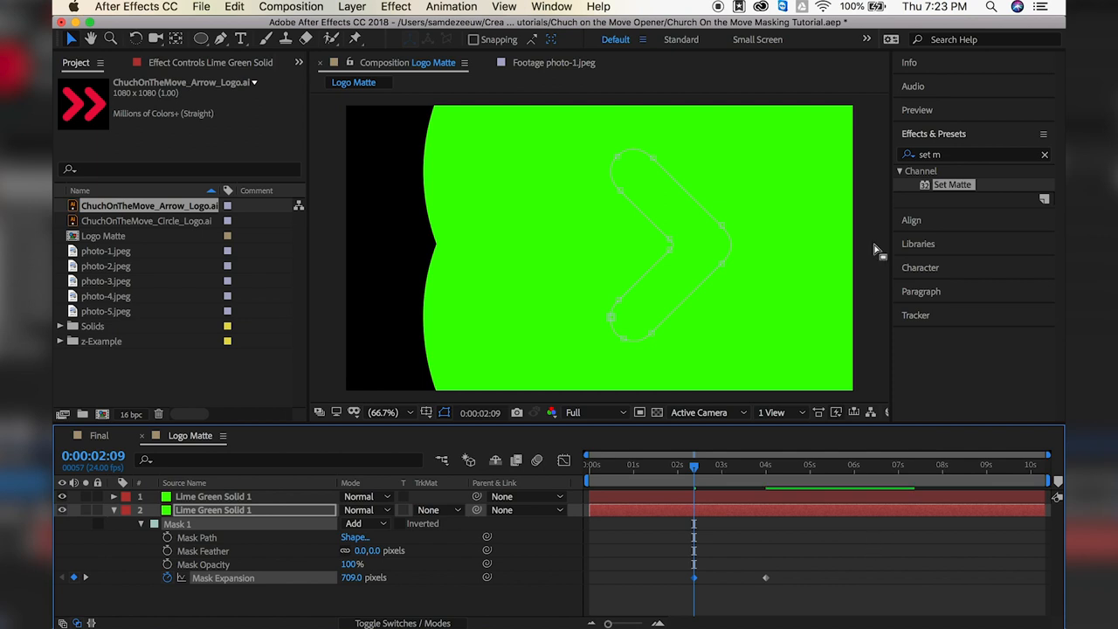
pyautogui.moveTo(870, 402)
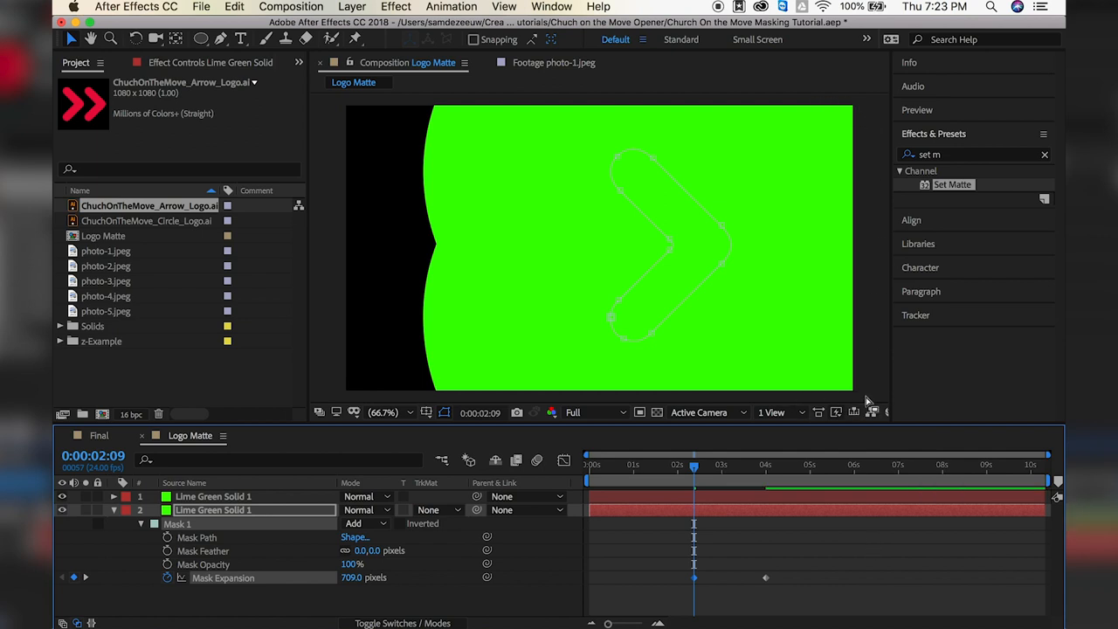
pyautogui.moveTo(709, 622)
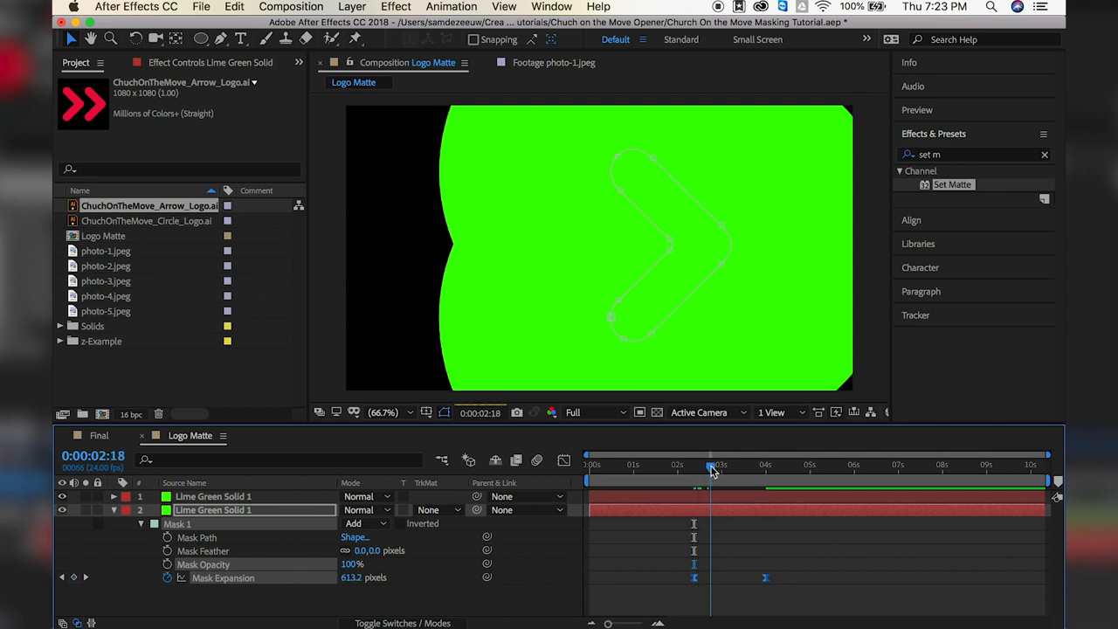
# Scrub the timeline to preview the green fill shrinking back into the arrow
pyautogui.moveTo(718, 472); pyautogui.dragTo(692, 472)
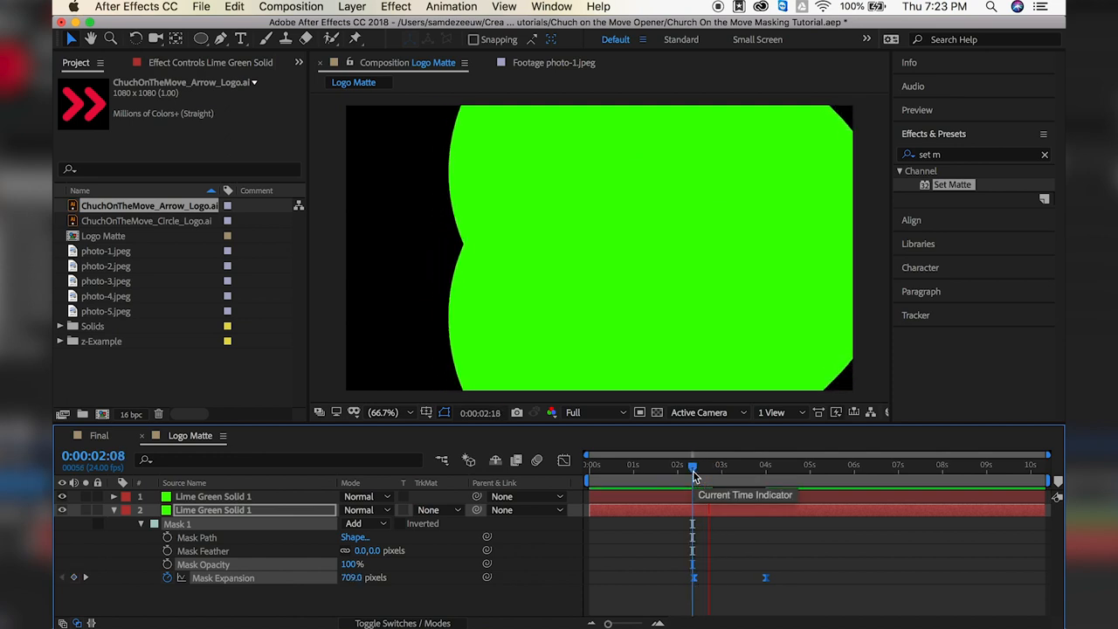
pyautogui.moveTo(692, 465); pyautogui.dragTo(765, 464)
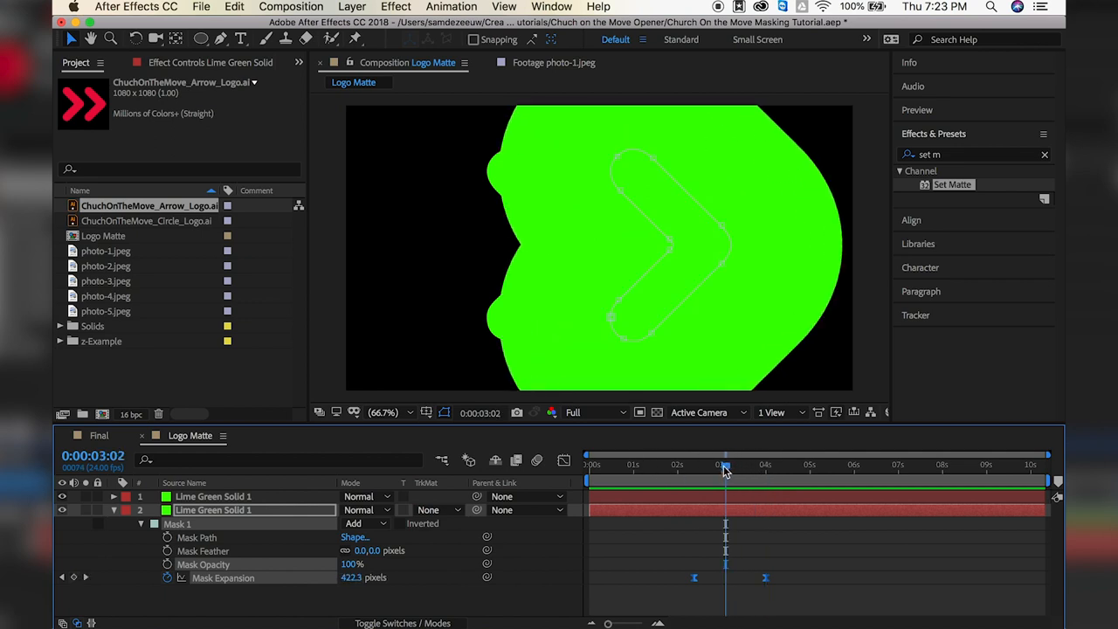
pyautogui.moveTo(725, 465); pyautogui.dragTo(703, 465)
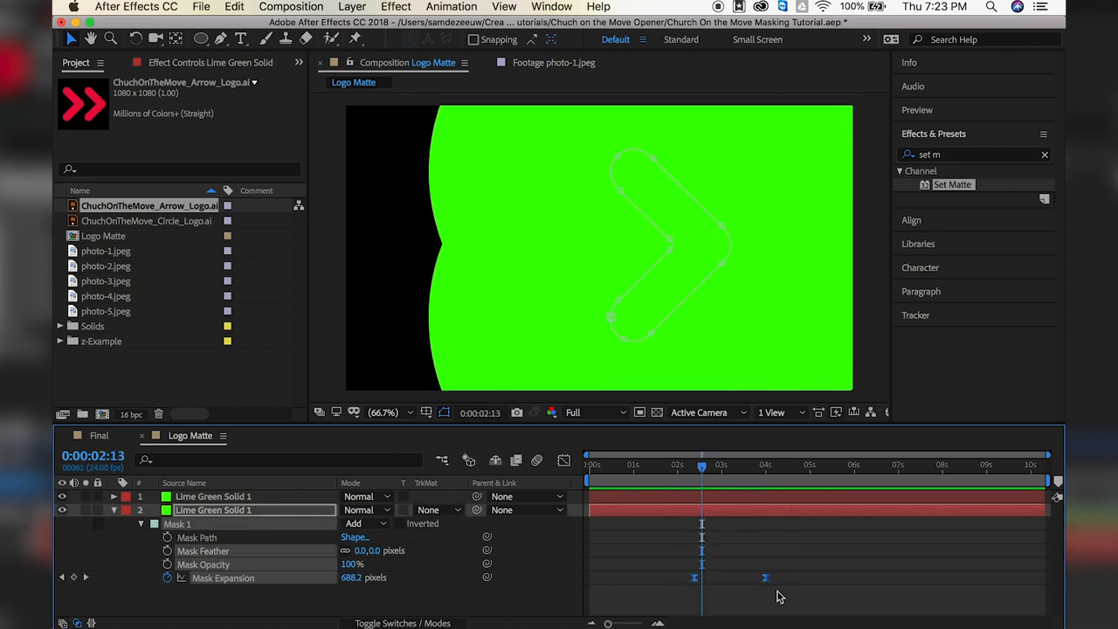
pyautogui.moveTo(564, 462)
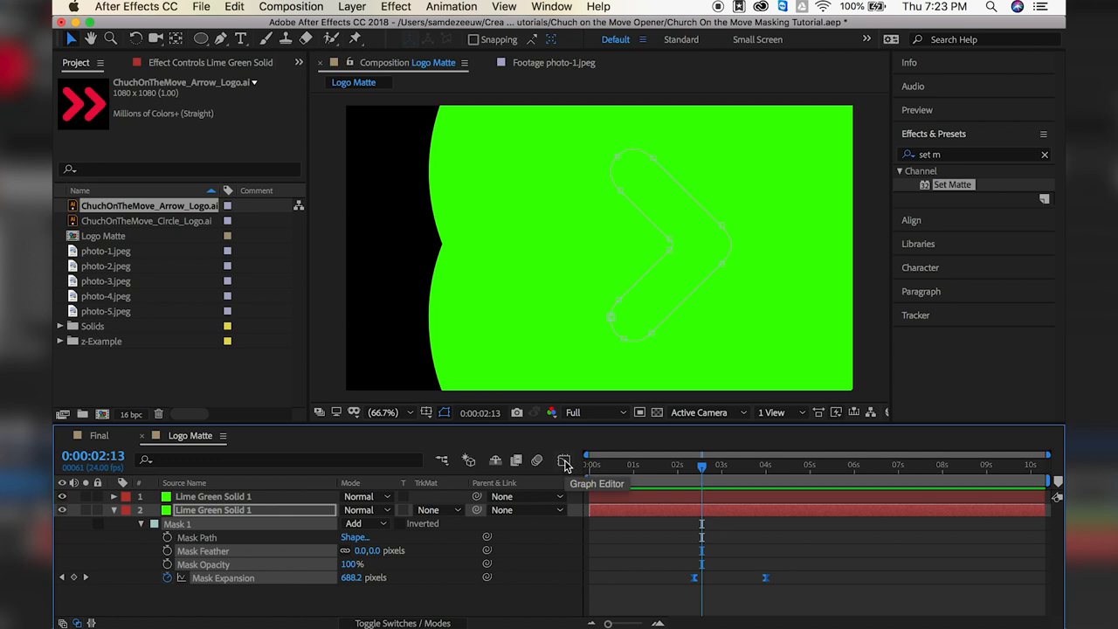
pyautogui.click(565, 461)
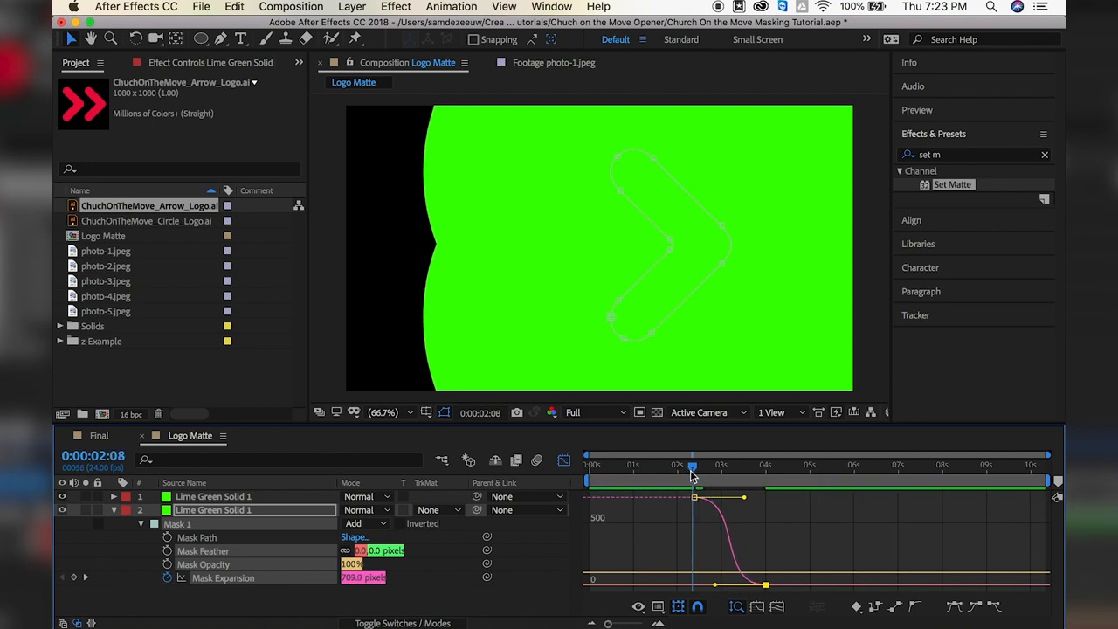
pyautogui.click(697, 465)
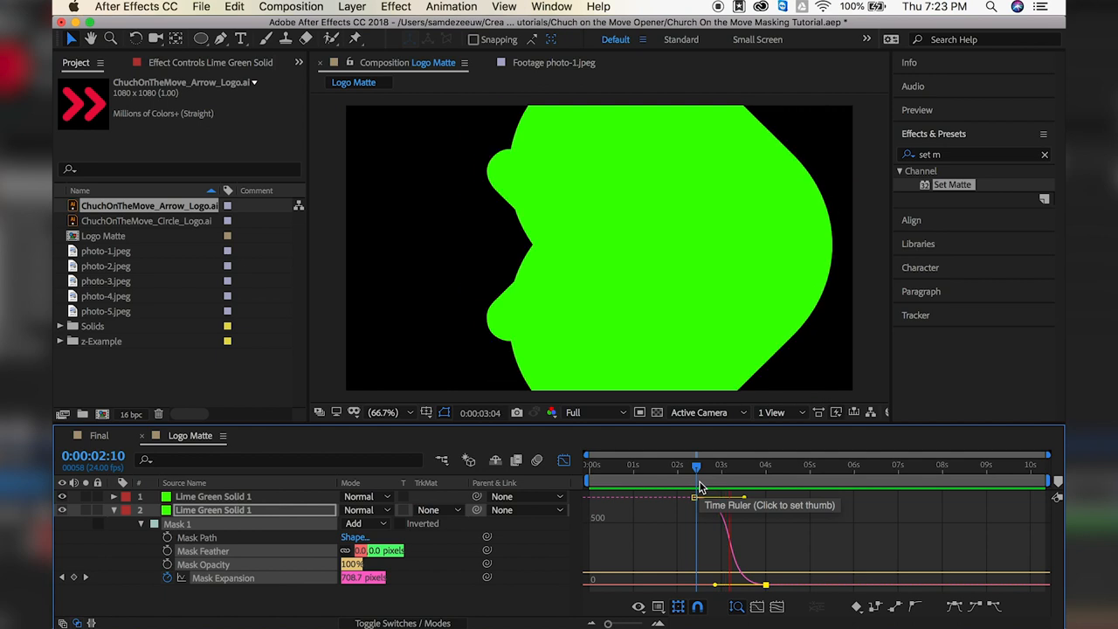
pyautogui.click(796, 465)
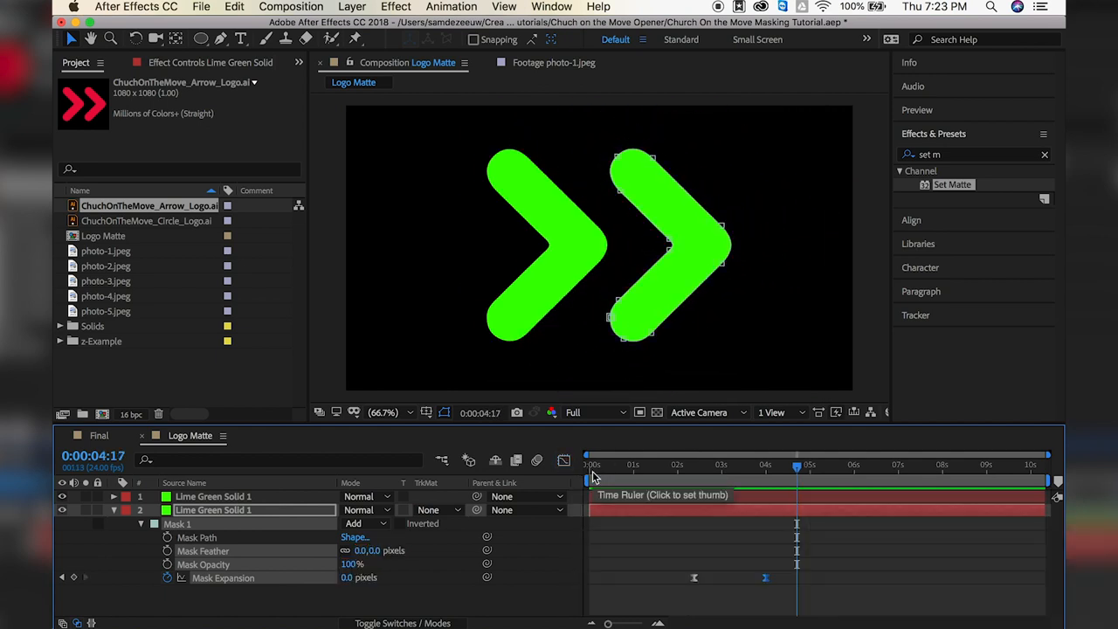
pyautogui.click(213, 497)
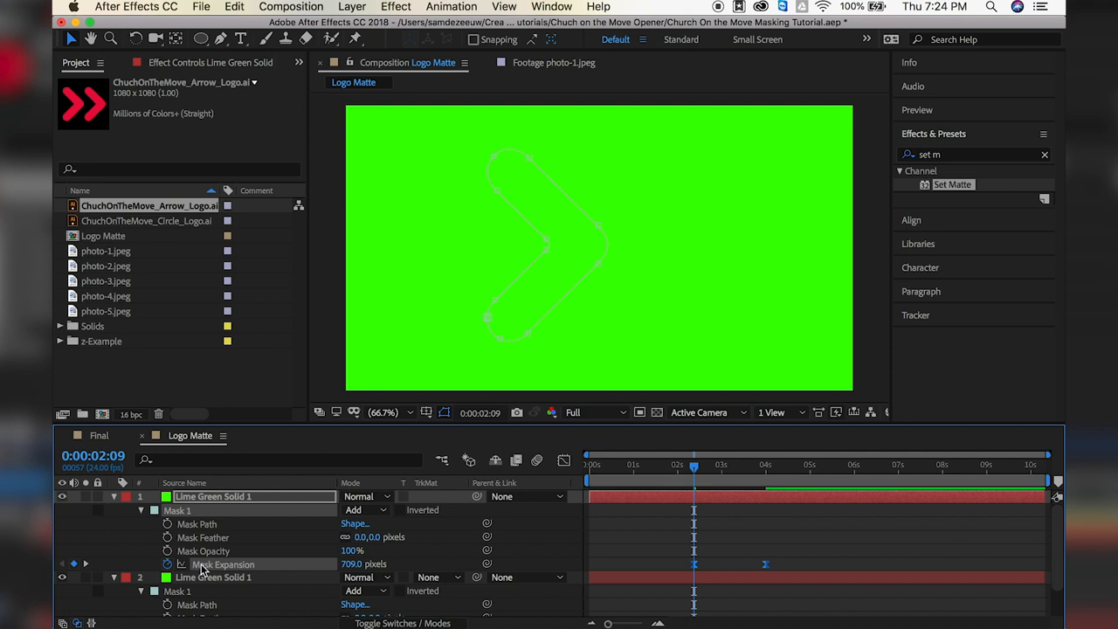
# Paste the Mask Expansion keyframes onto the top Lime Green Solid 1 mask and scrub to compare both arrows shrinking
pyautogui.click(234, 7)
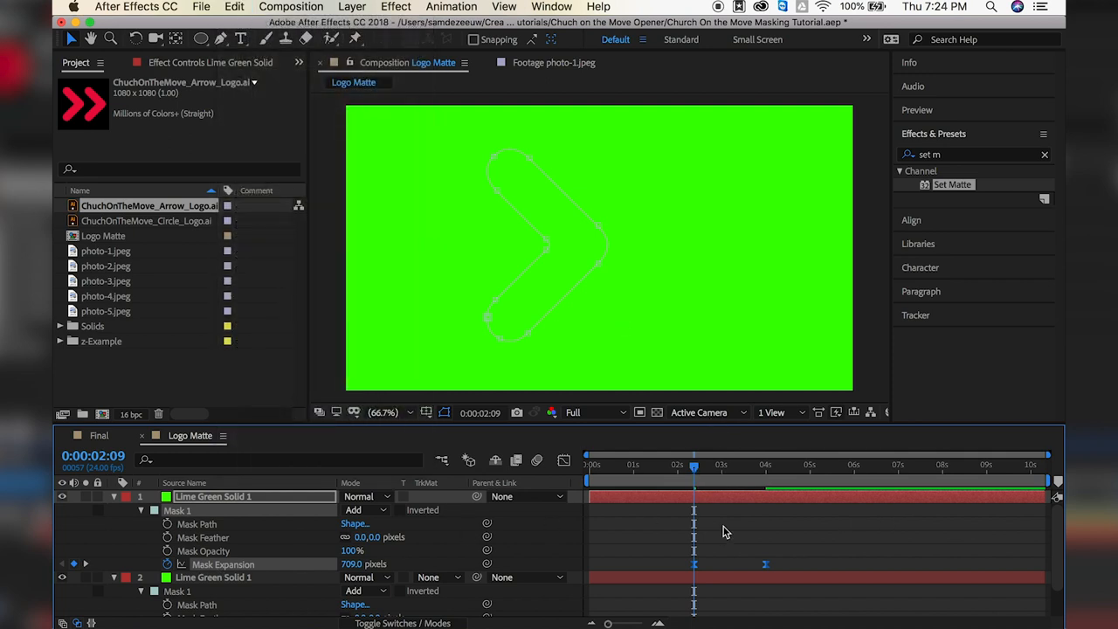
pyautogui.moveTo(693, 468); pyautogui.dragTo(753, 468)
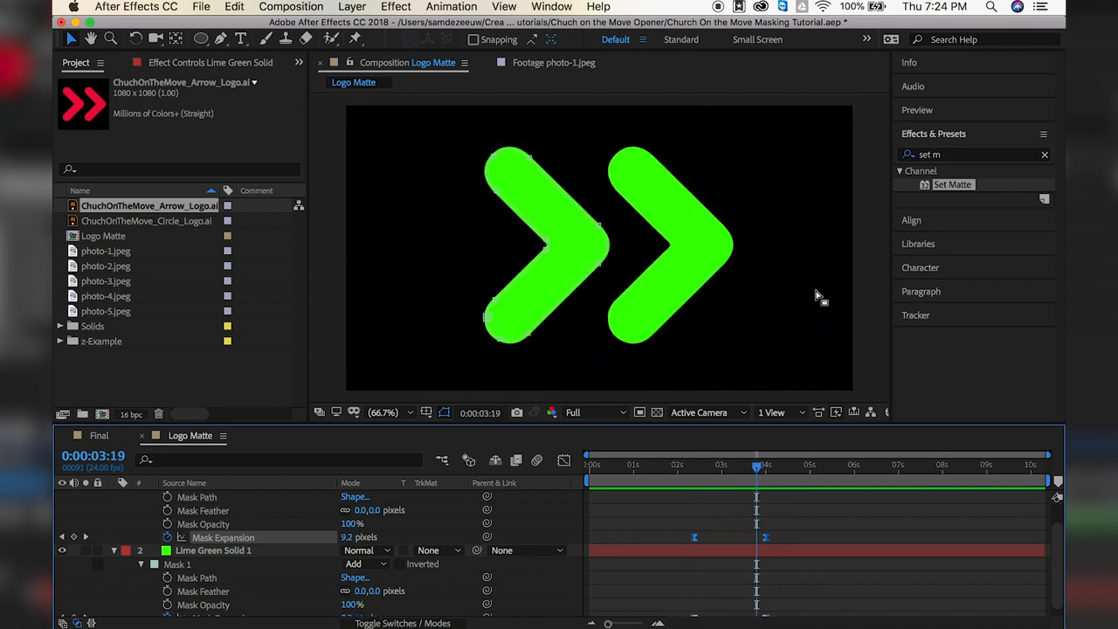
pyautogui.moveTo(757, 465); pyautogui.dragTo(743, 465)
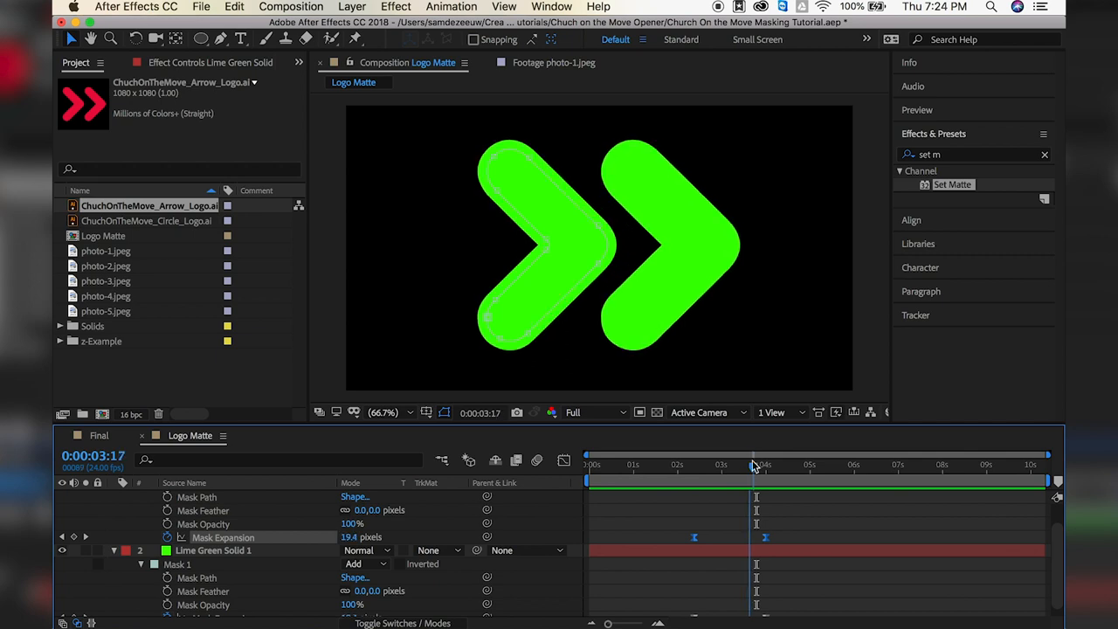
pyautogui.moveTo(753, 465); pyautogui.dragTo(766, 465)
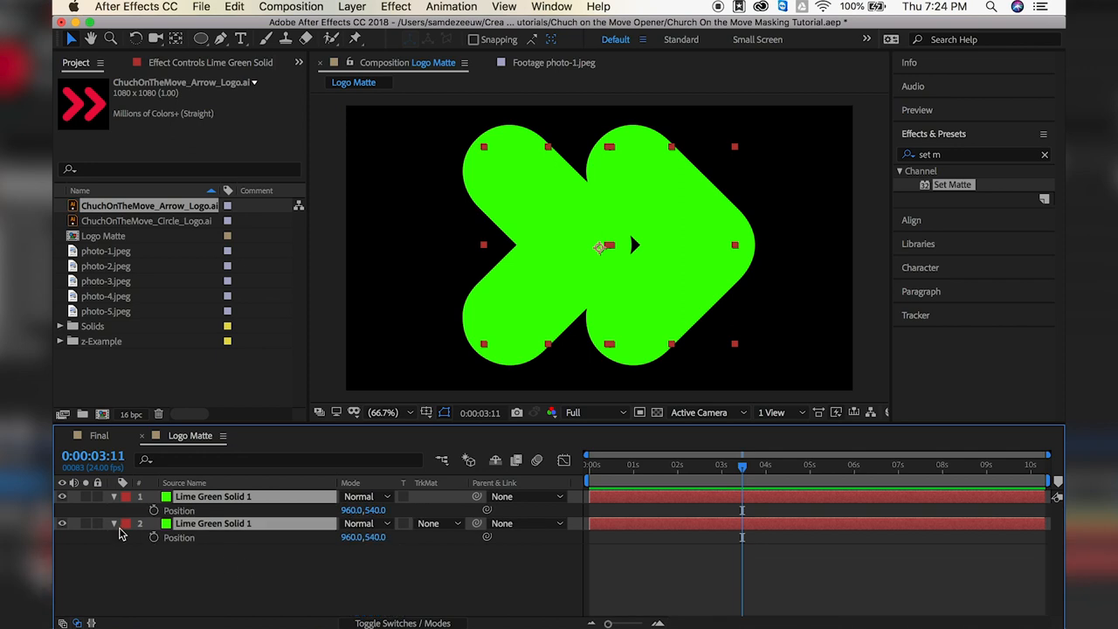
# Keyframe both solids' Position from 960,540 to about 2391,540 so the arrows slide off the right edge
pyautogui.click(154, 538)
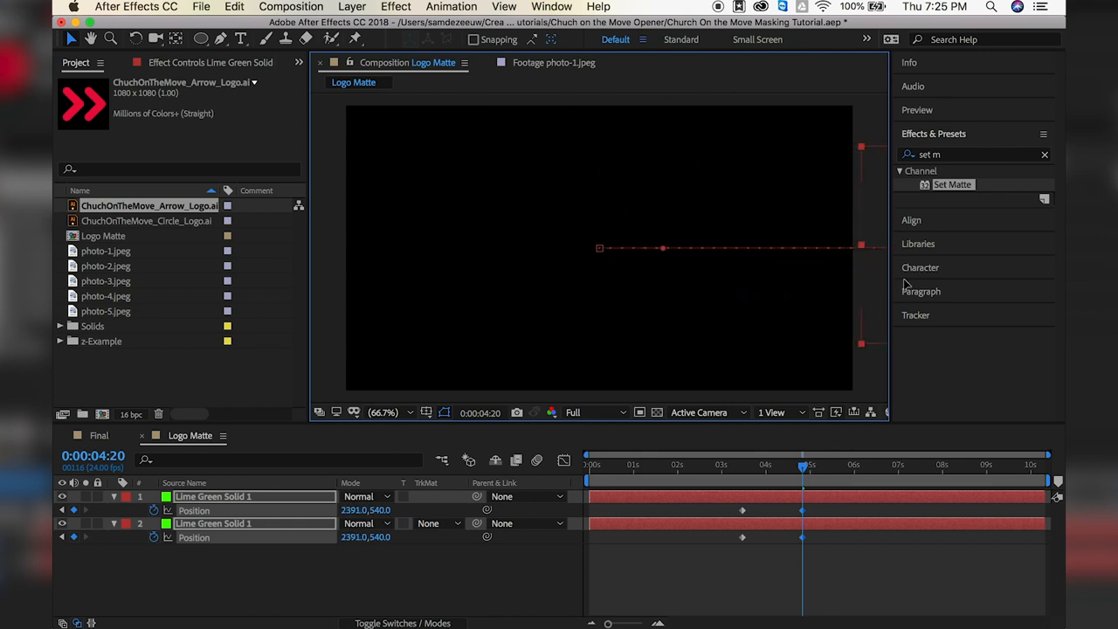
pyautogui.moveTo(802, 465); pyautogui.dragTo(760, 464)
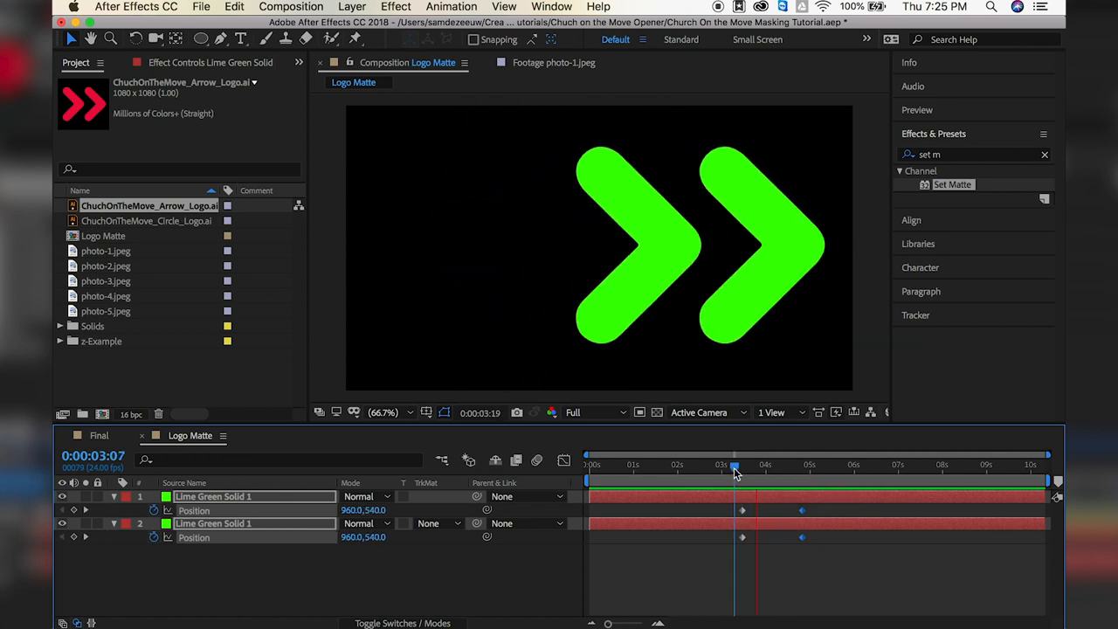
pyautogui.moveTo(734, 464); pyautogui.dragTo(790, 465)
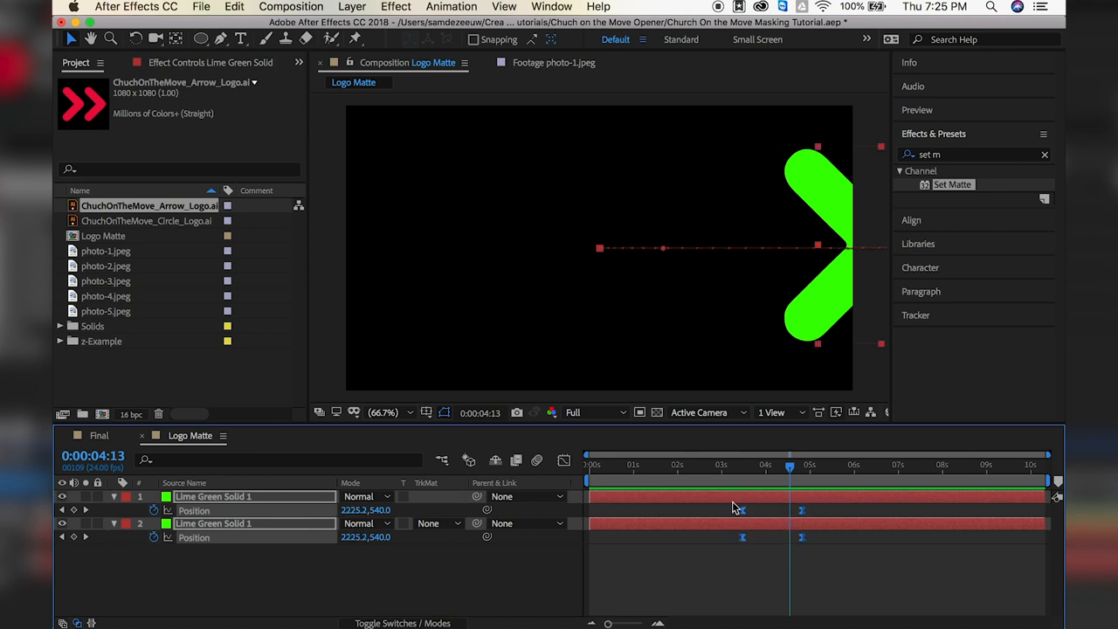
pyautogui.moveTo(789, 465); pyautogui.dragTo(737, 465)
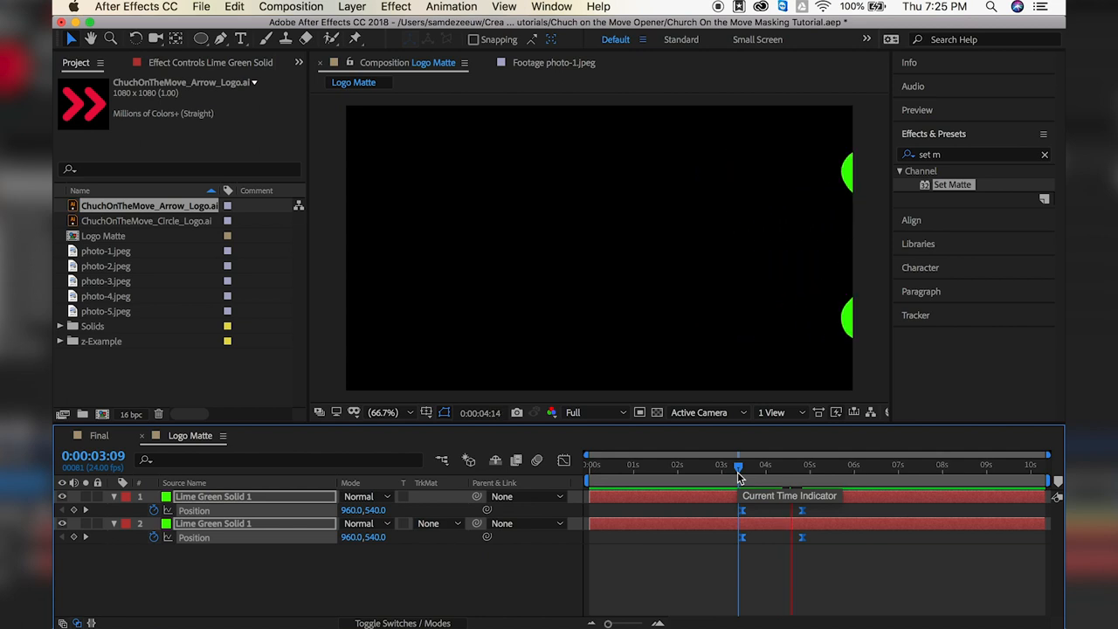
pyautogui.moveTo(739, 465); pyautogui.dragTo(758, 465)
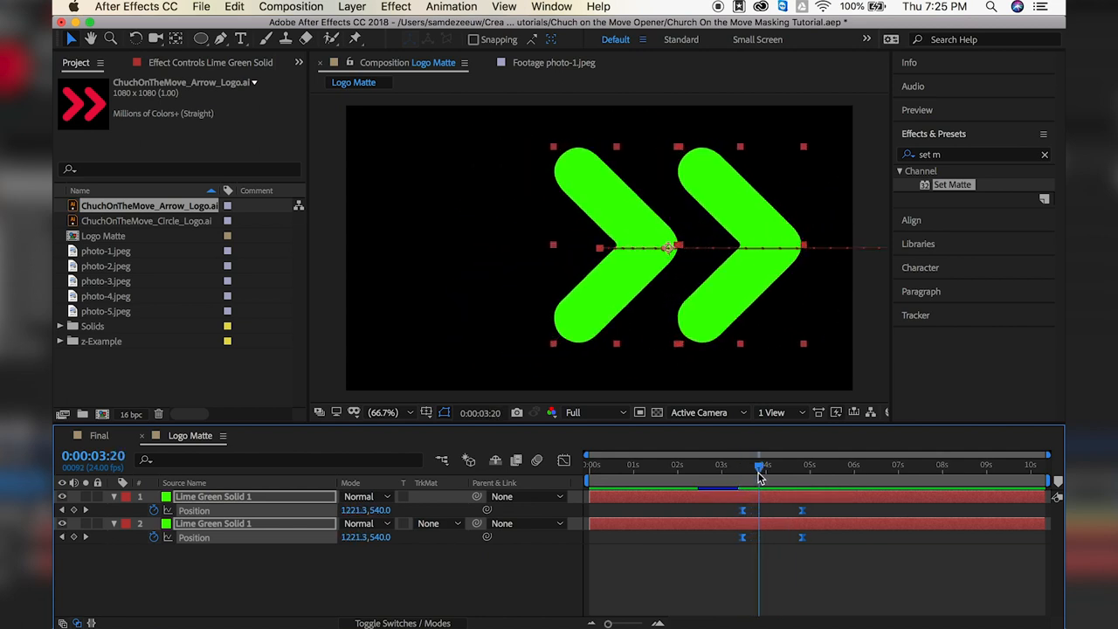
pyautogui.moveTo(762, 472)
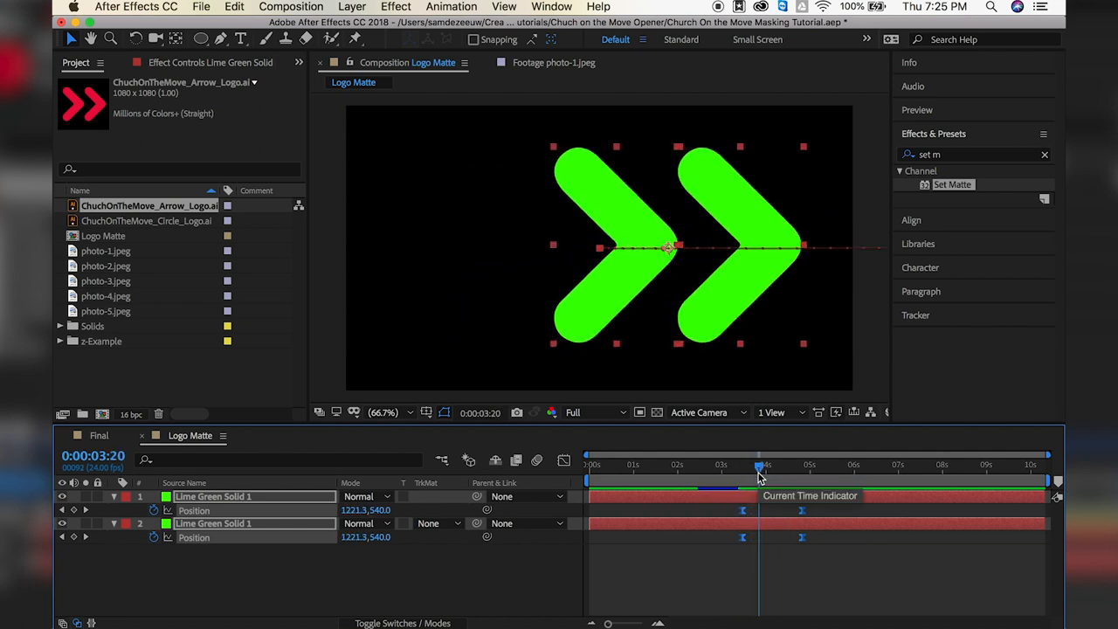
pyautogui.moveTo(765, 464); pyautogui.dragTo(742, 464)
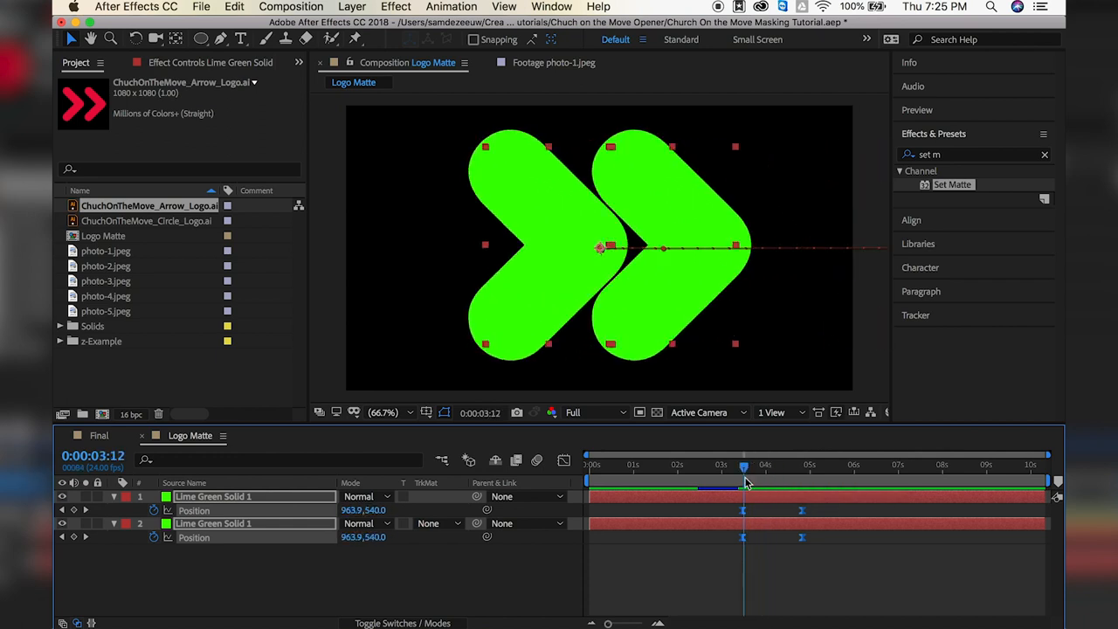
pyautogui.moveTo(743, 465); pyautogui.dragTo(758, 465)
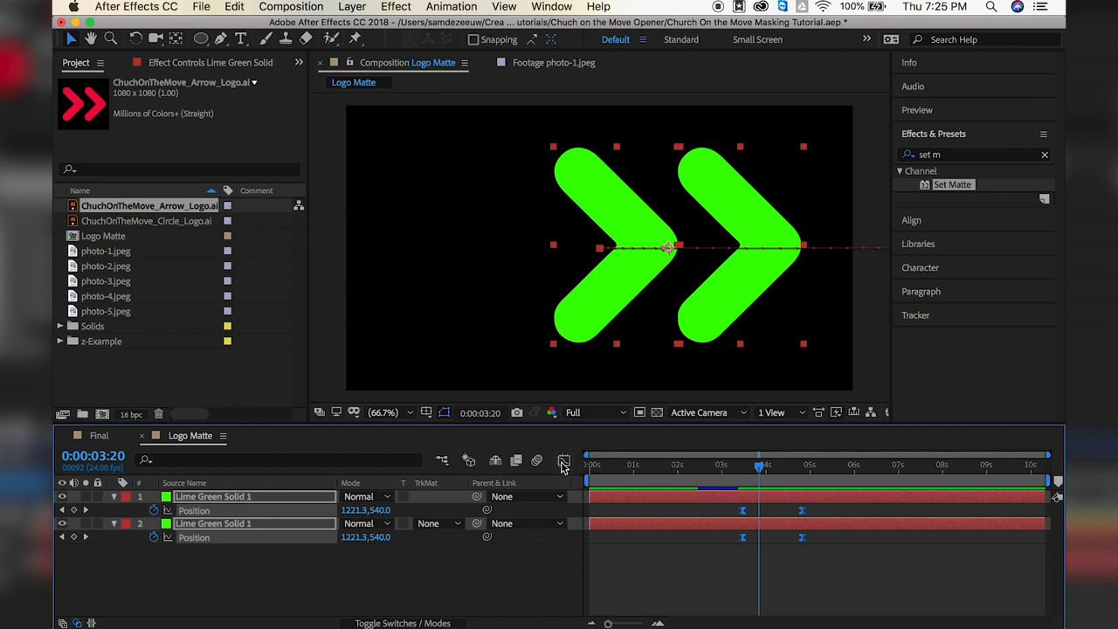
# Show the Position curve in the Graph Editor and apply Separate Dimensions to get X and Y Position
pyautogui.click(563, 461)
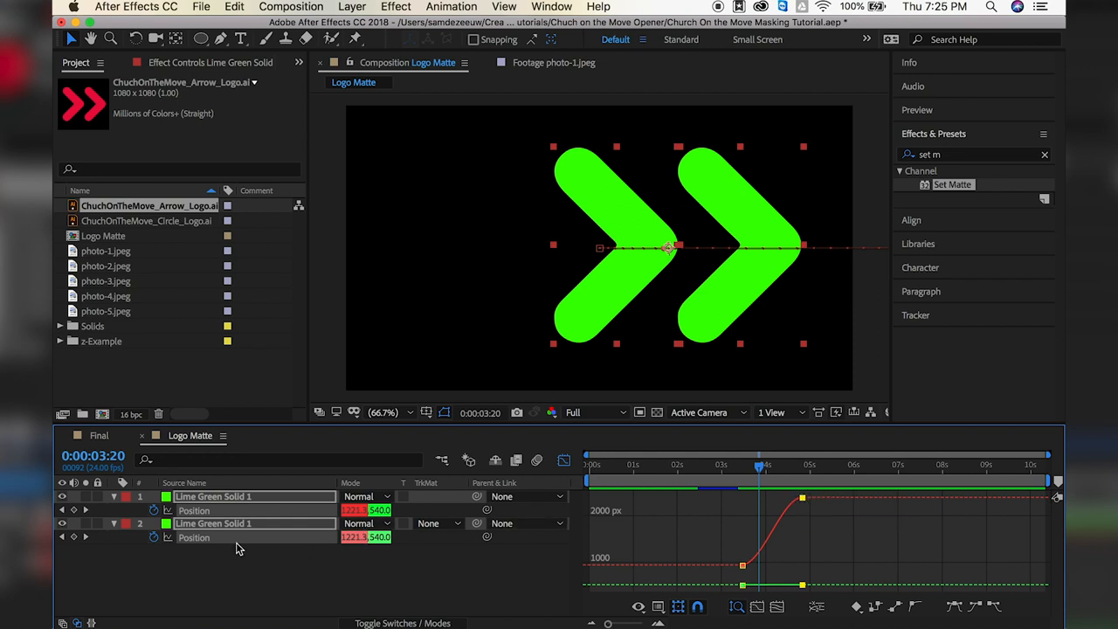
pyautogui.moveTo(808, 507)
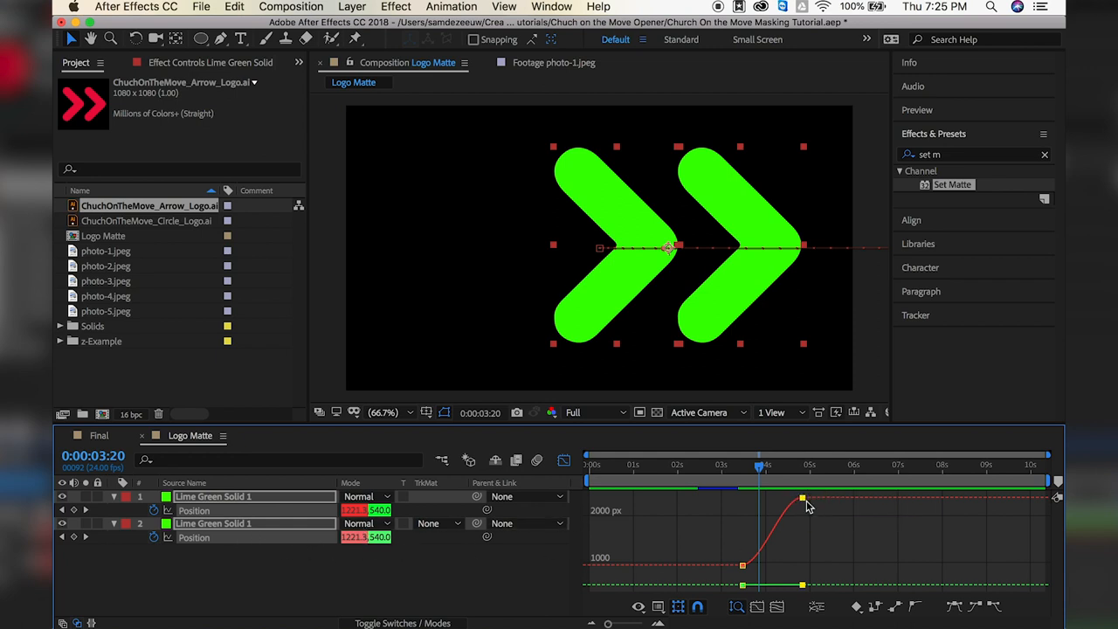
pyautogui.moveTo(748, 506)
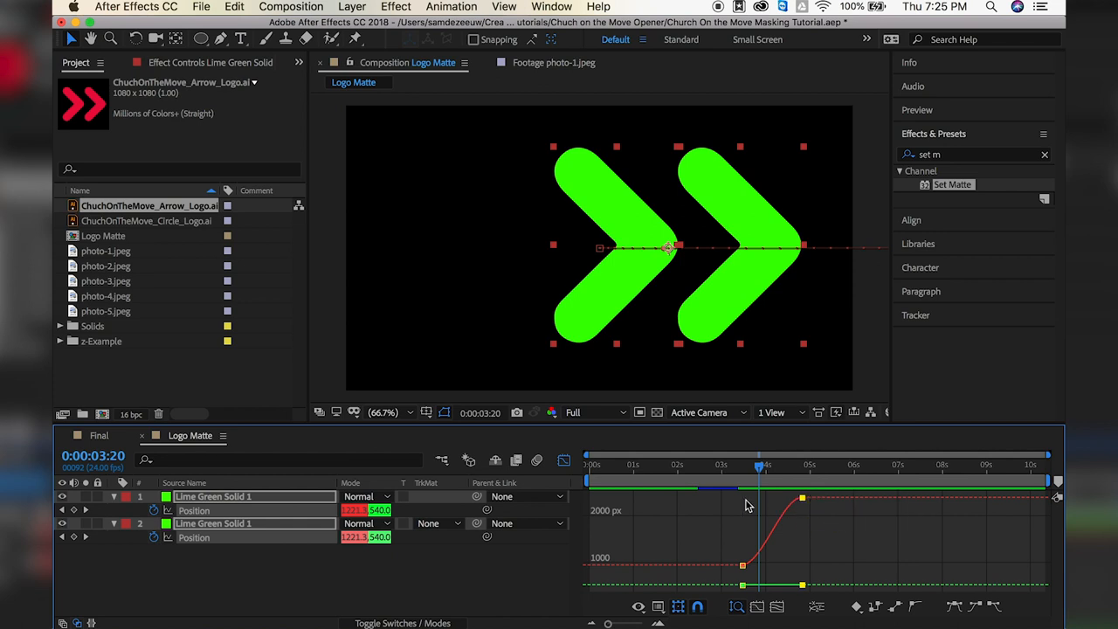
pyautogui.moveTo(747, 510)
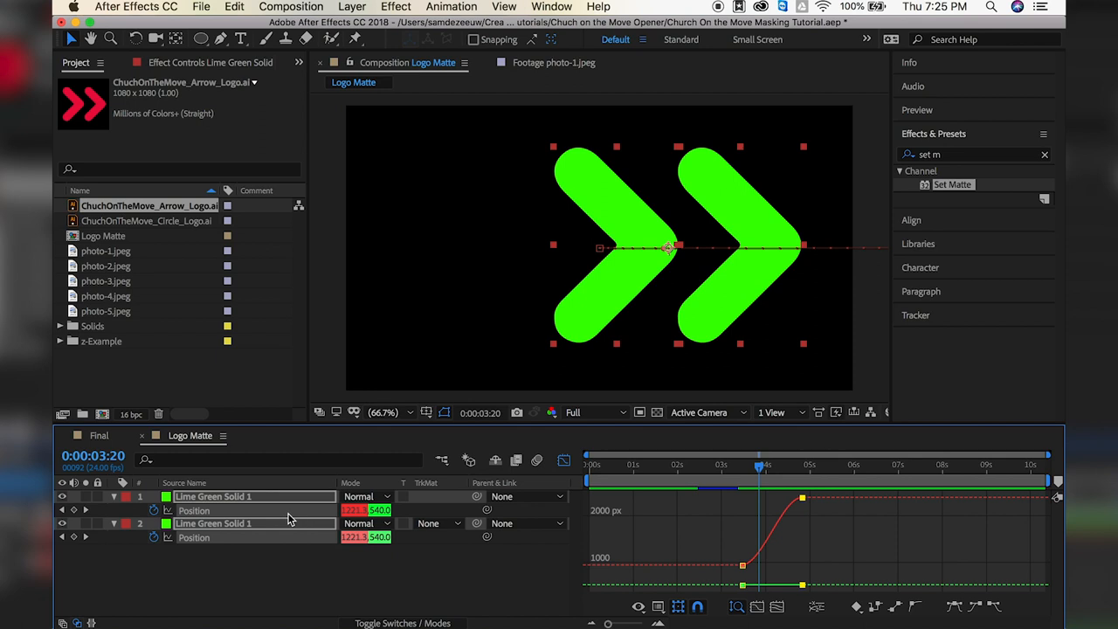
pyautogui.rightClick(194, 510)
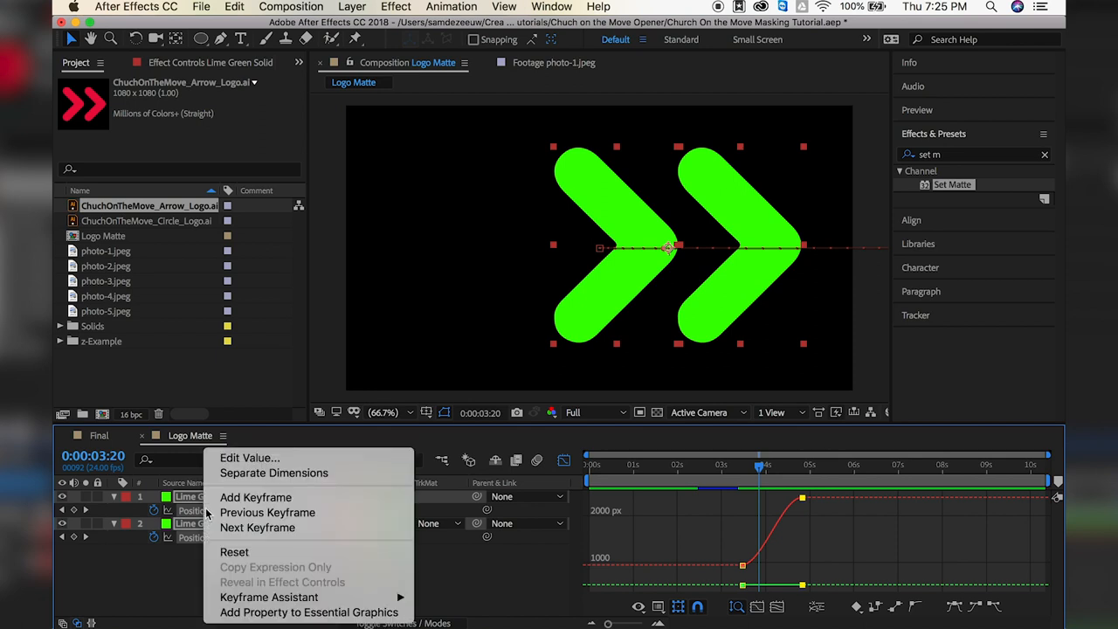
pyautogui.click(273, 472)
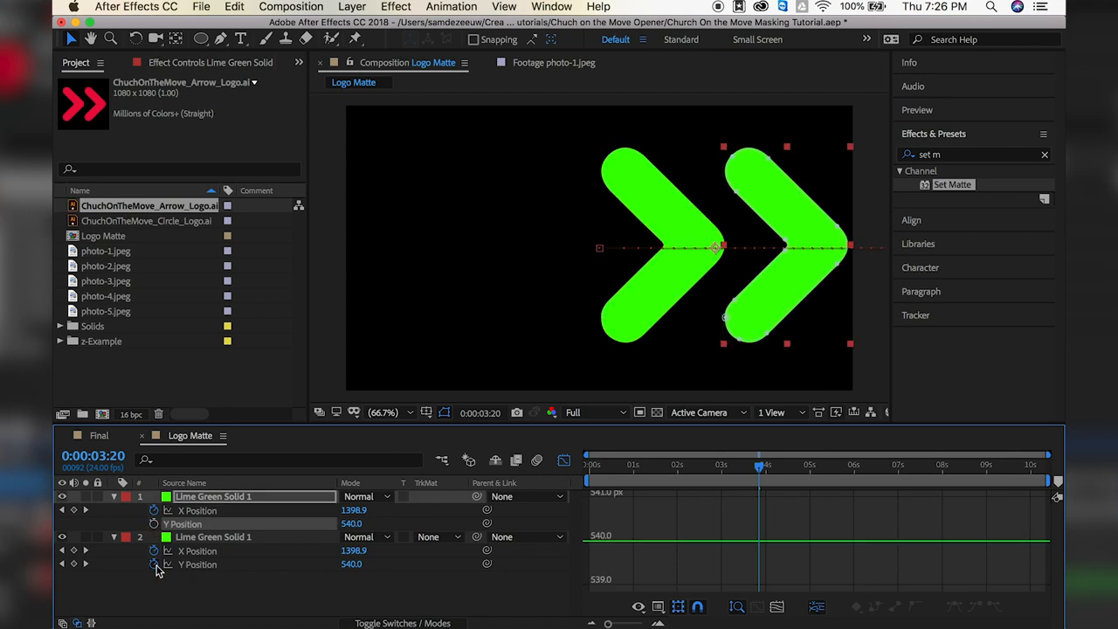
# Reshape the X Position curve by dragging Bezier handles on the end and start keyframes for strong easing
pyautogui.click(213, 536)
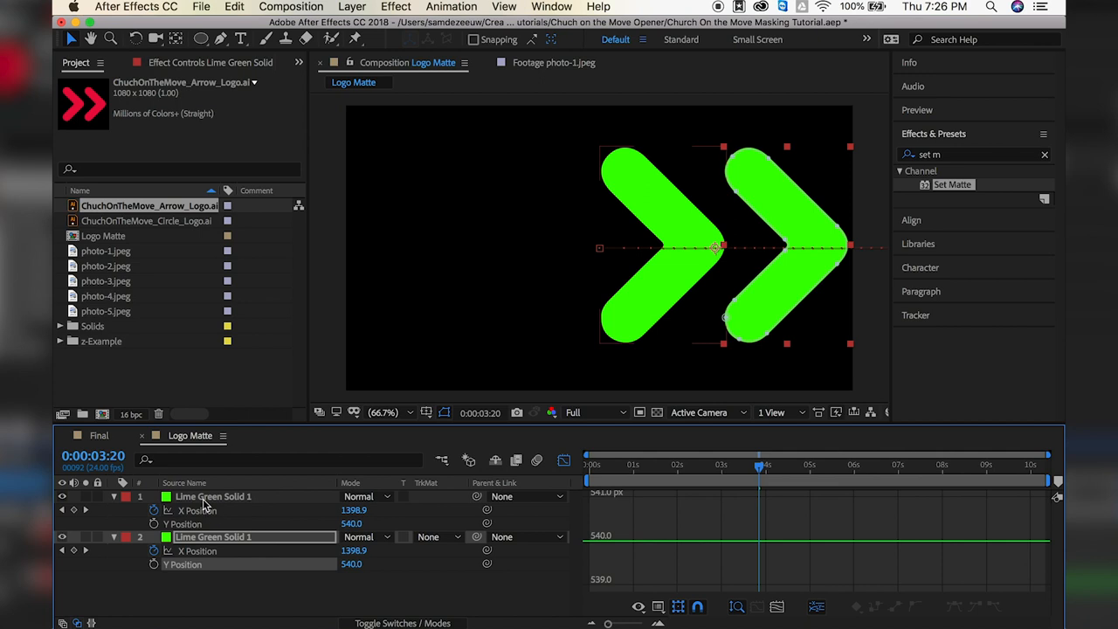
pyautogui.moveTo(208, 514)
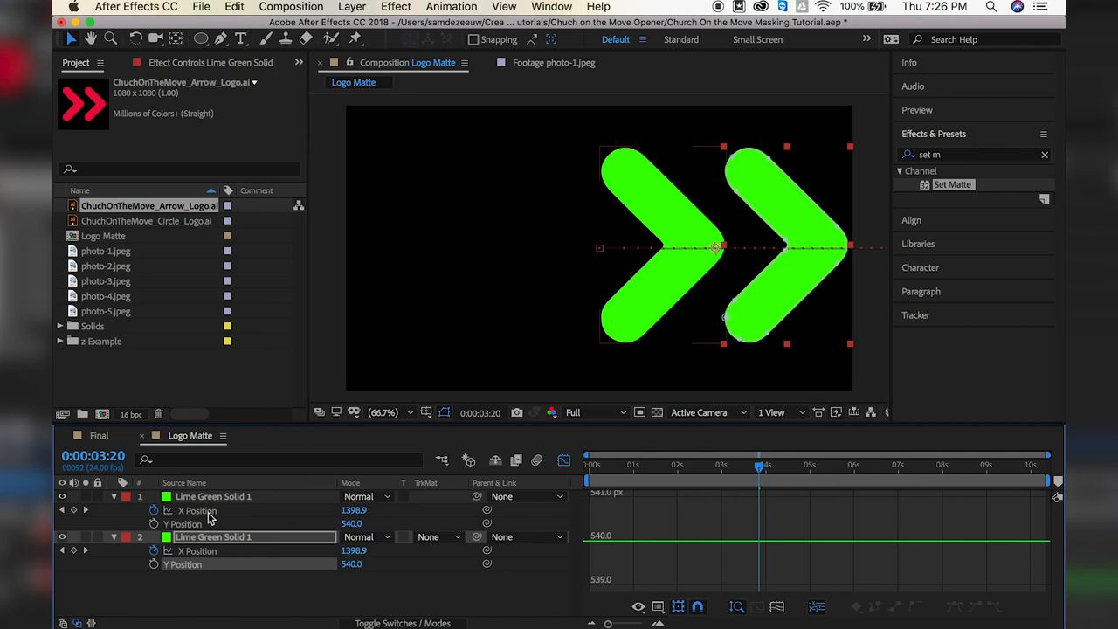
pyautogui.click(196, 510)
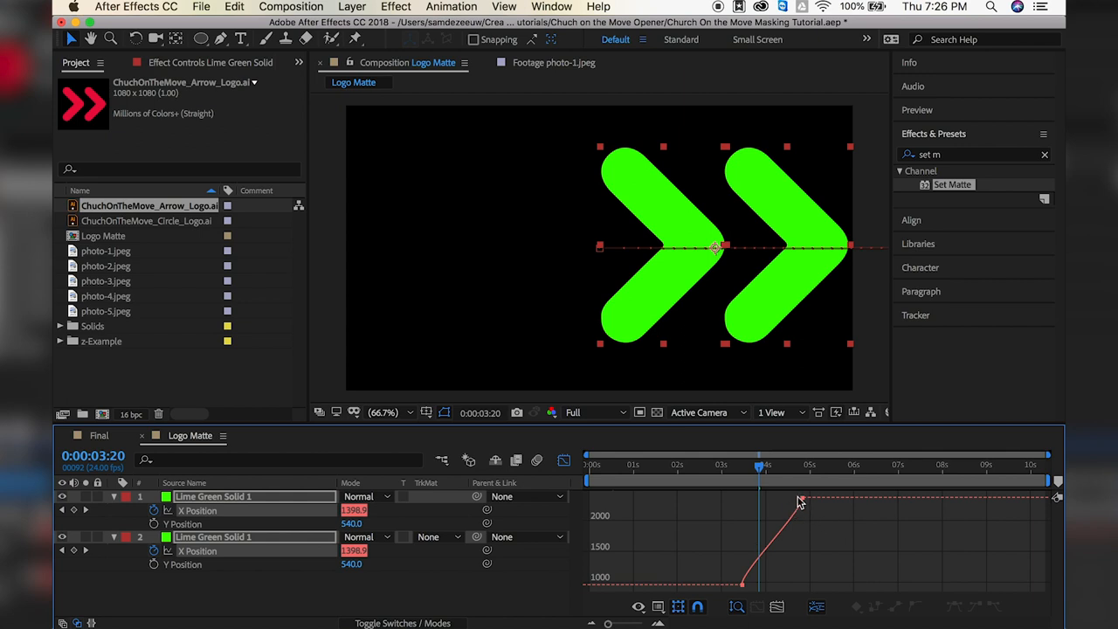
pyautogui.click(802, 503)
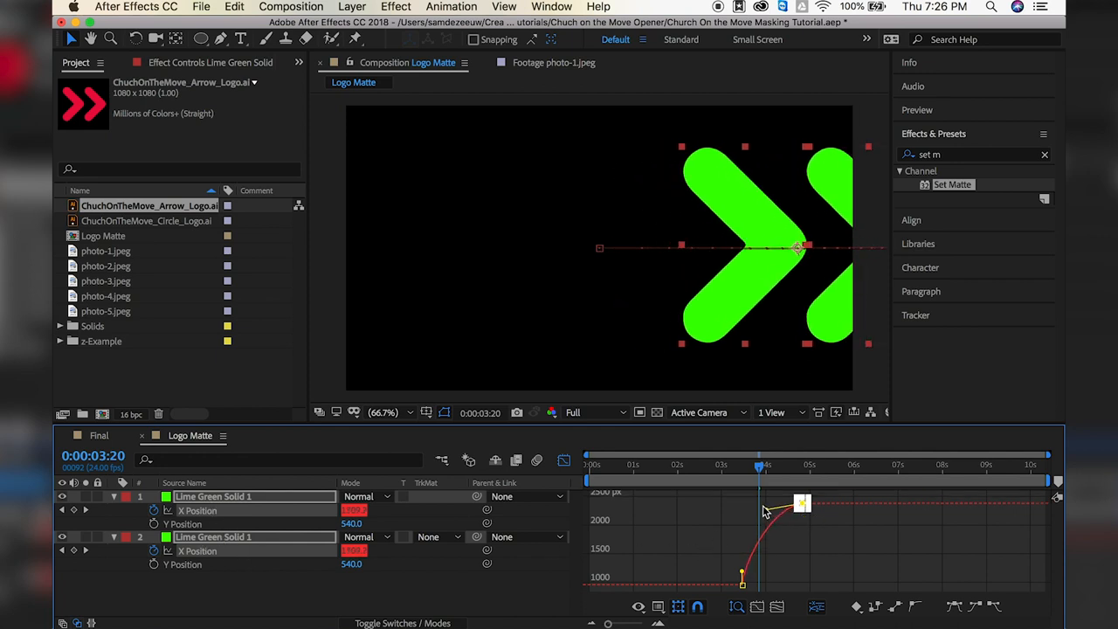
pyautogui.moveTo(804, 503); pyautogui.dragTo(752, 503)
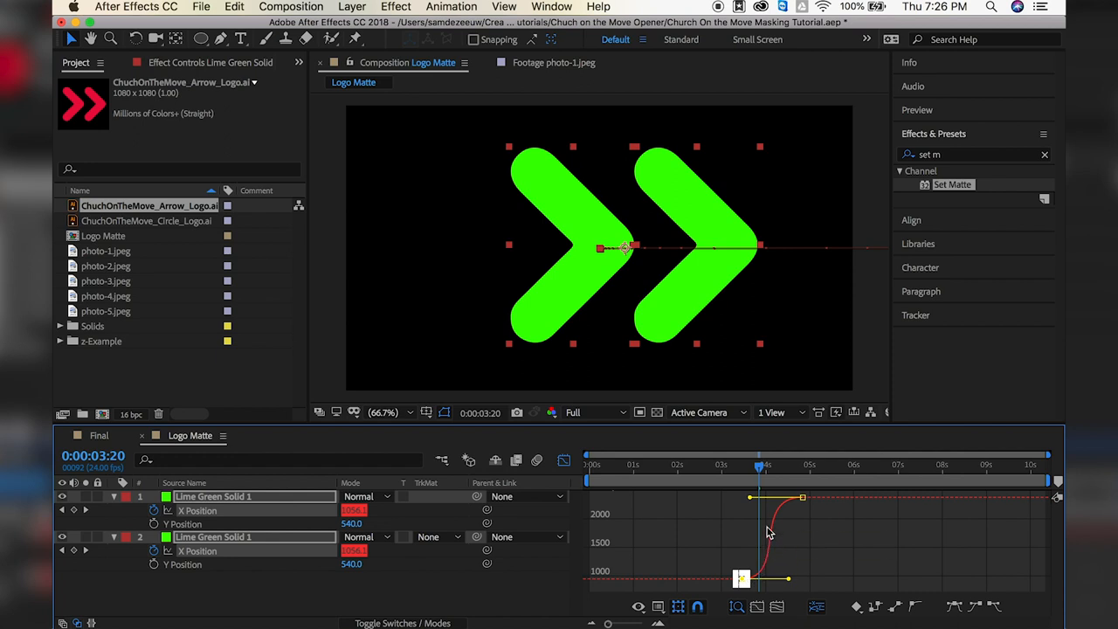
pyautogui.click(562, 461)
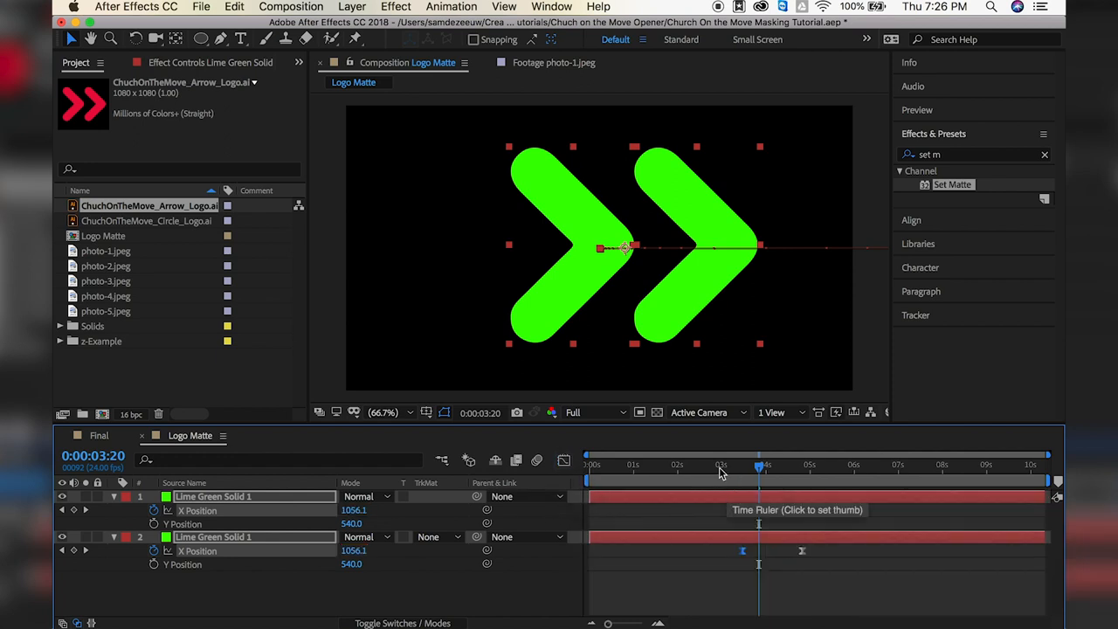
pyautogui.click(685, 465)
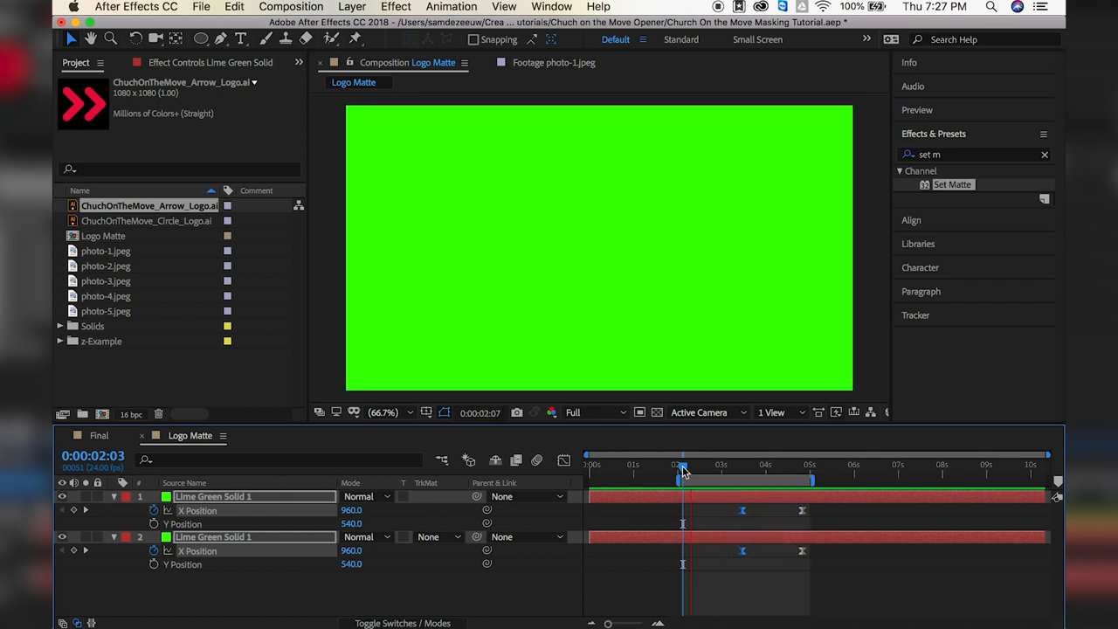
pyautogui.click(685, 465)
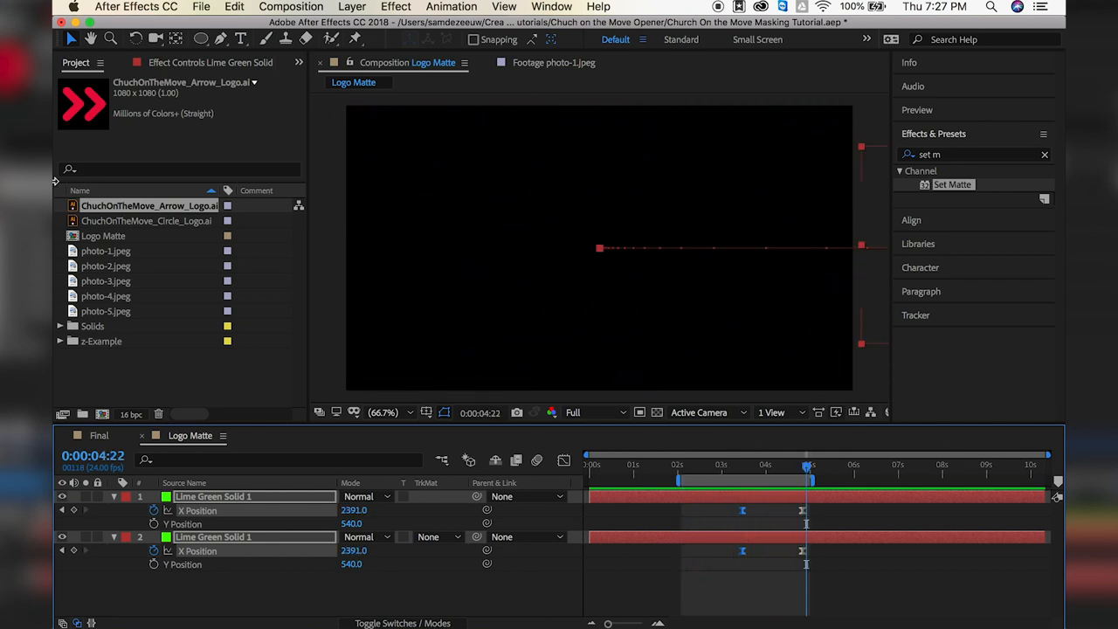
pyautogui.moveTo(101, 414)
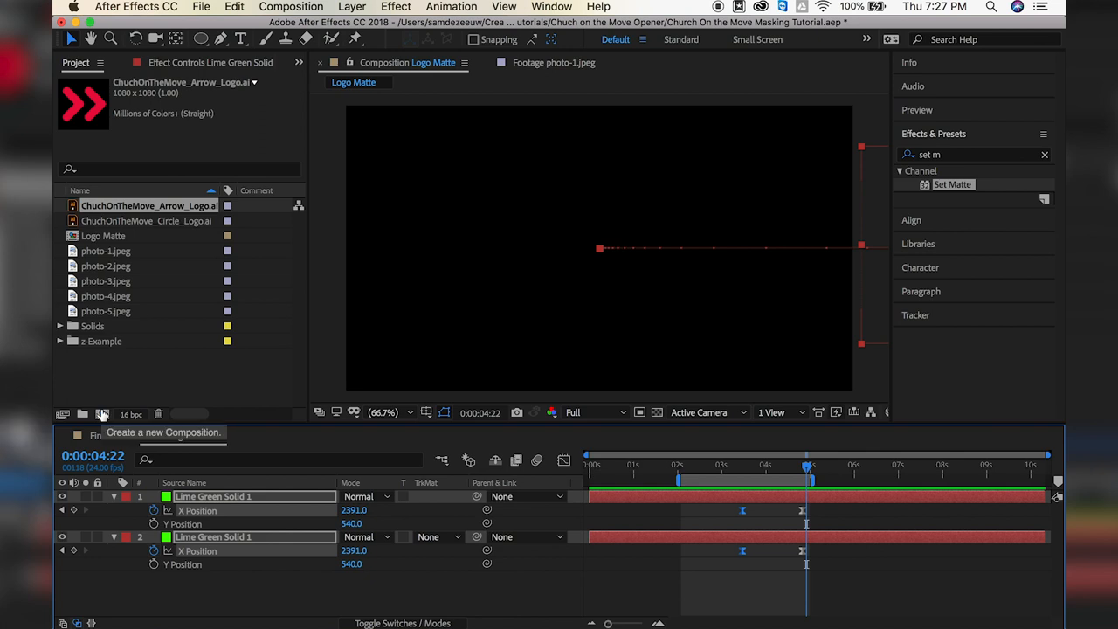
# Create a new 1920×1080 composition named Final
pyautogui.click(102, 414)
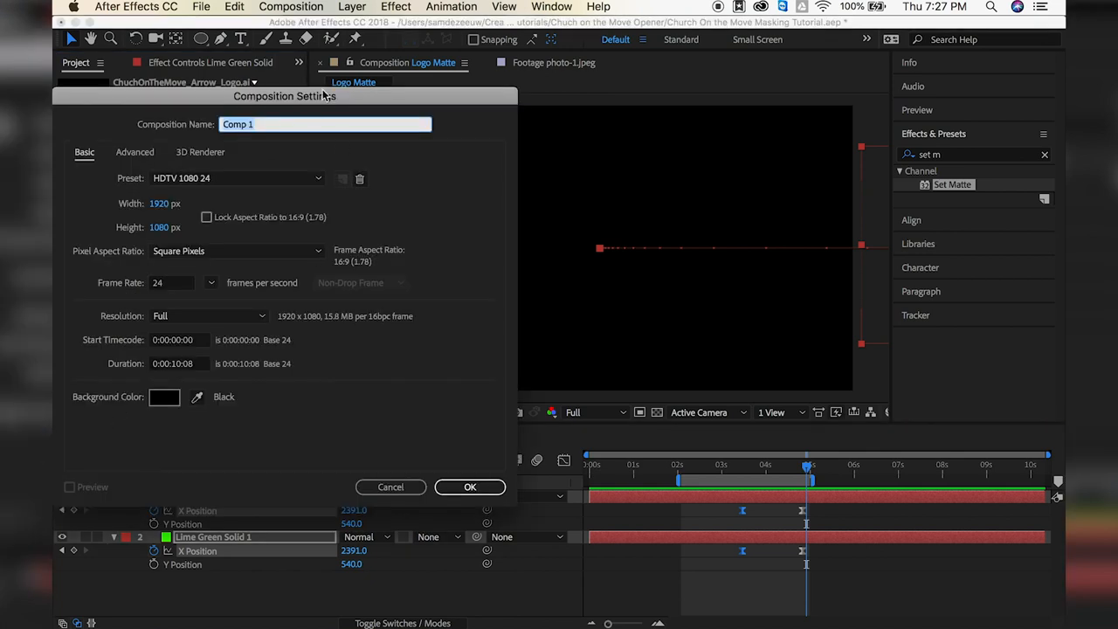
pyautogui.write('Final')
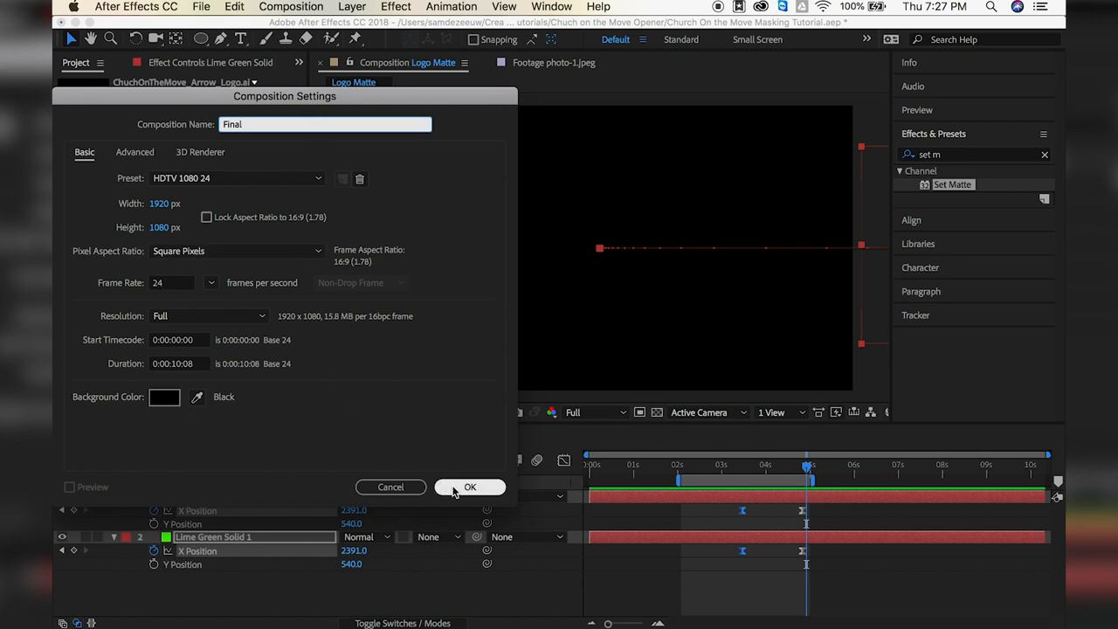
pyautogui.click(470, 485)
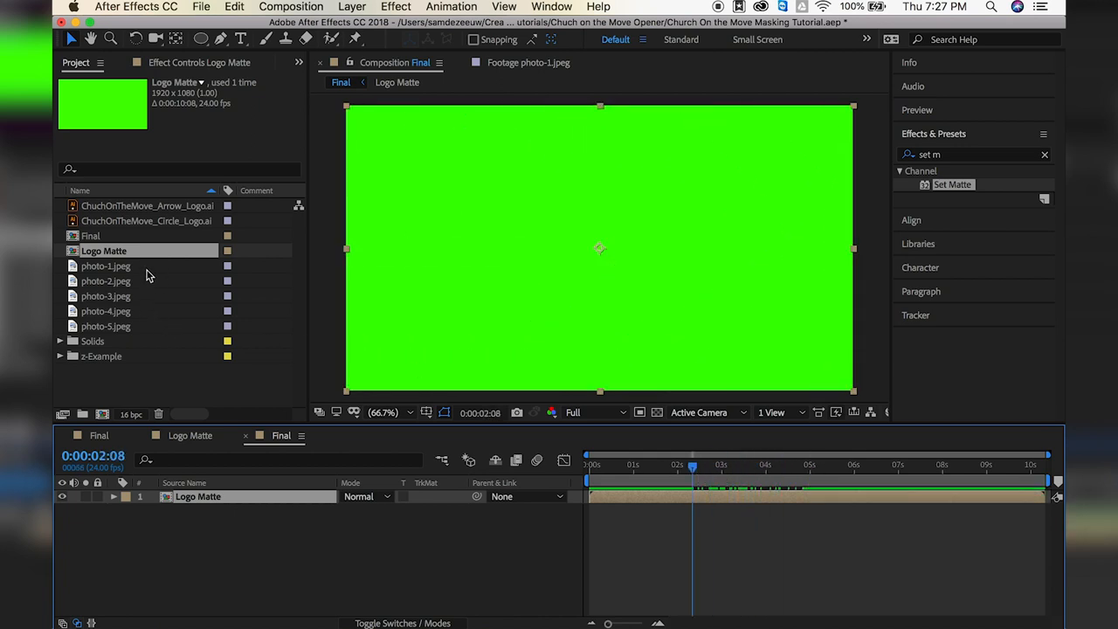
# Place photo-3.jpeg below Logo Matte in Final, toggling Logo Matte's visibility to check the photo
pyautogui.click(105, 295)
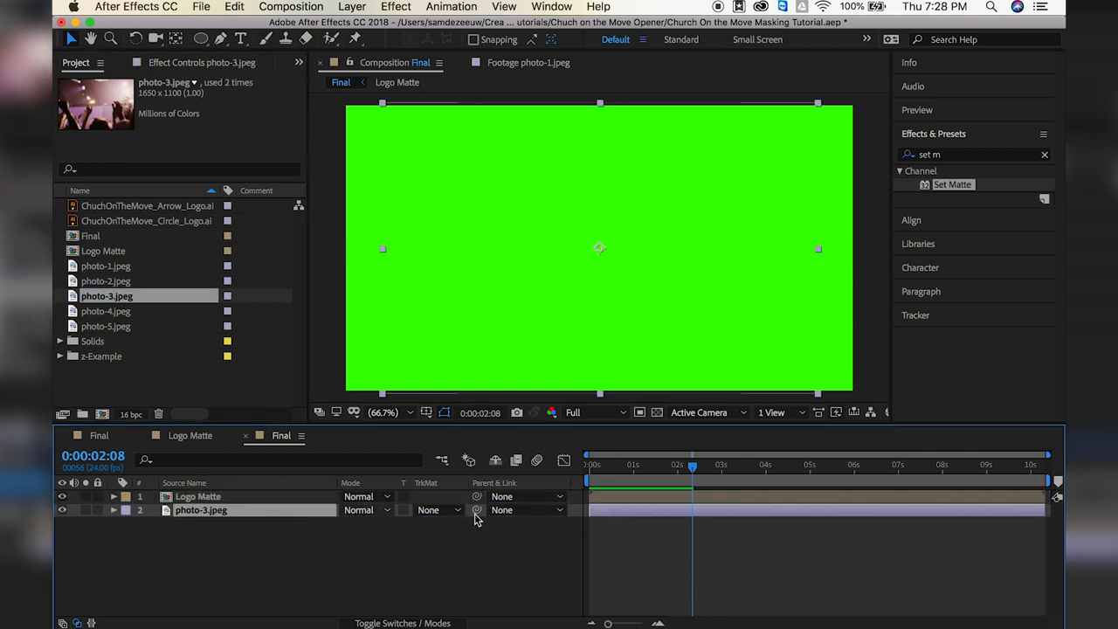
pyautogui.click(199, 496)
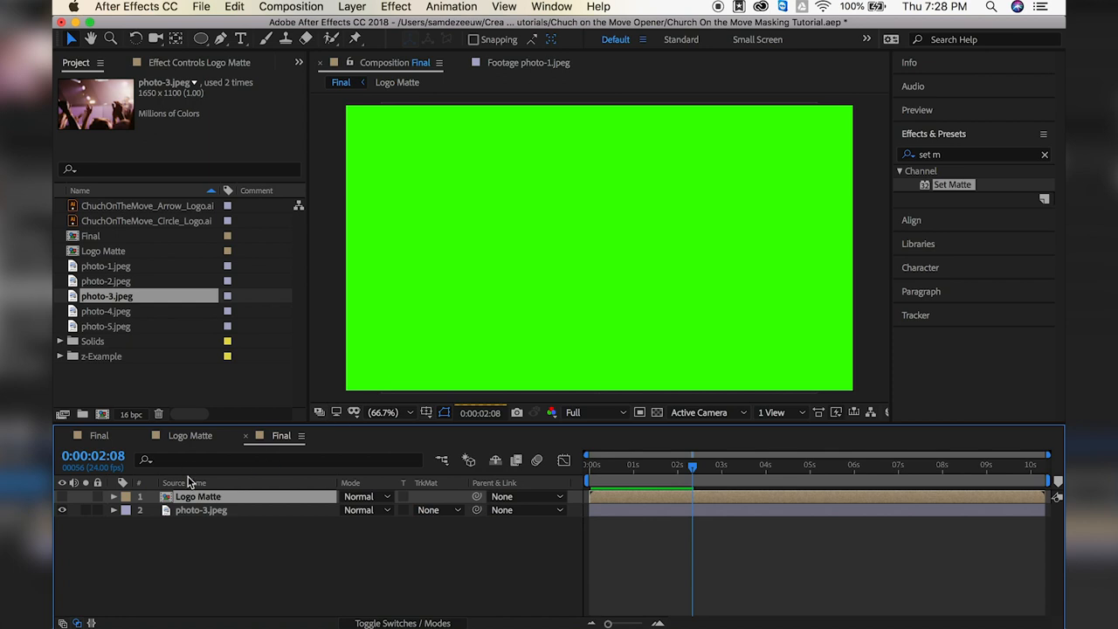
pyautogui.click(200, 510)
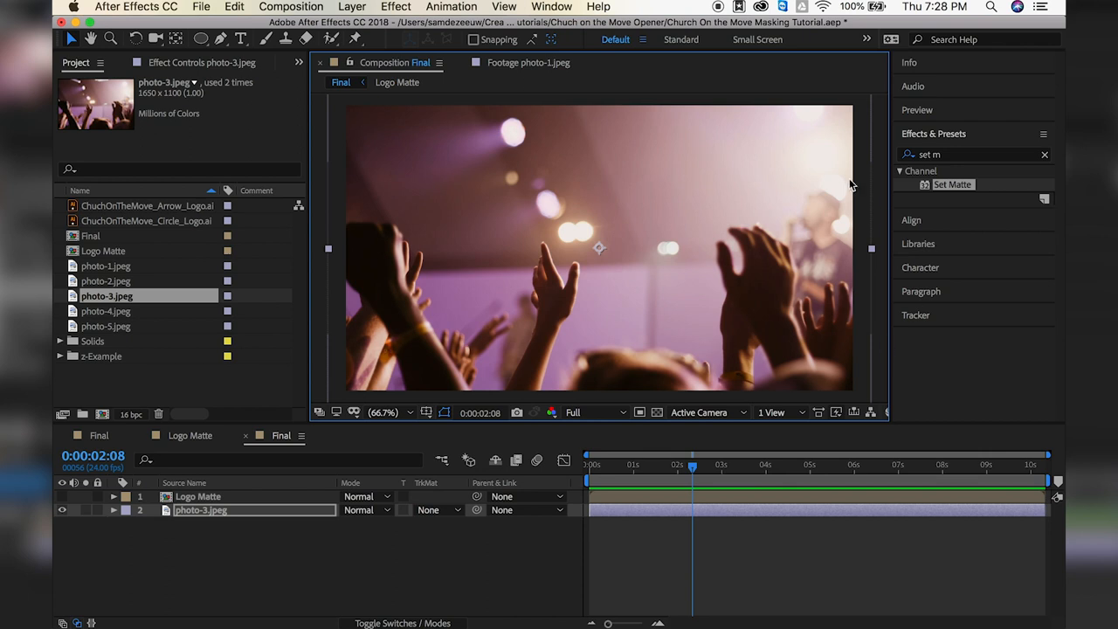
pyautogui.moveTo(364, 292)
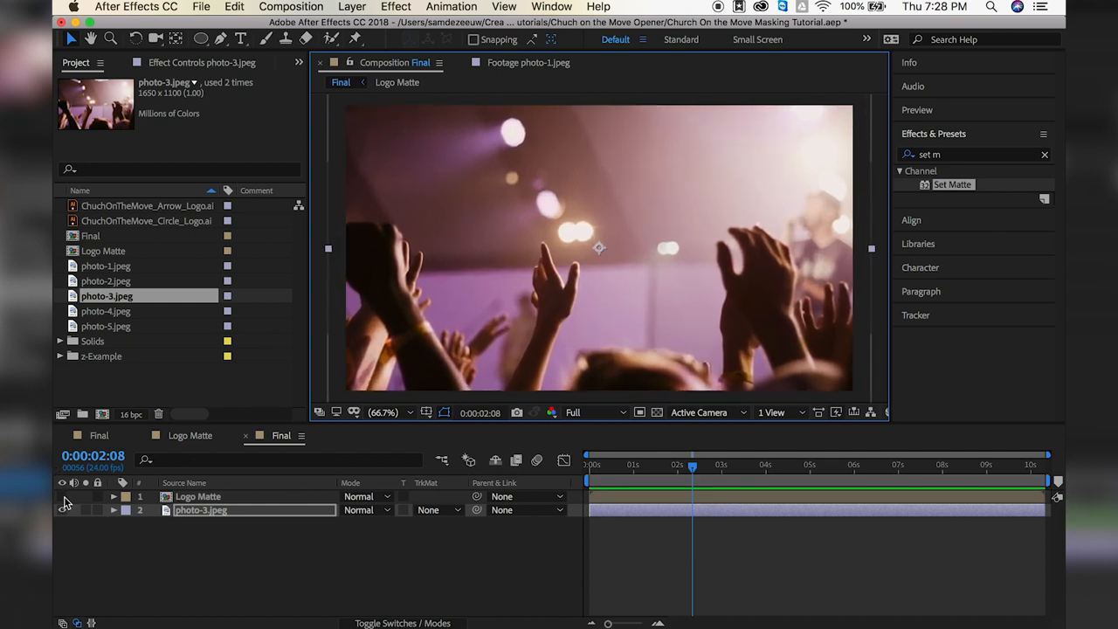
pyautogui.click(199, 496)
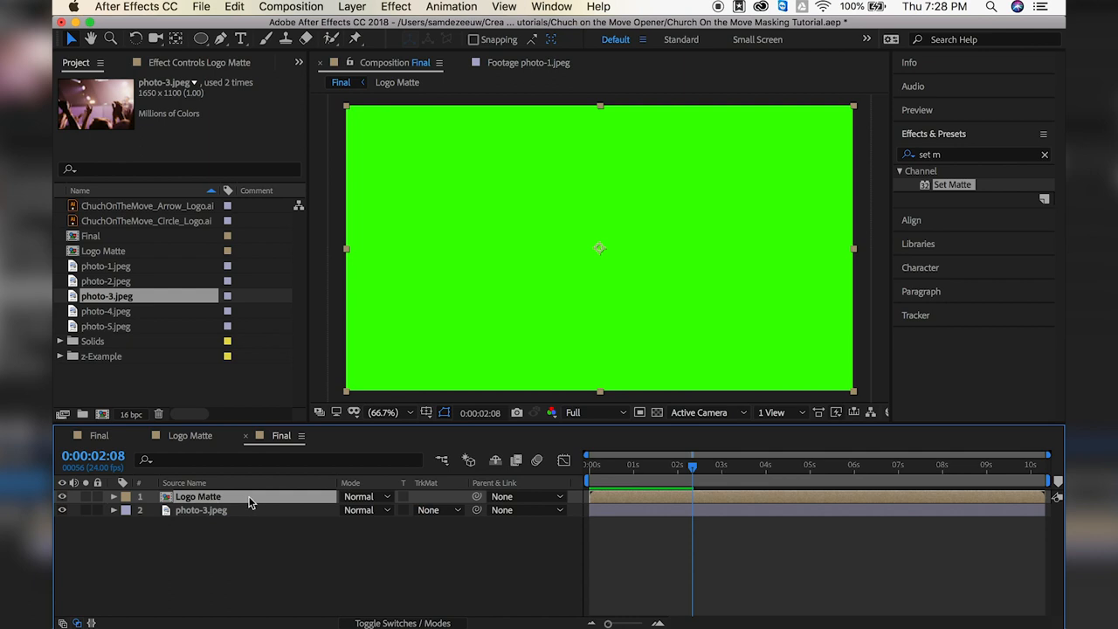
pyautogui.moveTo(428, 498)
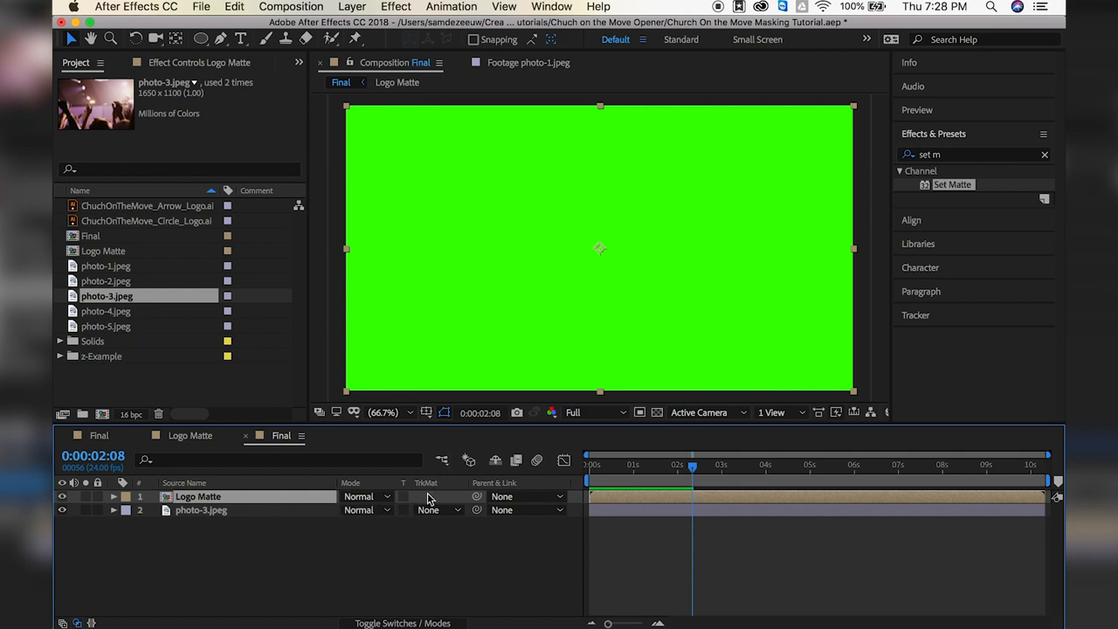
pyautogui.click(201, 510)
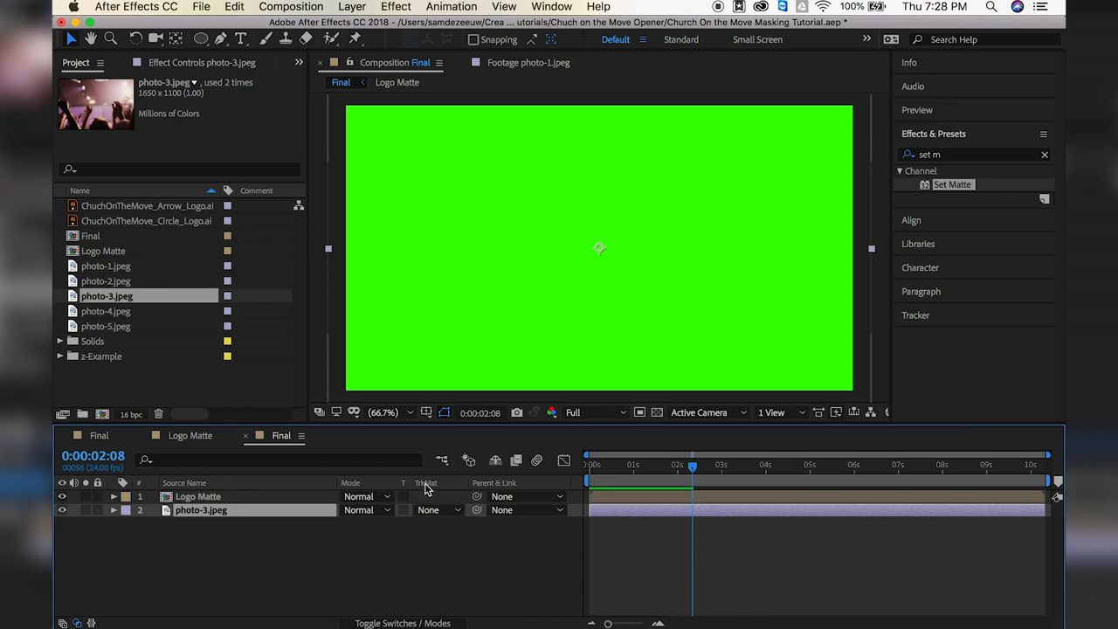
# Set photo-3.jpeg's track matte to Alpha Matte "Logo Matte" and scrub to watch the arrow reveal
pyautogui.click(437, 510)
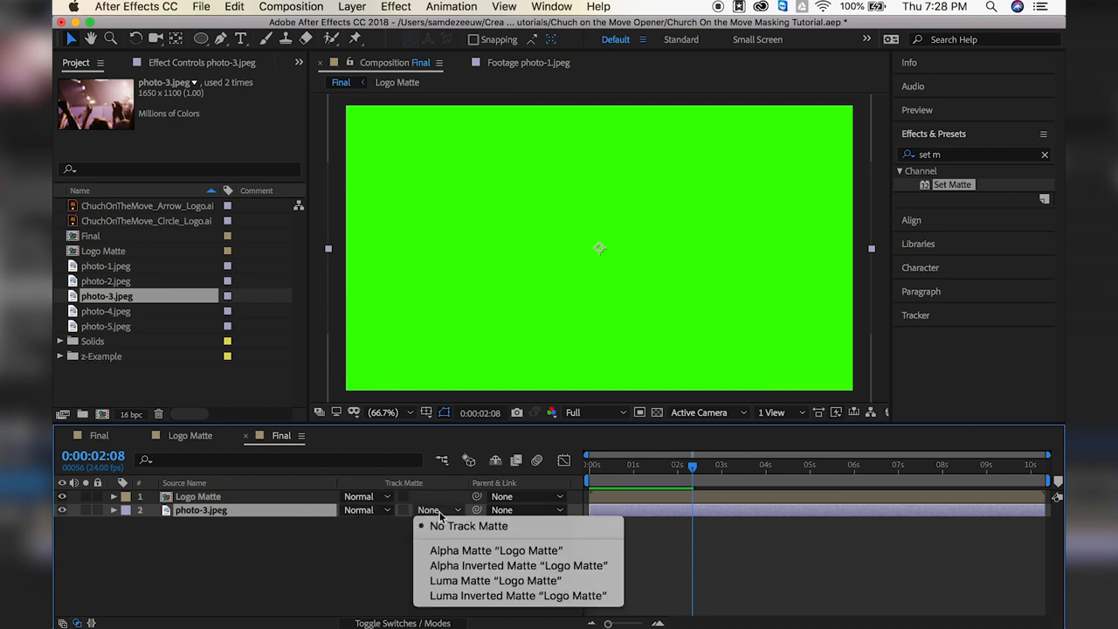
pyautogui.moveTo(496, 551)
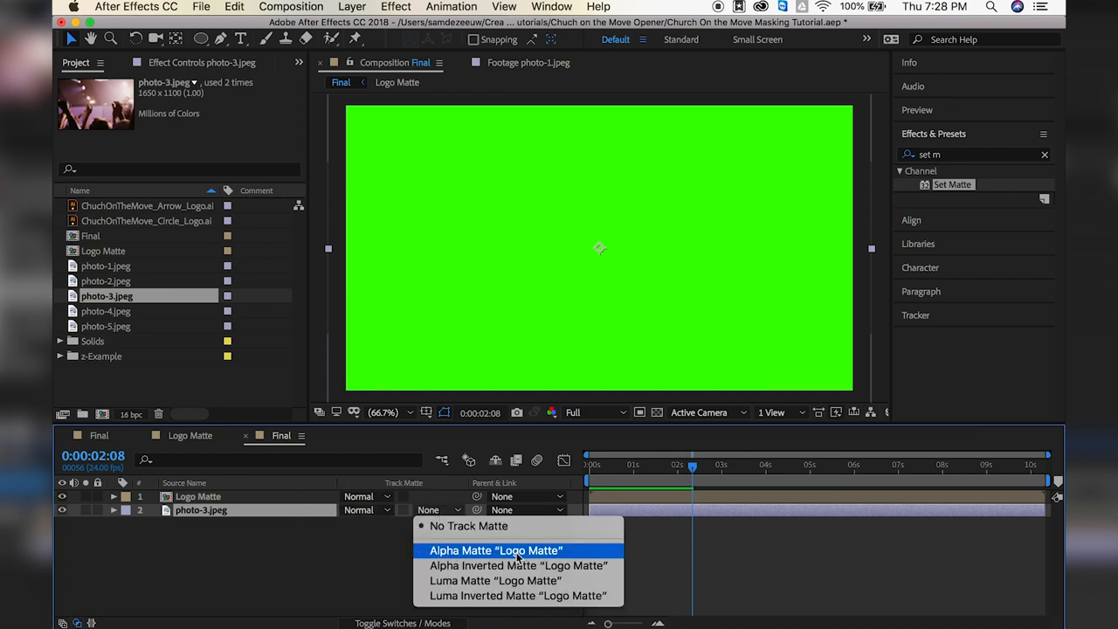
pyautogui.click(496, 551)
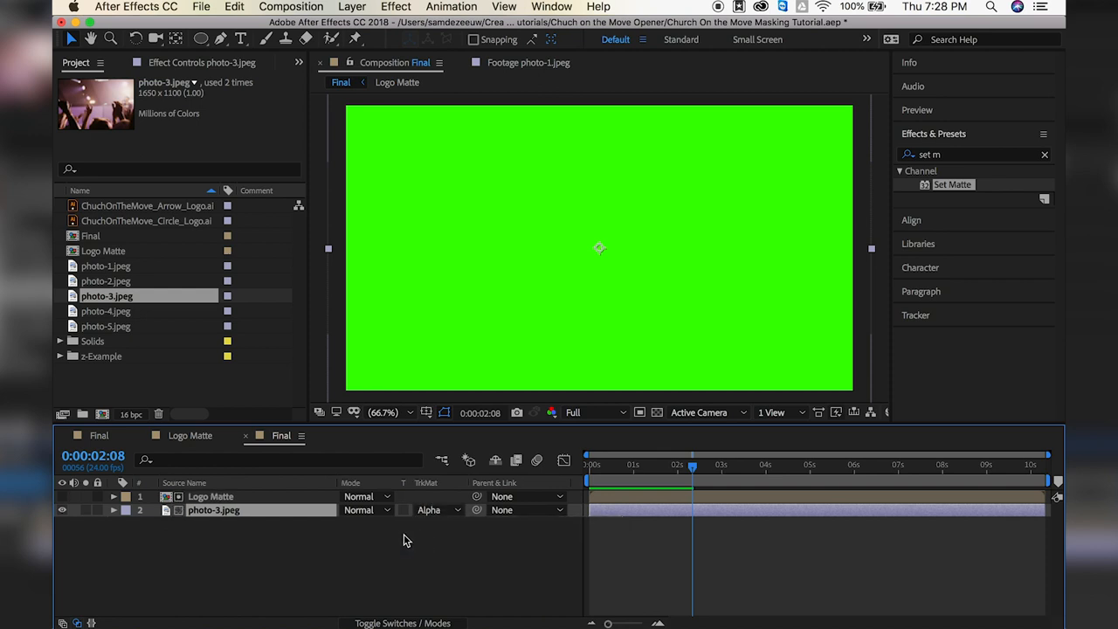
pyautogui.click(209, 496)
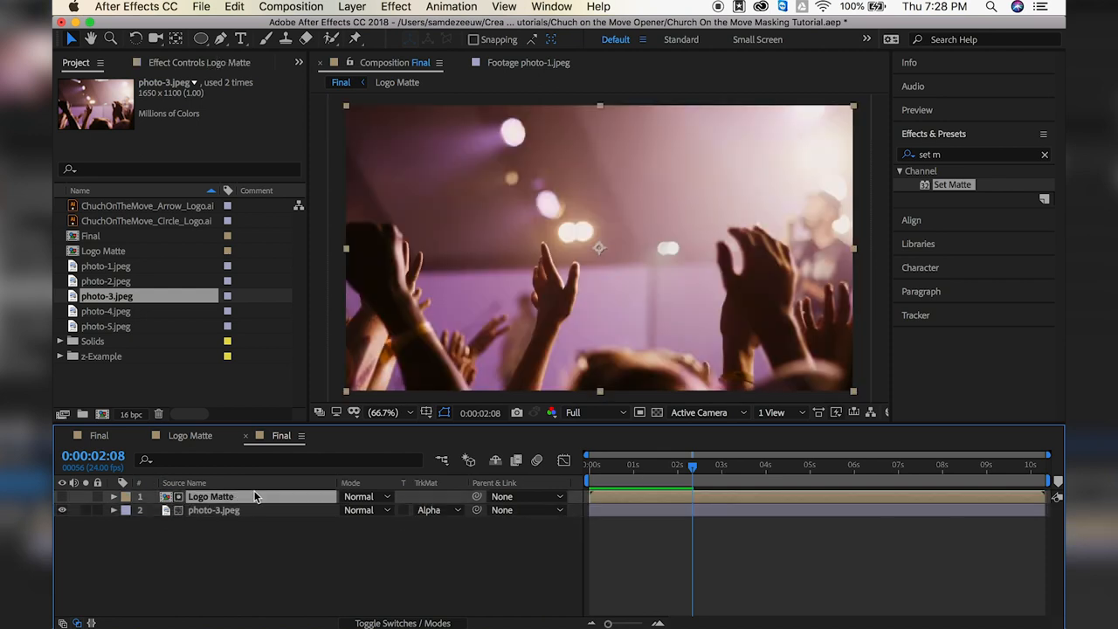
pyautogui.click(695, 465)
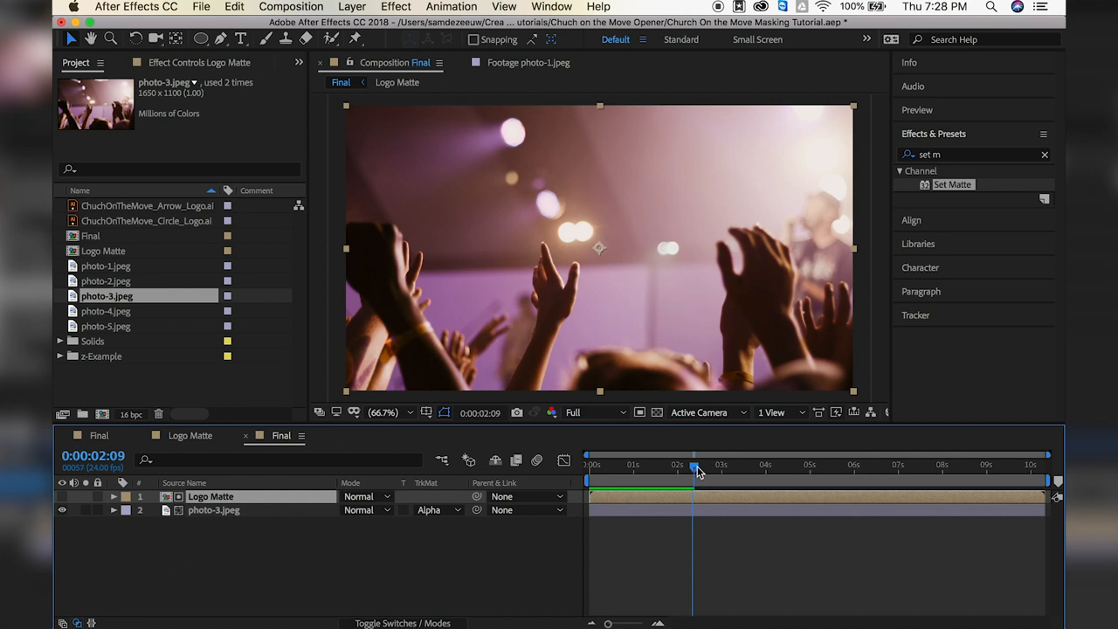
pyautogui.moveTo(692, 465); pyautogui.dragTo(737, 465)
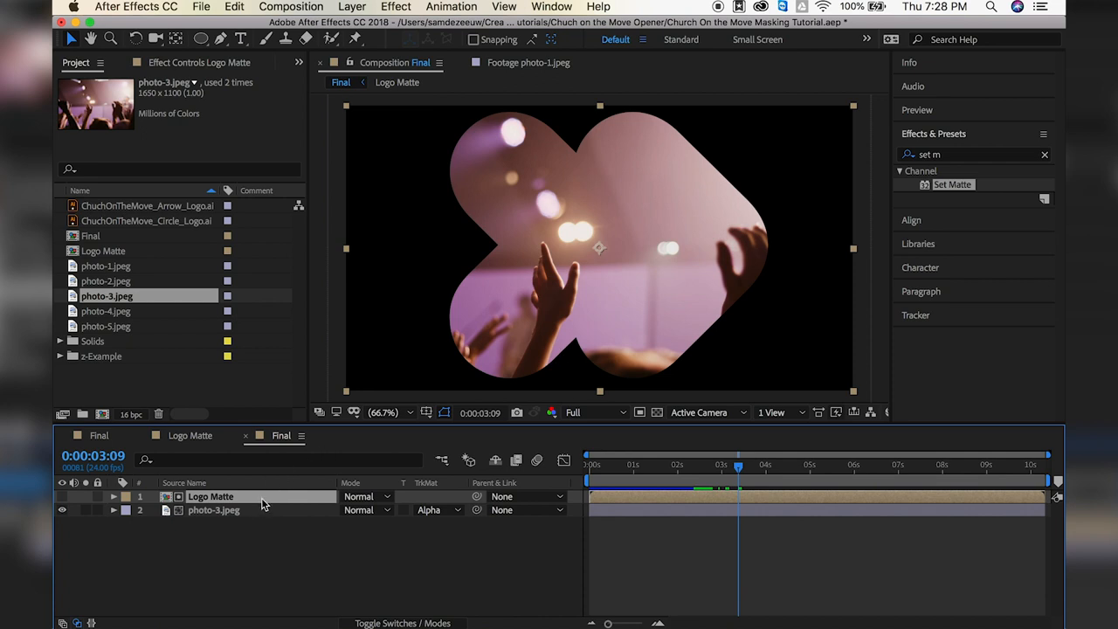
pyautogui.click(213, 511)
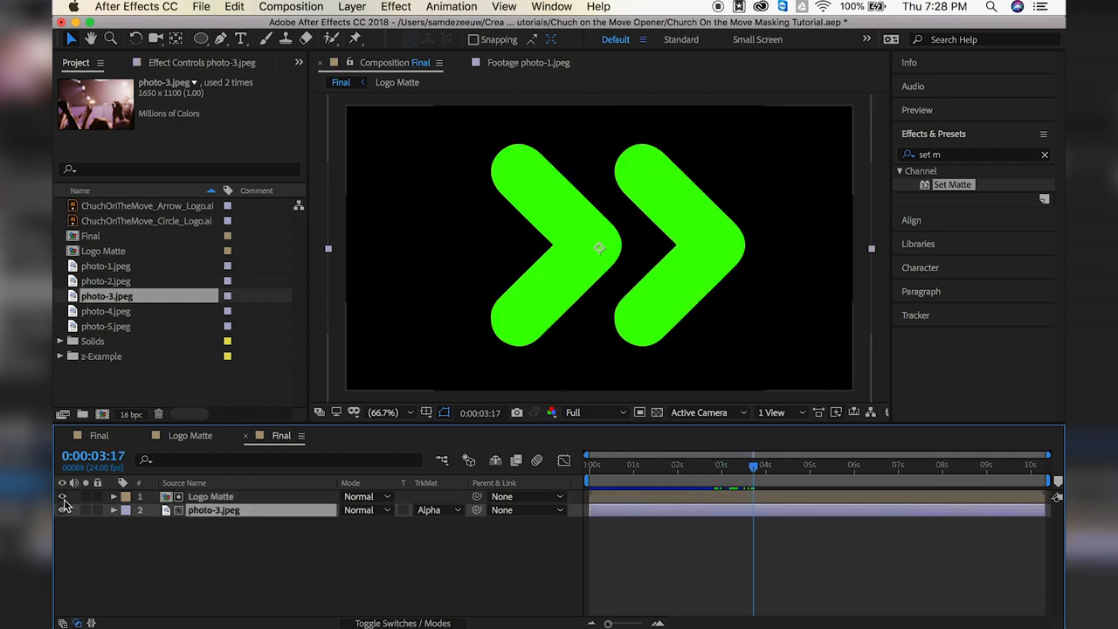
pyautogui.click(63, 497)
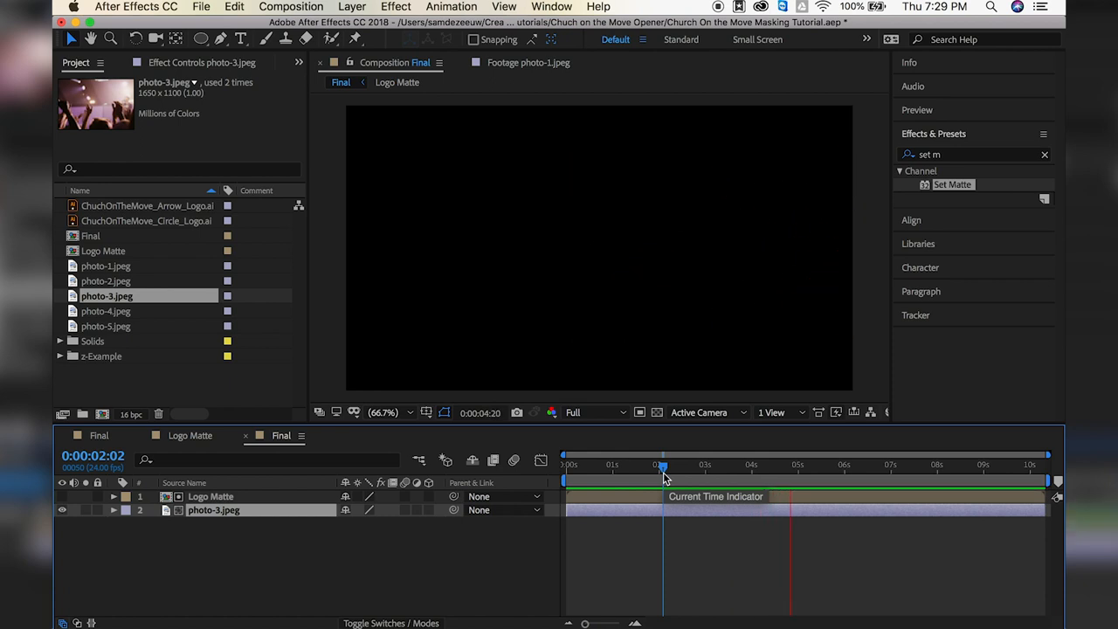
pyautogui.moveTo(660, 468); pyautogui.dragTo(633, 468)
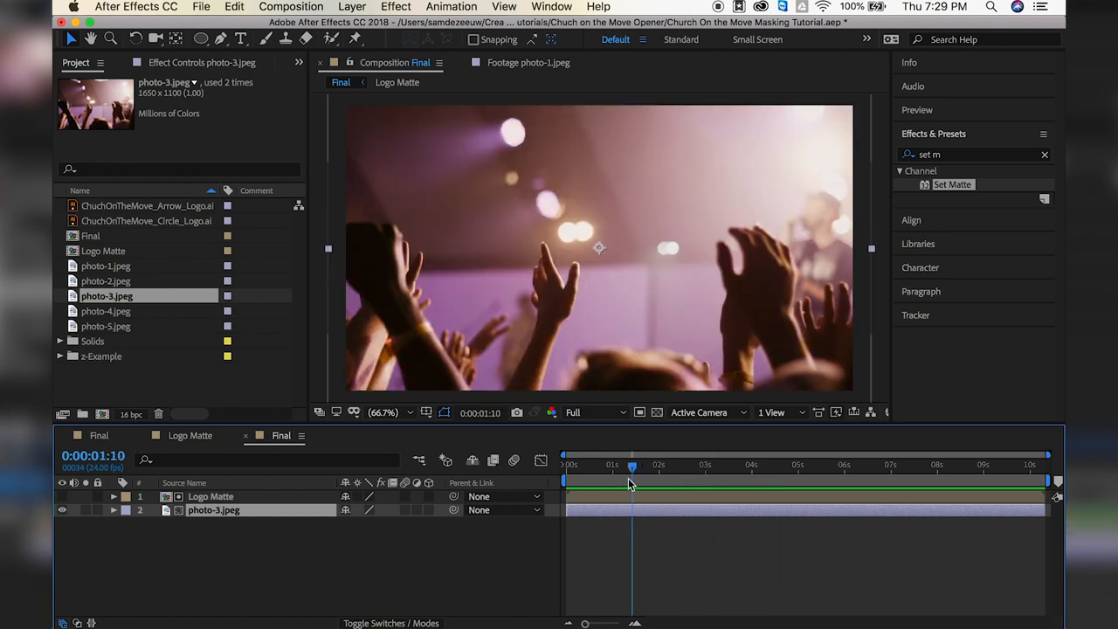
pyautogui.moveTo(632, 465); pyautogui.dragTo(593, 465)
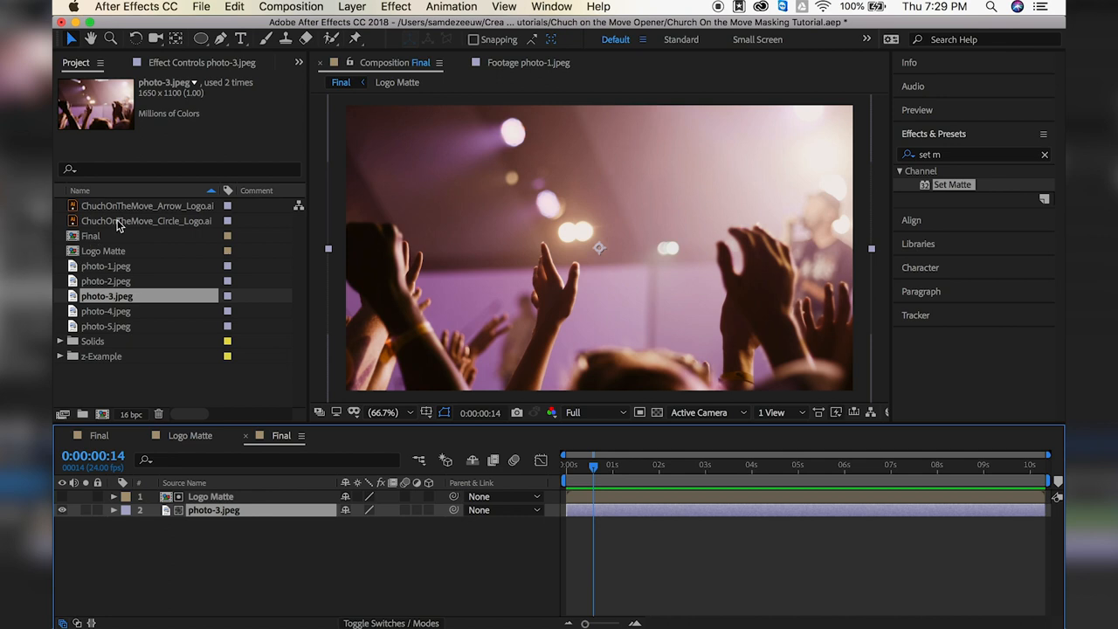
# Drag ChuchOnTheMove_Circle_Logo.ai to the bottom of Final beneath the photo and preview the reveal
pyautogui.click(146, 207)
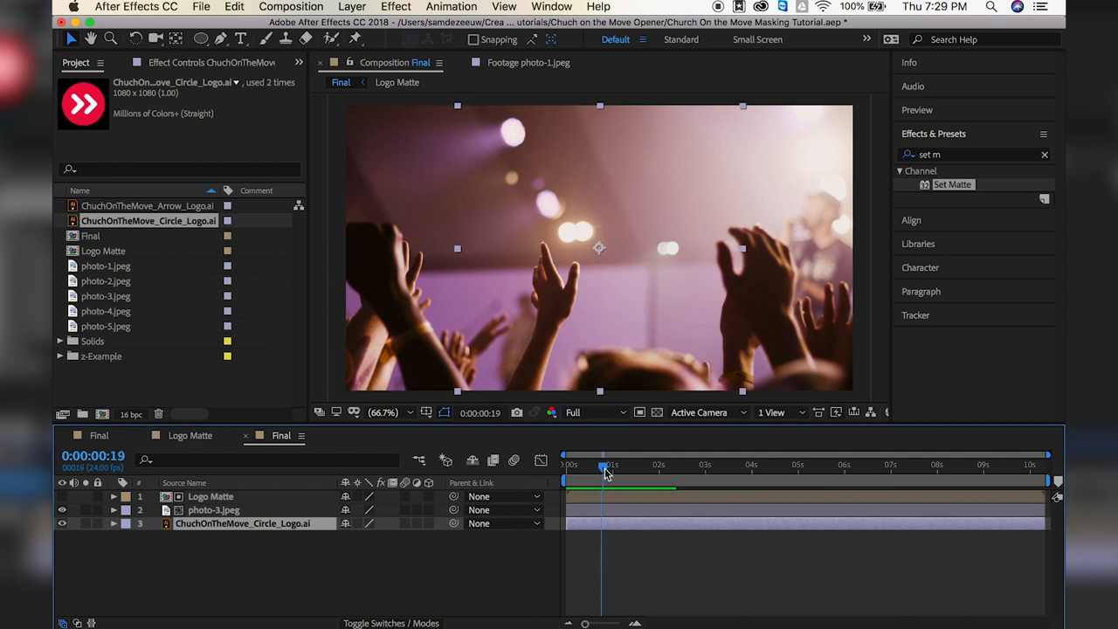
pyautogui.moveTo(602, 468); pyautogui.dragTo(699, 469)
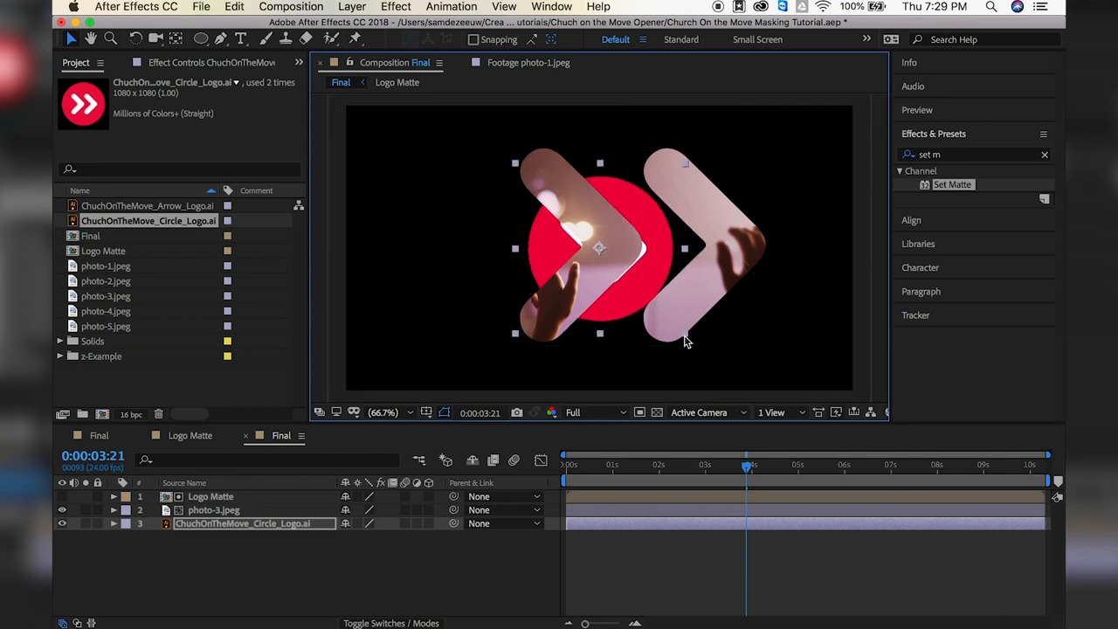
pyautogui.moveTo(654, 469)
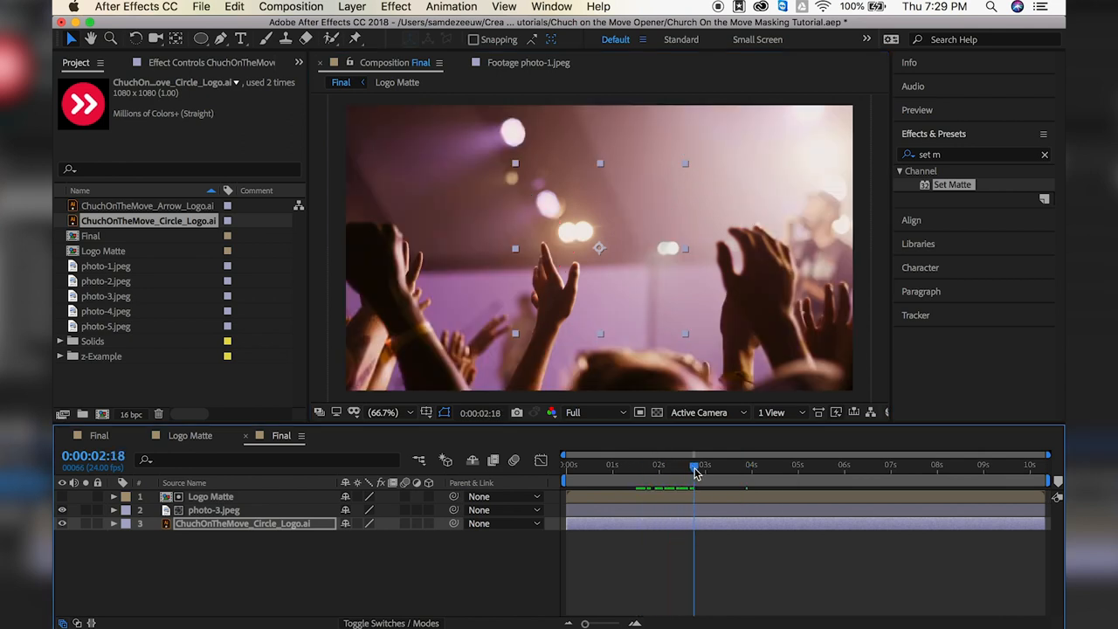
pyautogui.moveTo(696, 465); pyautogui.dragTo(724, 465)
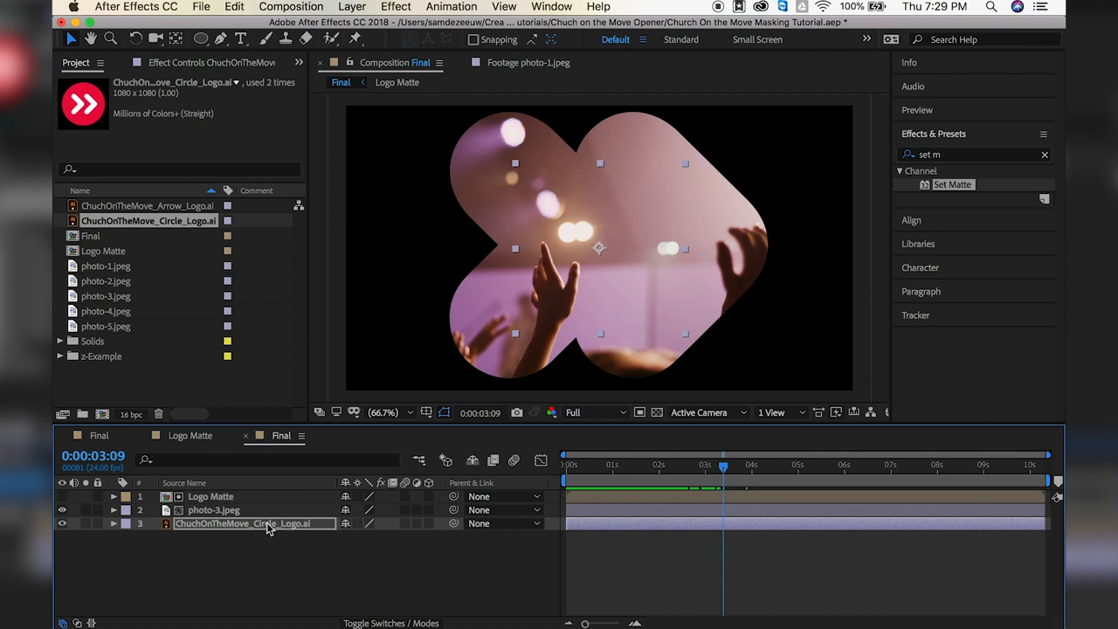
pyautogui.click(114, 525)
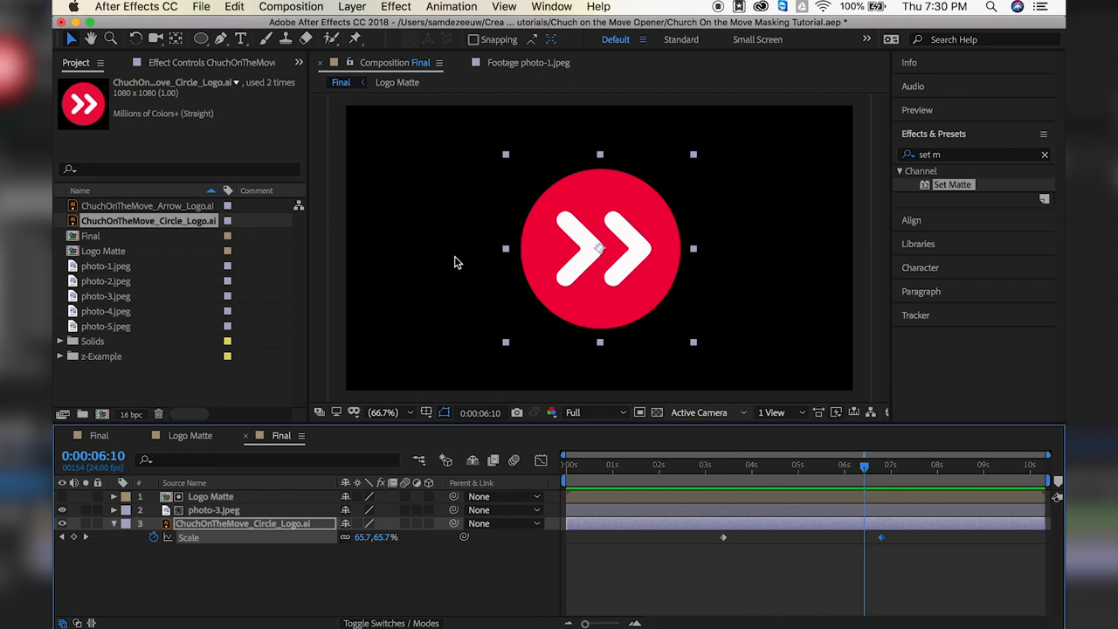
pyautogui.moveTo(119, 290)
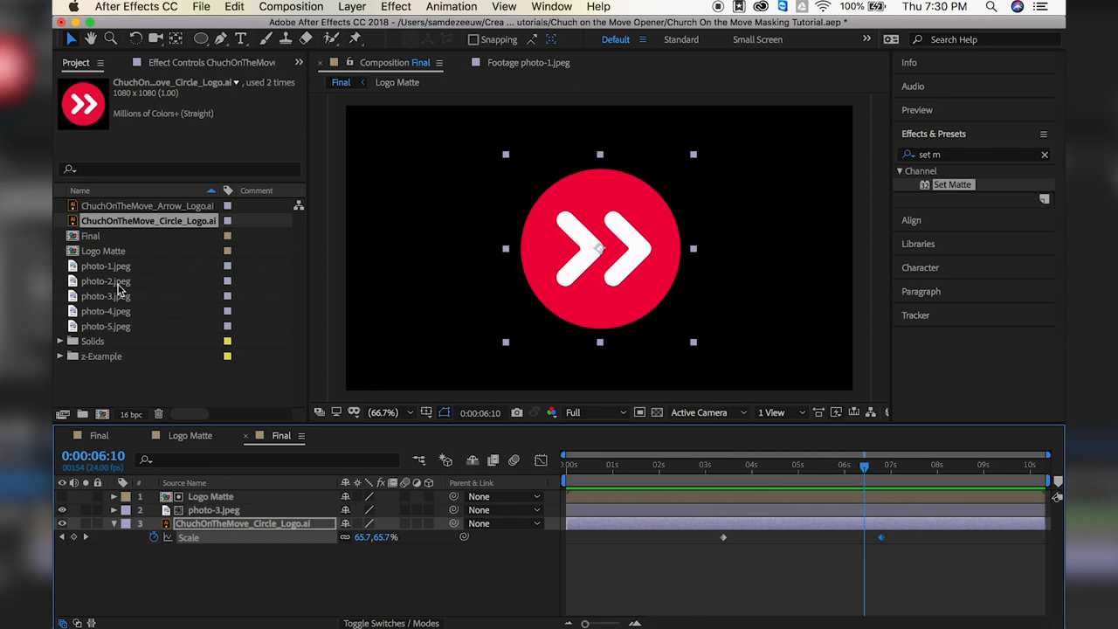
pyautogui.moveTo(126, 327)
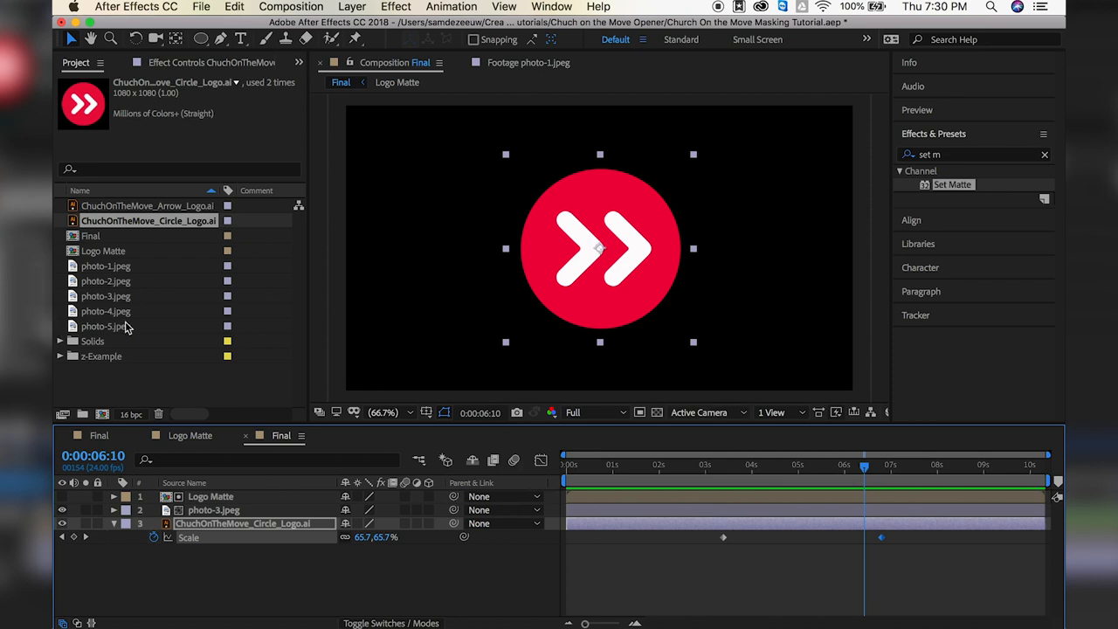
# Add photo-2.jpeg below the logo layer as the backdrop and scrub through the reveal to check timing
pyautogui.click(105, 295)
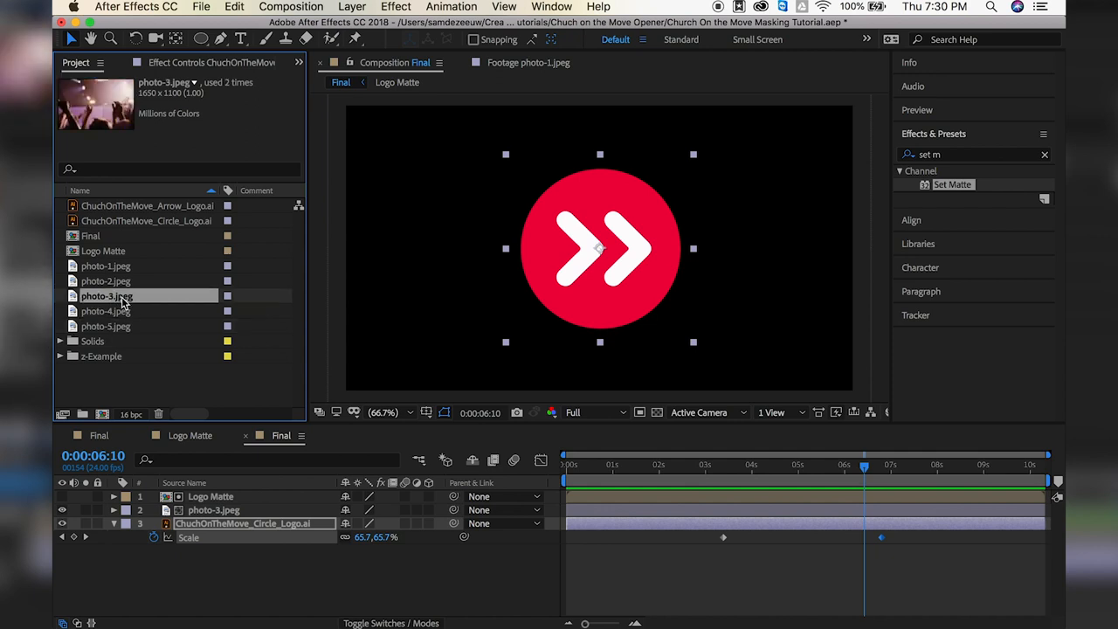
pyautogui.click(105, 280)
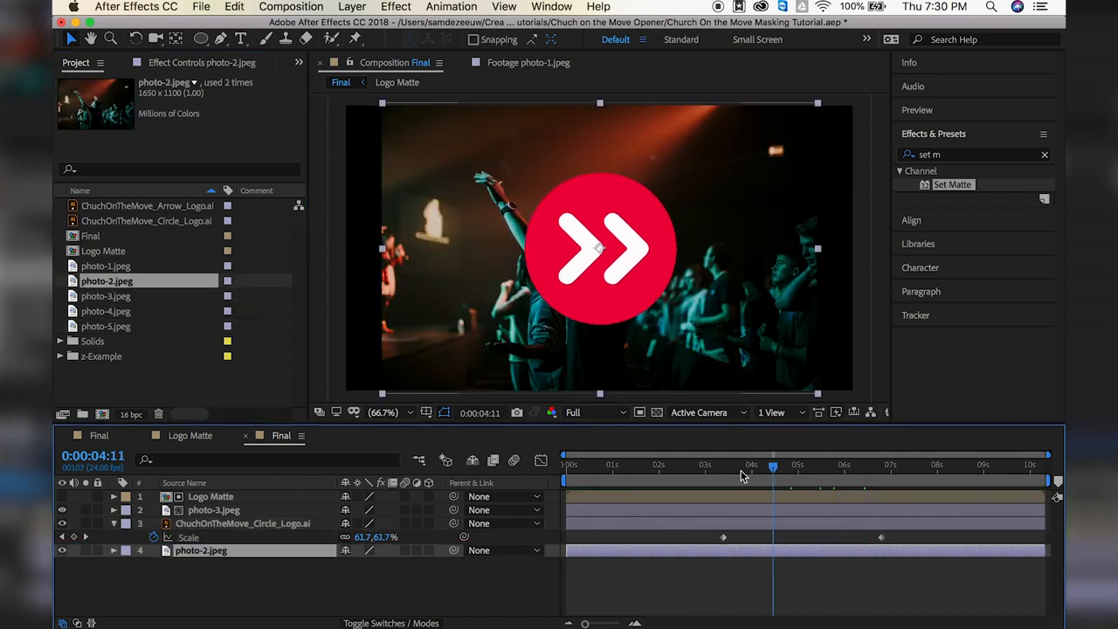
pyautogui.moveTo(772, 464); pyautogui.dragTo(748, 465)
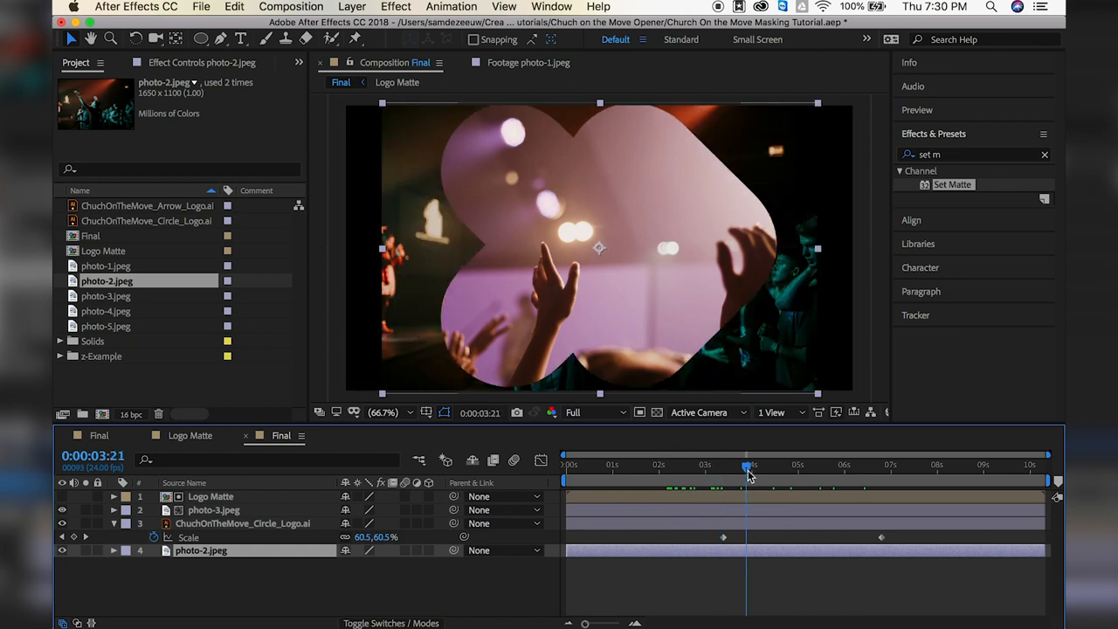
pyautogui.moveTo(747, 468); pyautogui.dragTo(732, 468)
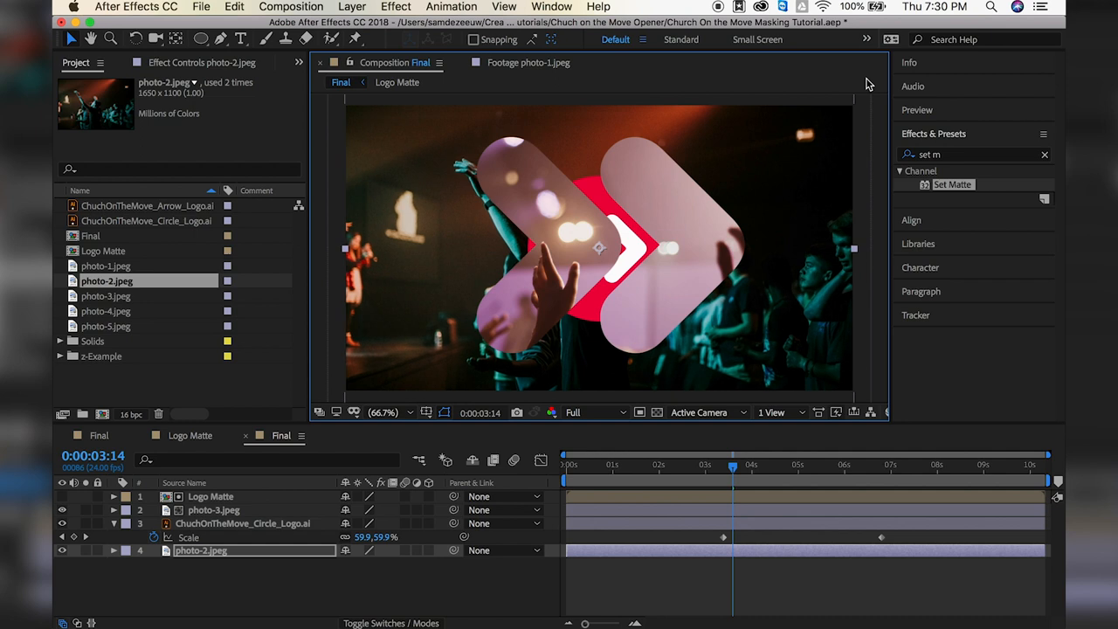
pyautogui.moveTo(732, 468); pyautogui.dragTo(772, 468)
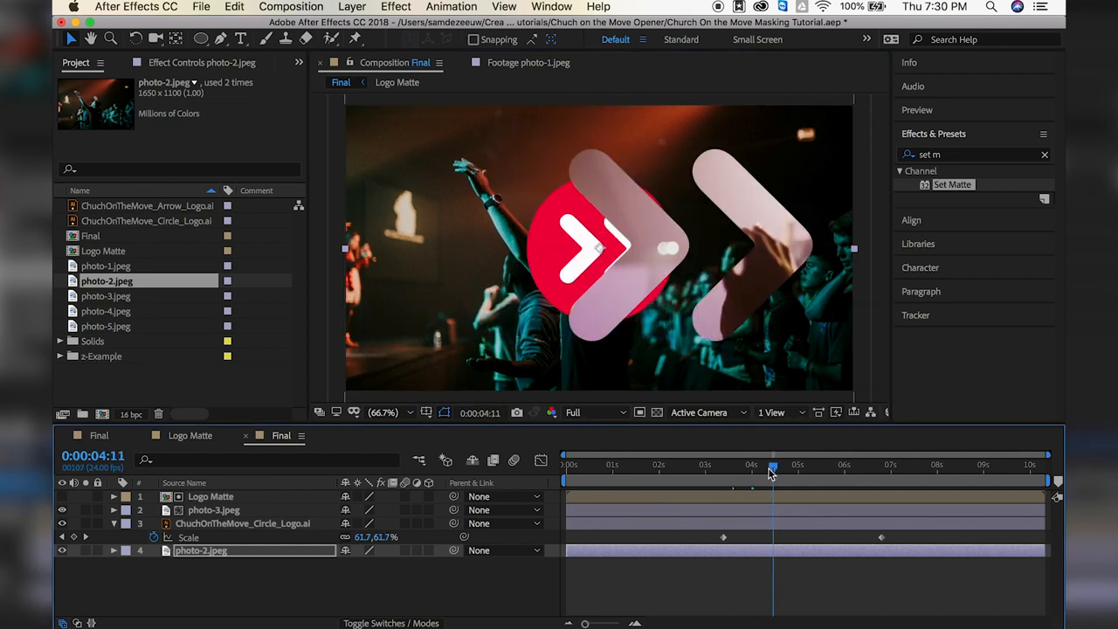
pyautogui.moveTo(773, 469); pyautogui.dragTo(725, 468)
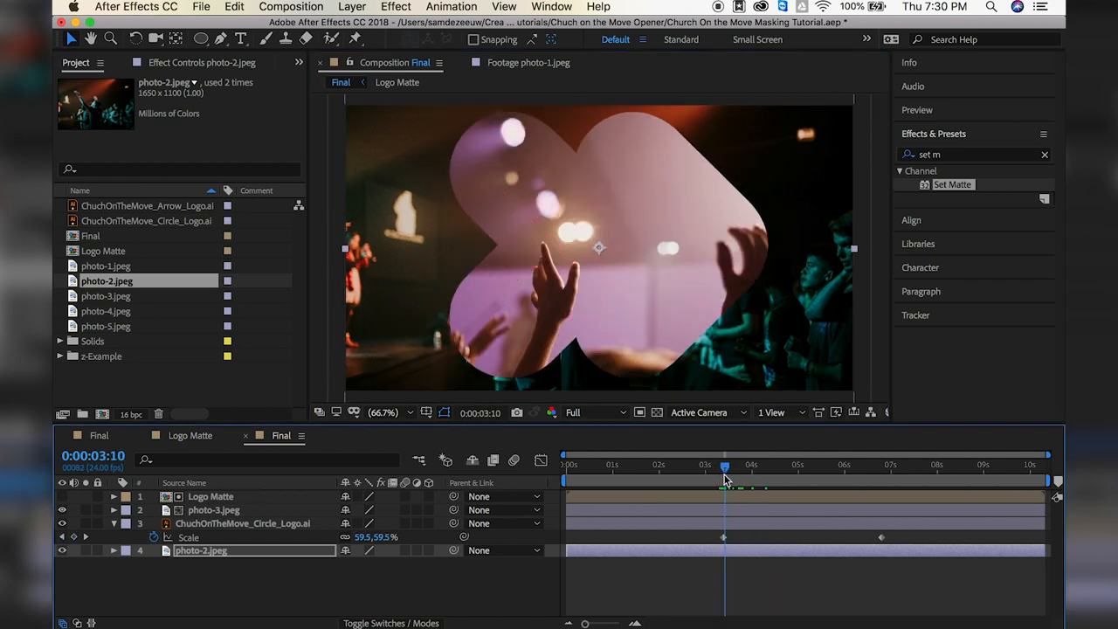
pyautogui.moveTo(726, 465); pyautogui.dragTo(812, 465)
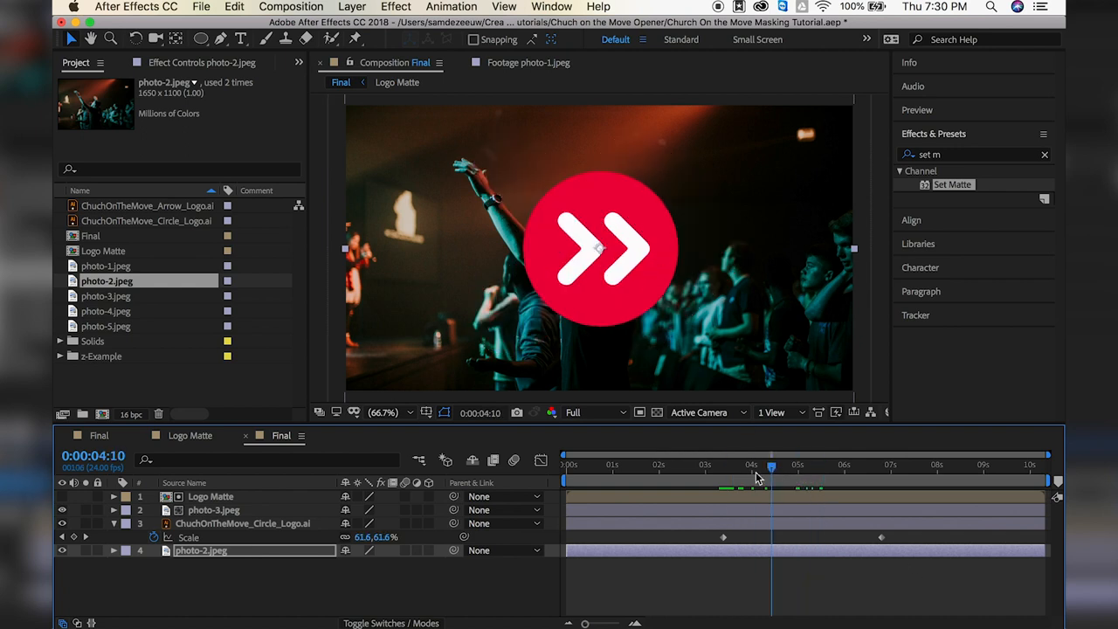
pyautogui.moveTo(773, 465); pyautogui.dragTo(766, 465)
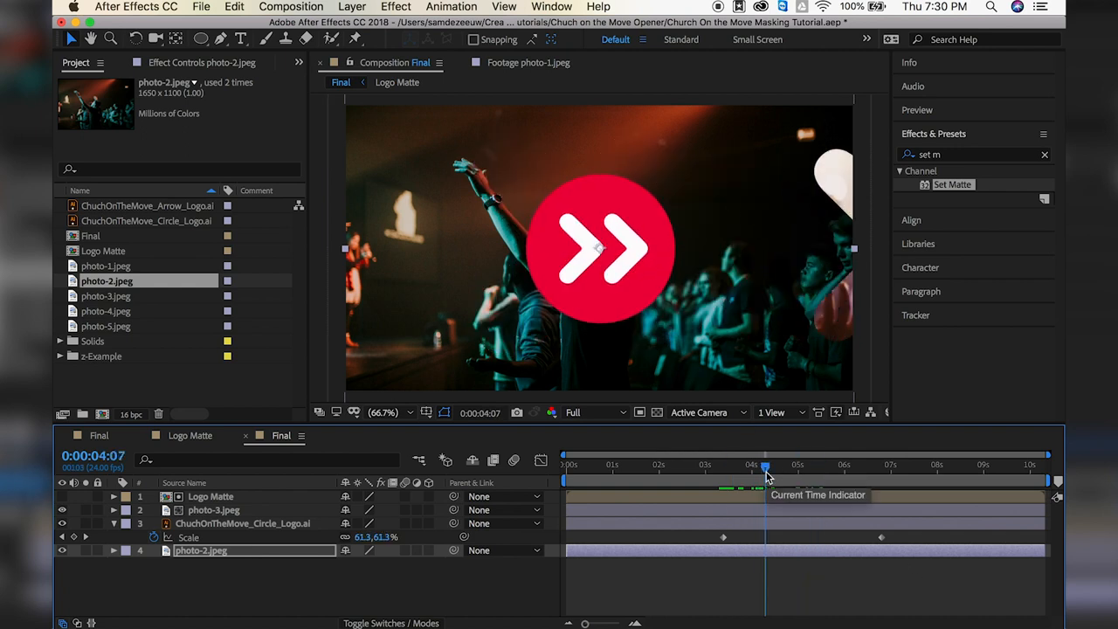
pyautogui.moveTo(888, 143)
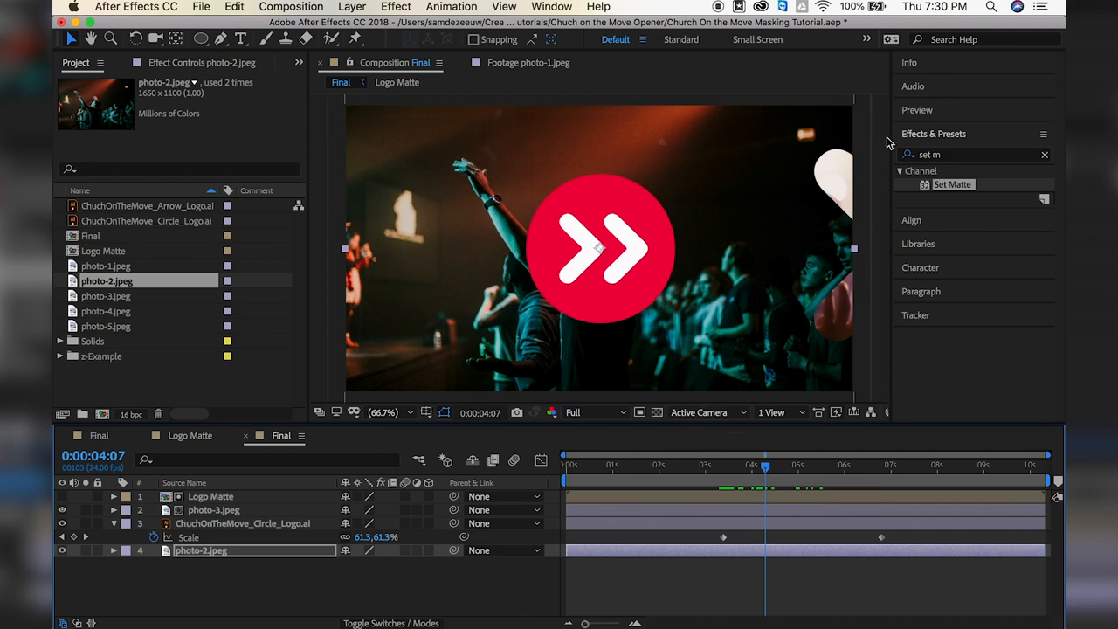
pyautogui.moveTo(657, 330)
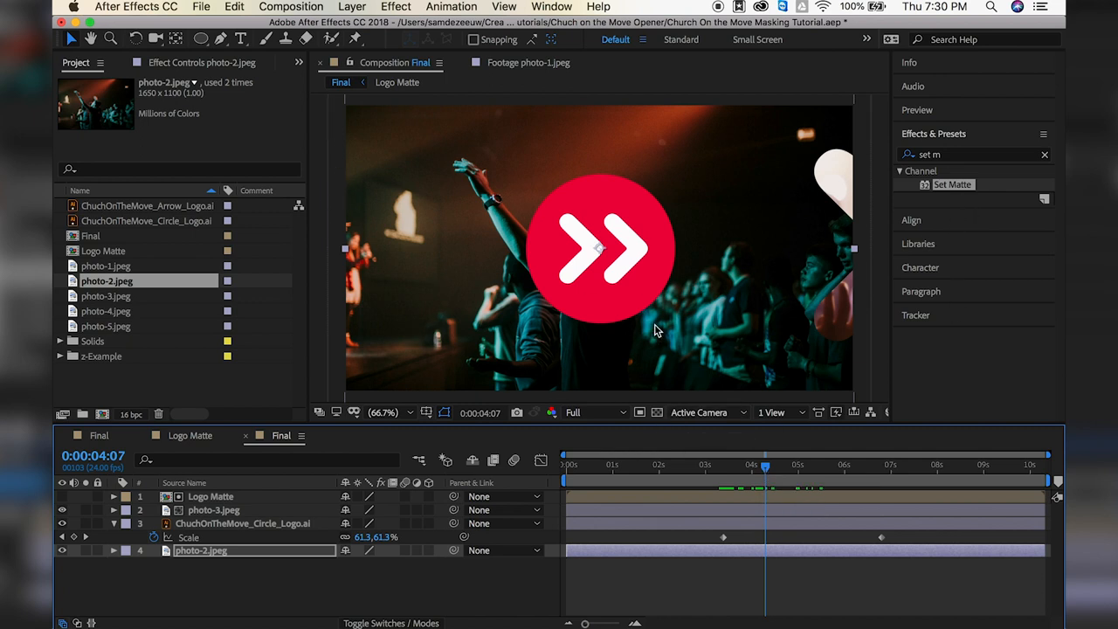
pyautogui.moveTo(245, 549)
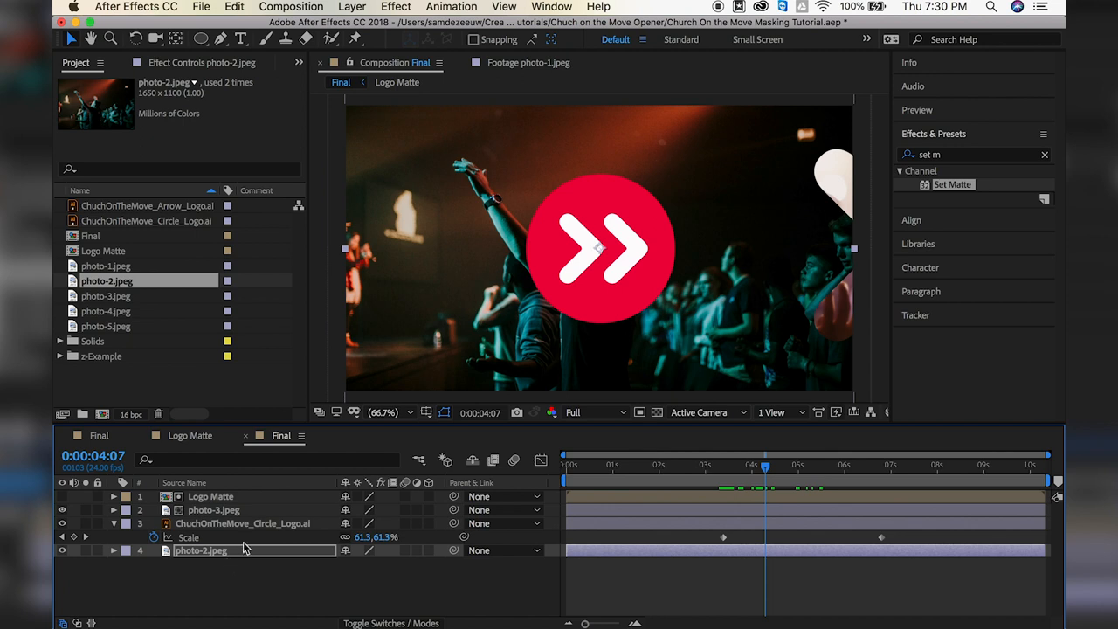
pyautogui.moveTo(765, 464); pyautogui.dragTo(716, 465)
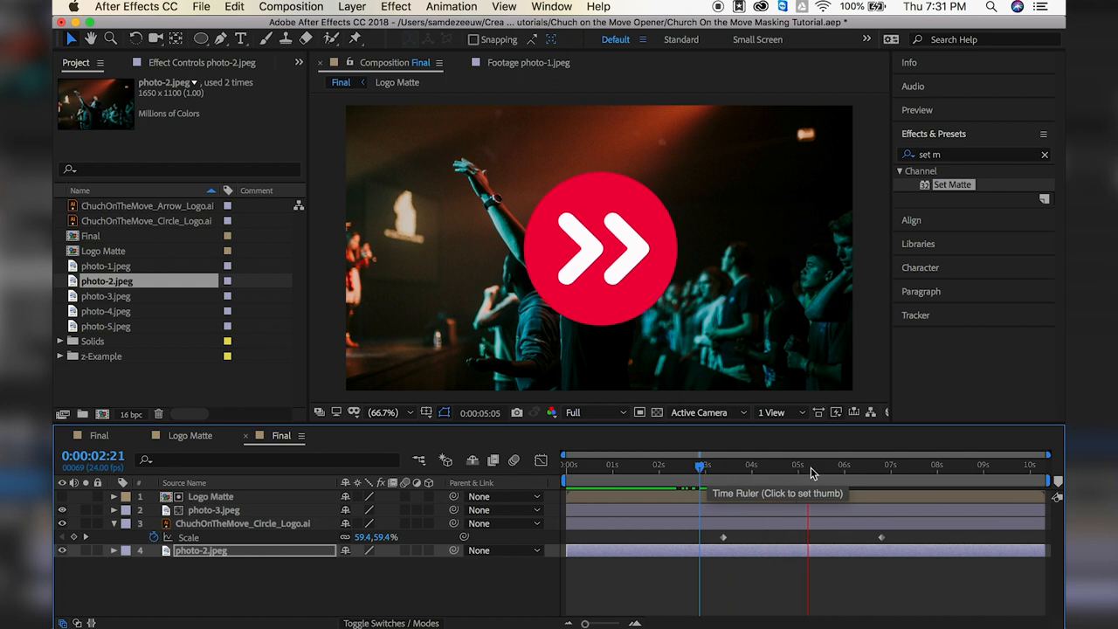
pyautogui.click(737, 465)
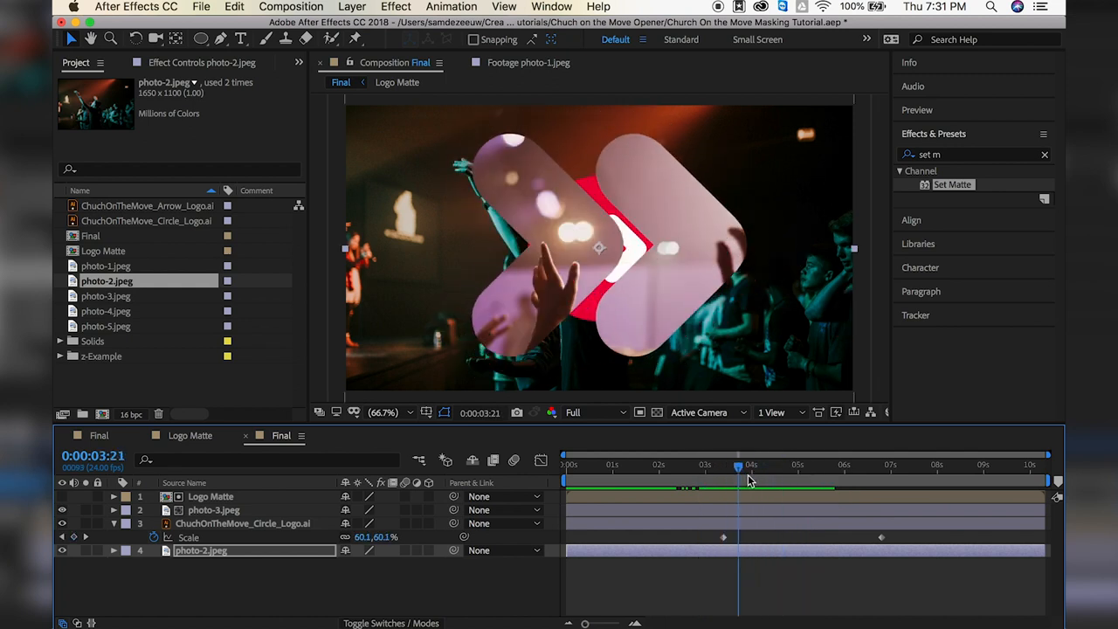
pyautogui.click(796, 465)
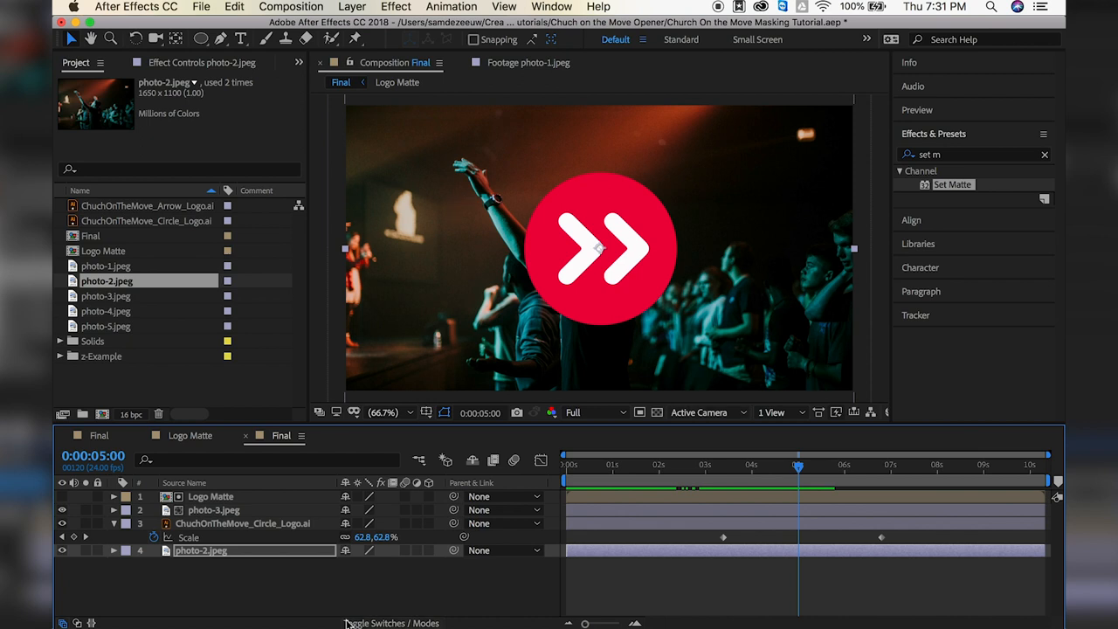
pyautogui.moveTo(259, 564)
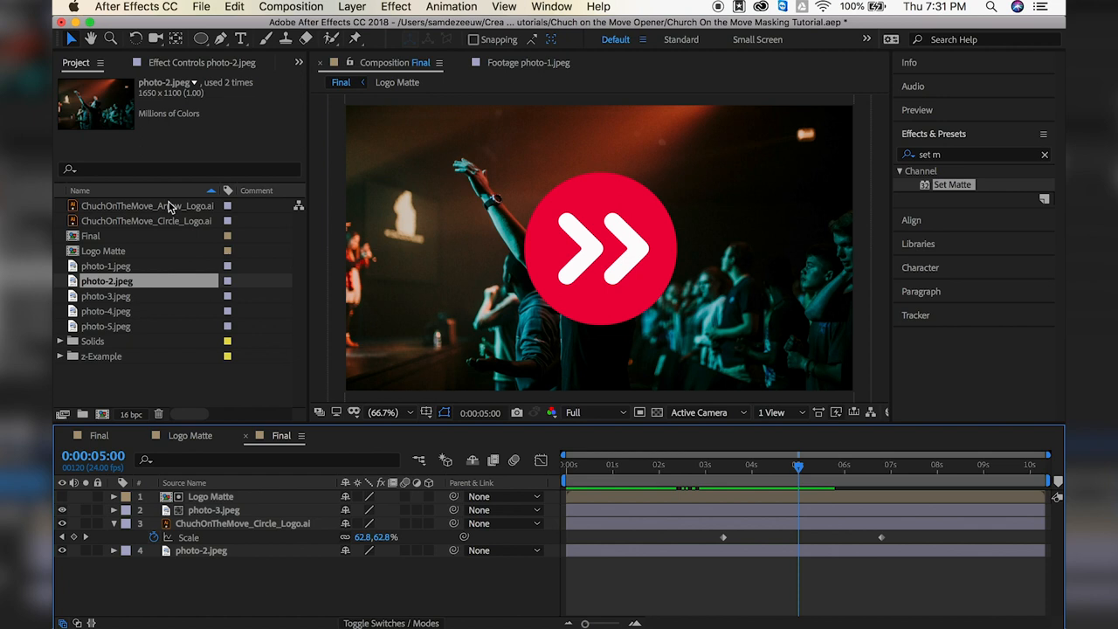
# Draw a large white ellipse below the frame with the Ellipse Tool and keyframe Shape Layer 1's Position
pyautogui.click(220, 39)
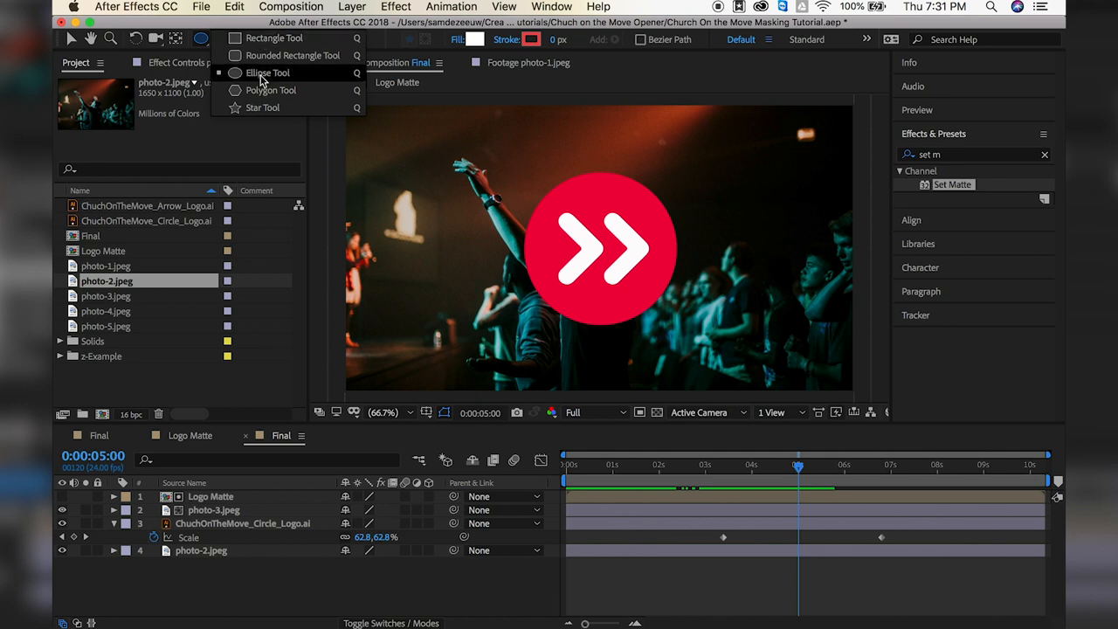
pyautogui.click(268, 74)
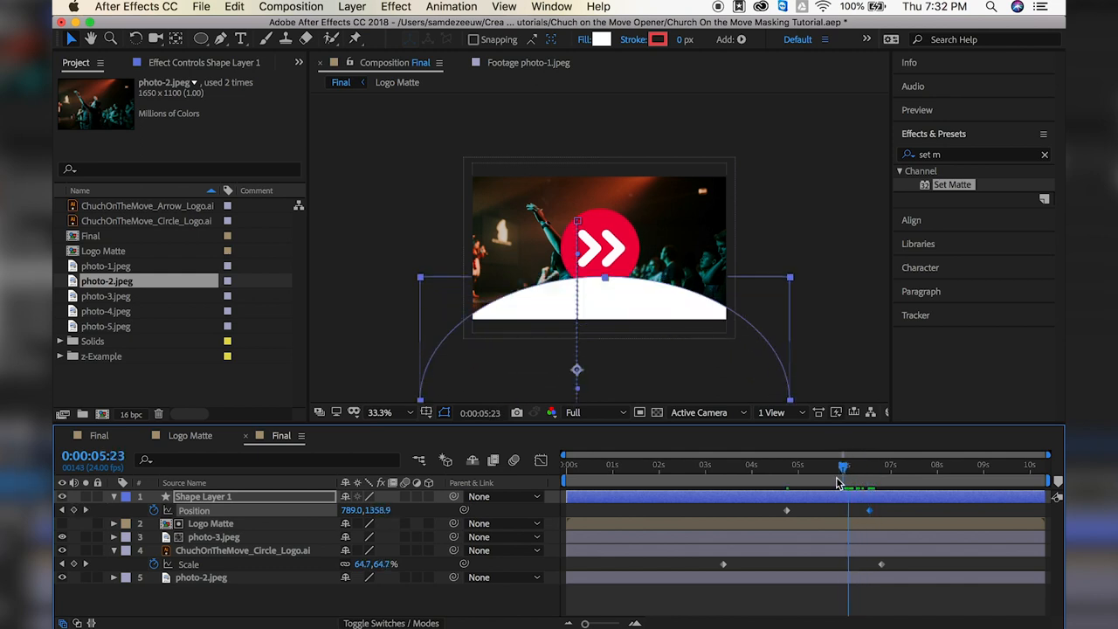
pyautogui.click(830, 465)
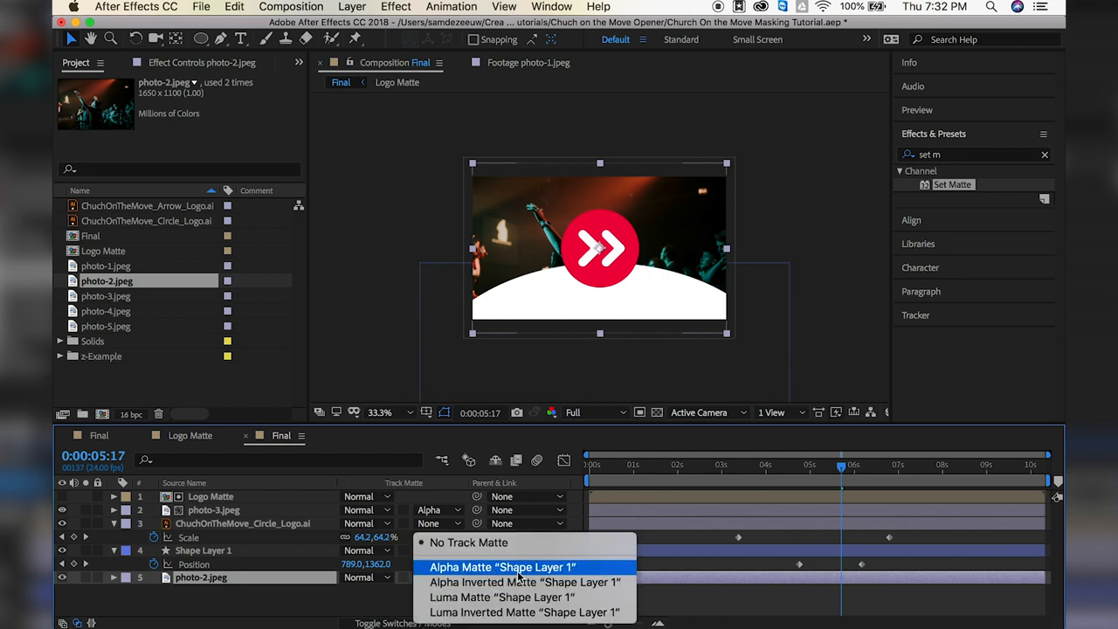
# Set photo-2.jpeg's Track Matte to Alpha Matte "Shape Layer 1" and check it against the transparency grid
pyautogui.click(501, 566)
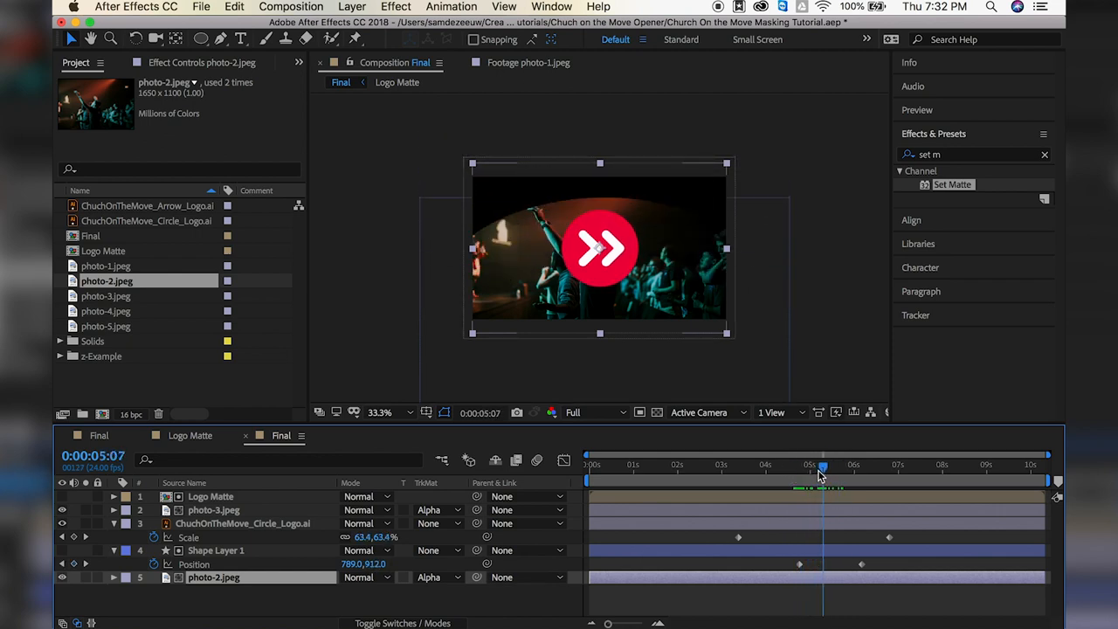
pyautogui.click(864, 465)
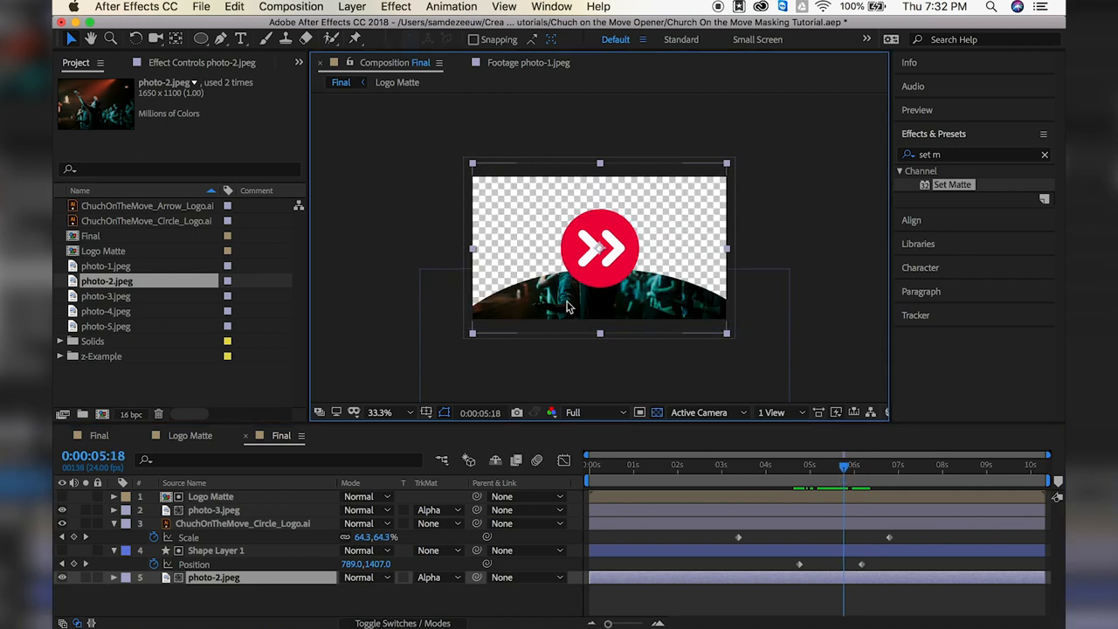
pyautogui.moveTo(657, 412)
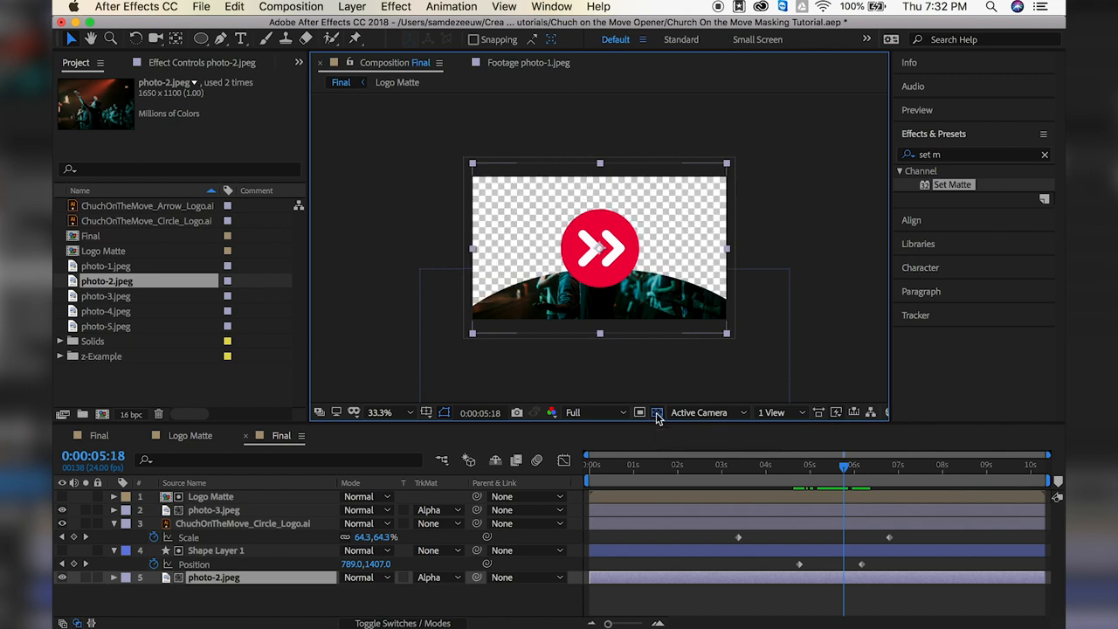
pyautogui.click(657, 412)
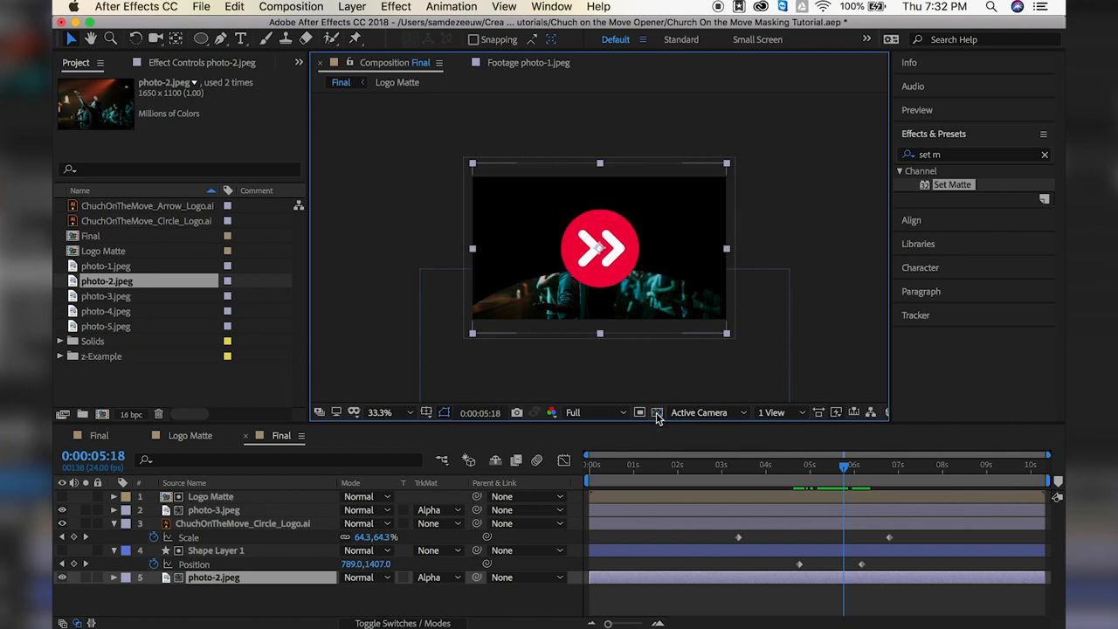
pyautogui.click(657, 412)
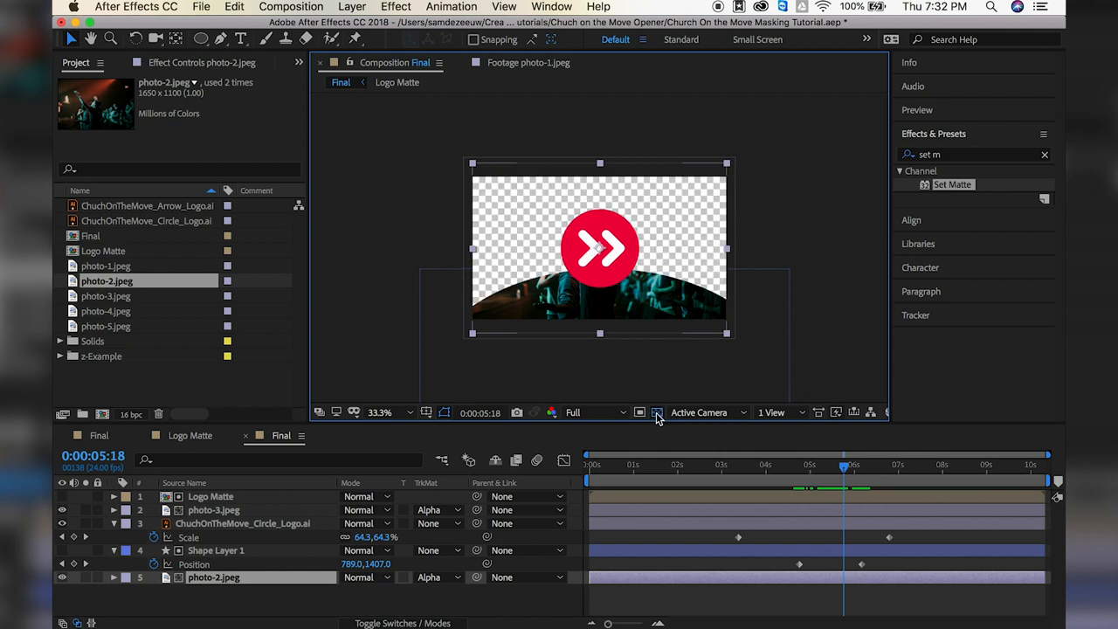
pyautogui.moveTo(842, 470); pyautogui.dragTo(708, 470)
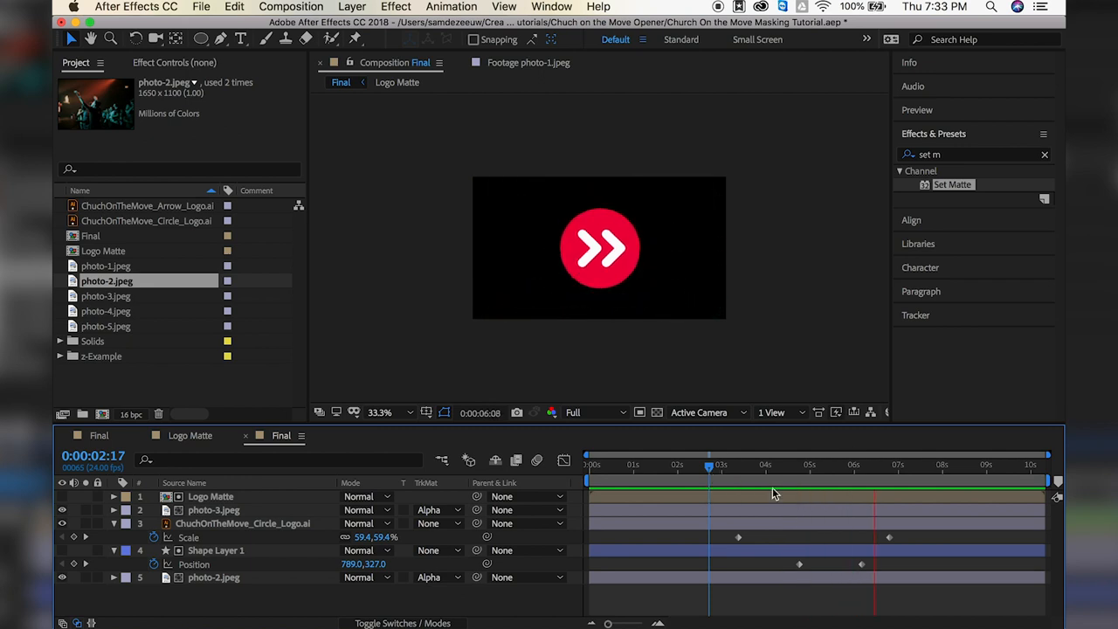
# Retime Shape Layer 1's Position keyframes around five seconds and scrub to verify the oval wipe
pyautogui.click(813, 465)
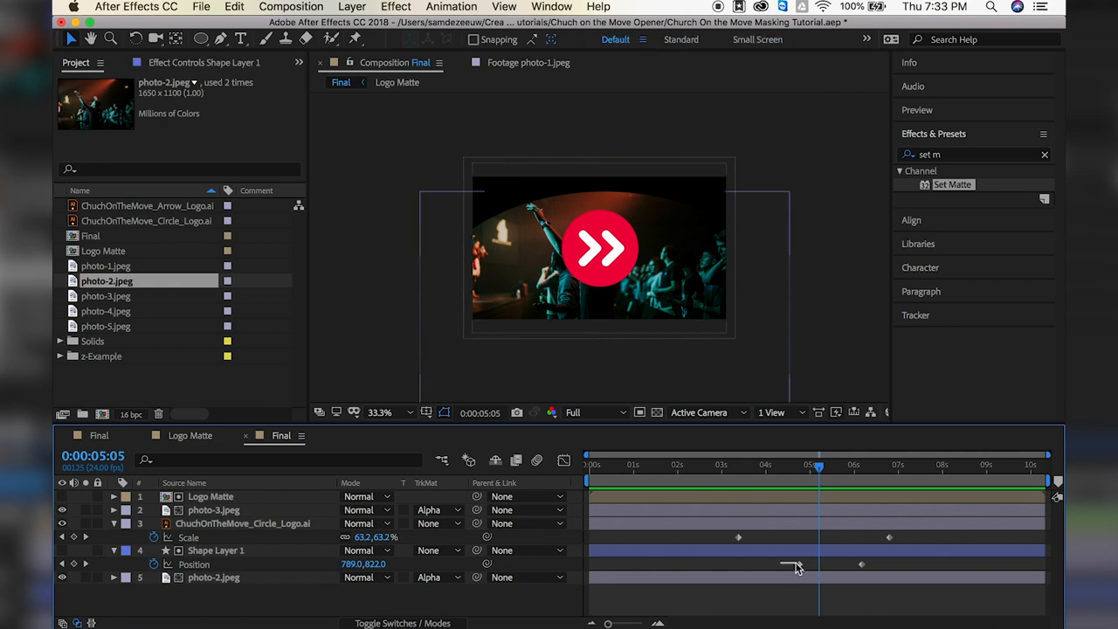
pyautogui.click(217, 550)
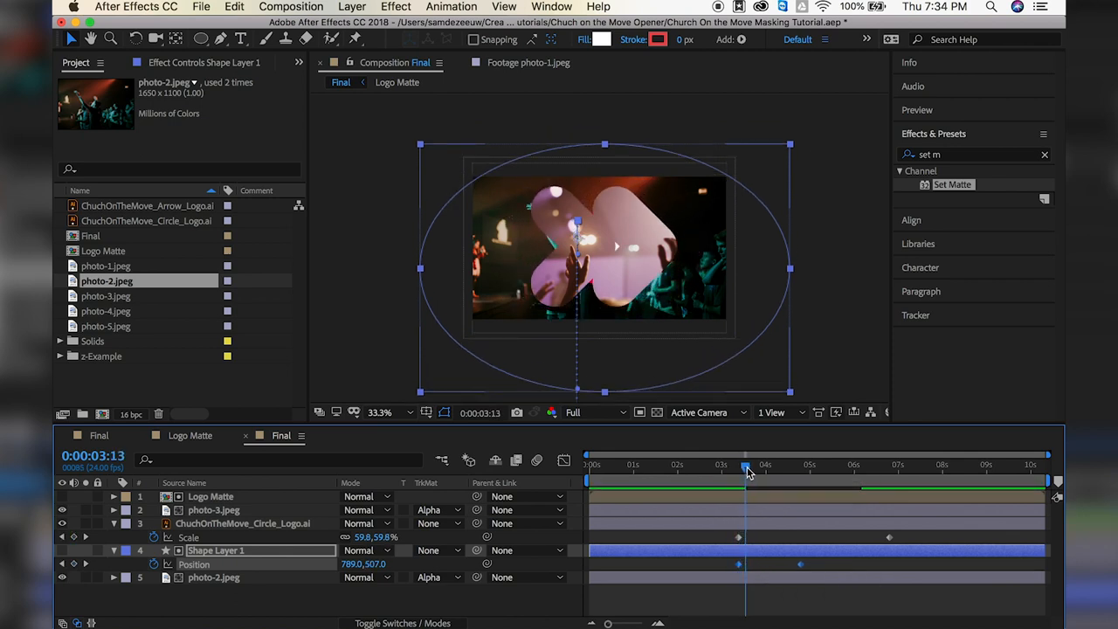
pyautogui.moveTo(744, 458); pyautogui.dragTo(797, 458)
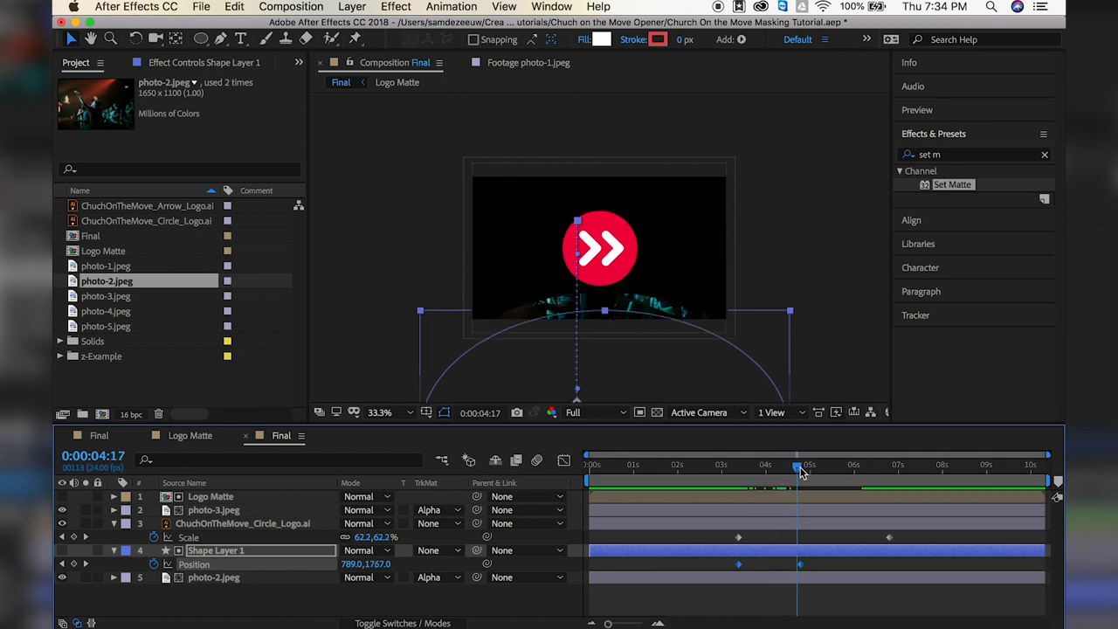